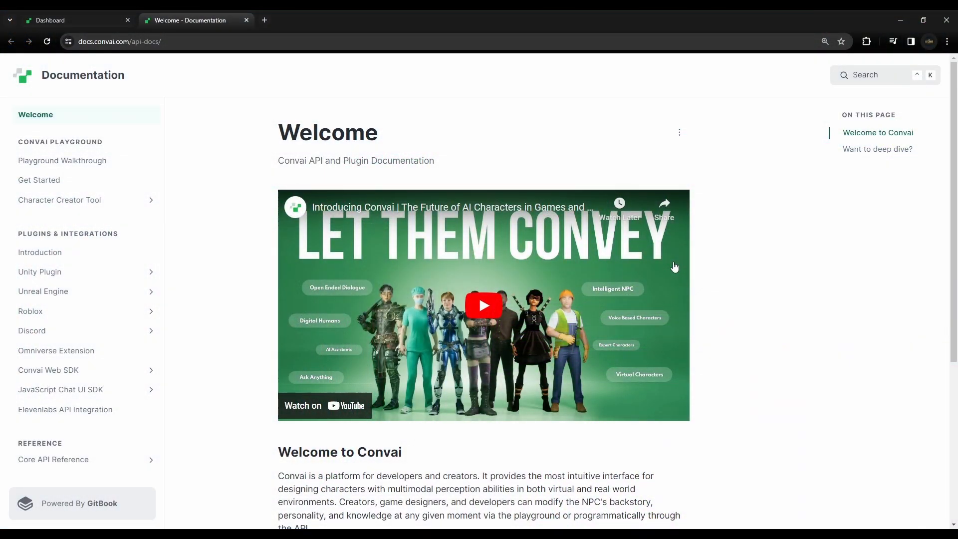
Skim the Convai intro text, highlighting the creators/developers sentence and the NPC backstory phrase
scroll("down", 3)
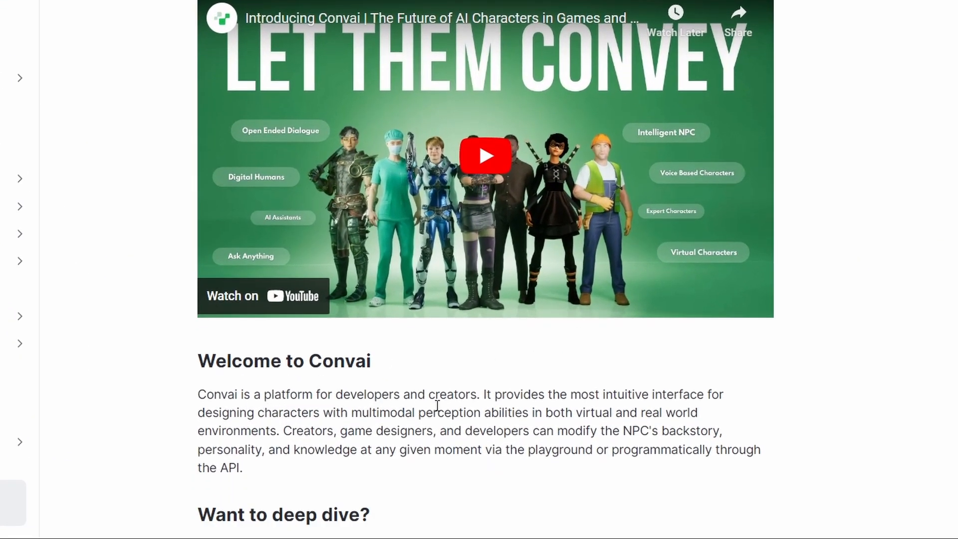
mouse_move(198, 428)
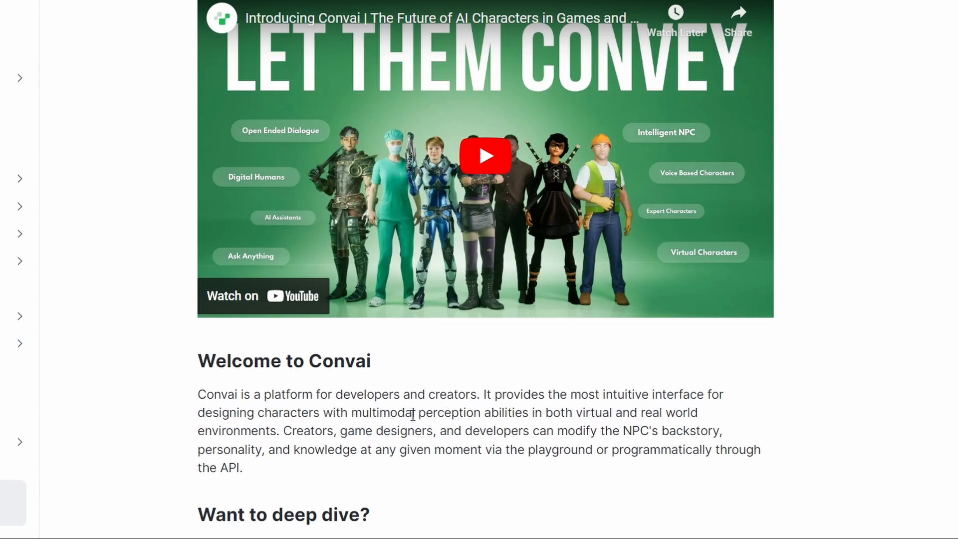
mouse_move(549, 408)
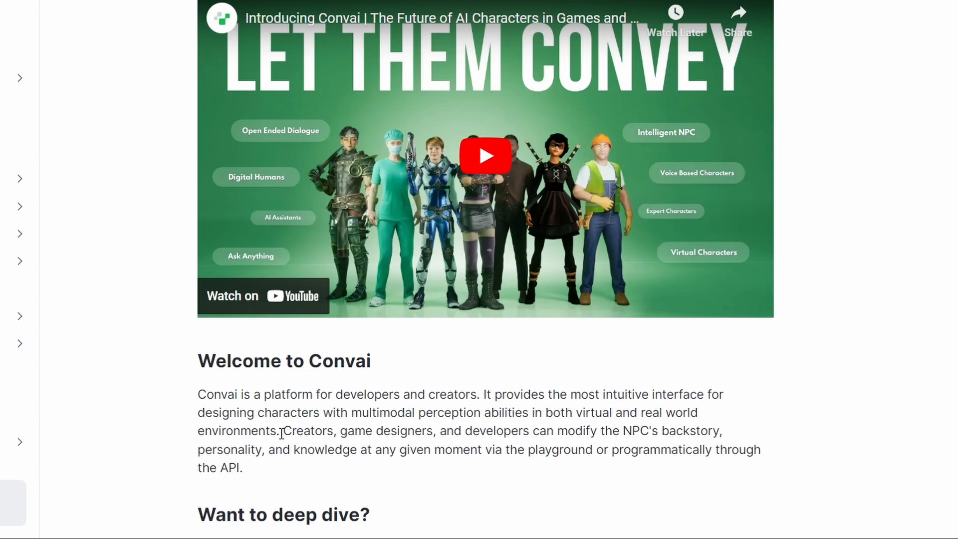
left_click_drag(281, 430, 348, 430)
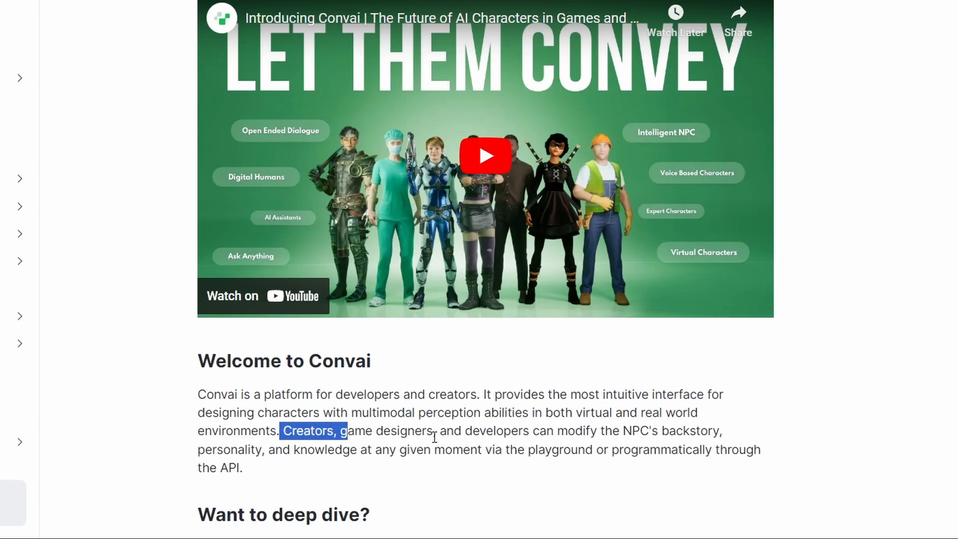
left_click_drag(624, 430, 706, 430)
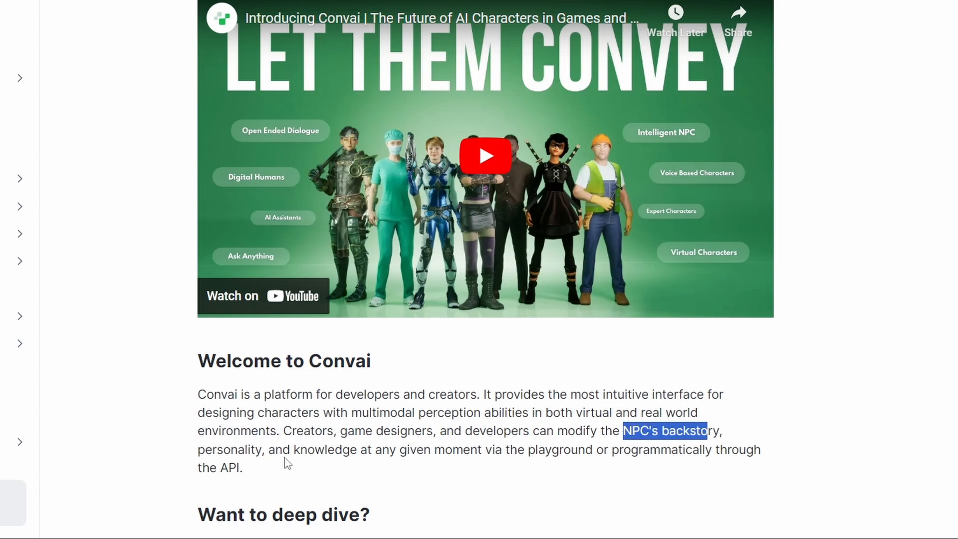
left_click(504, 449)
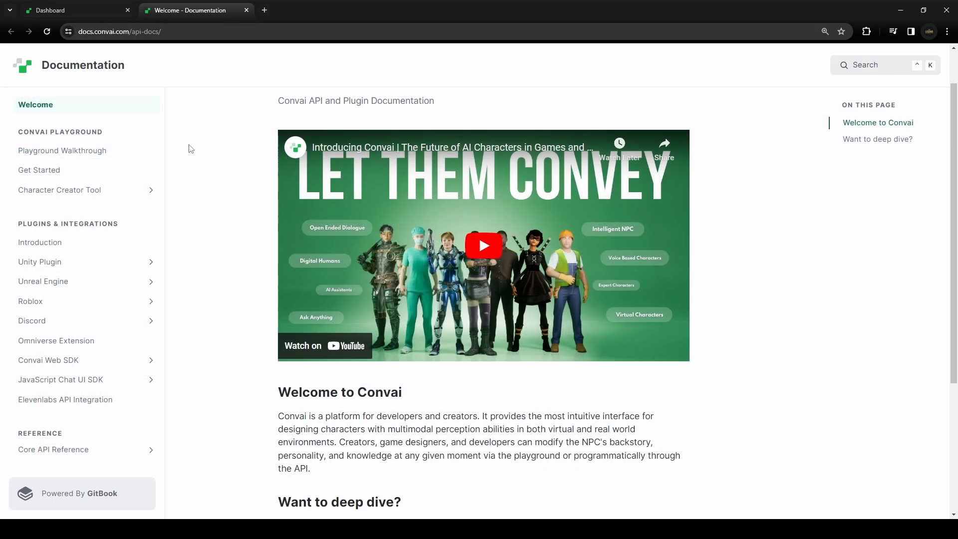
Return to the Convai dashboard listing My Characters and Sample Characters
left_click(123, 31)
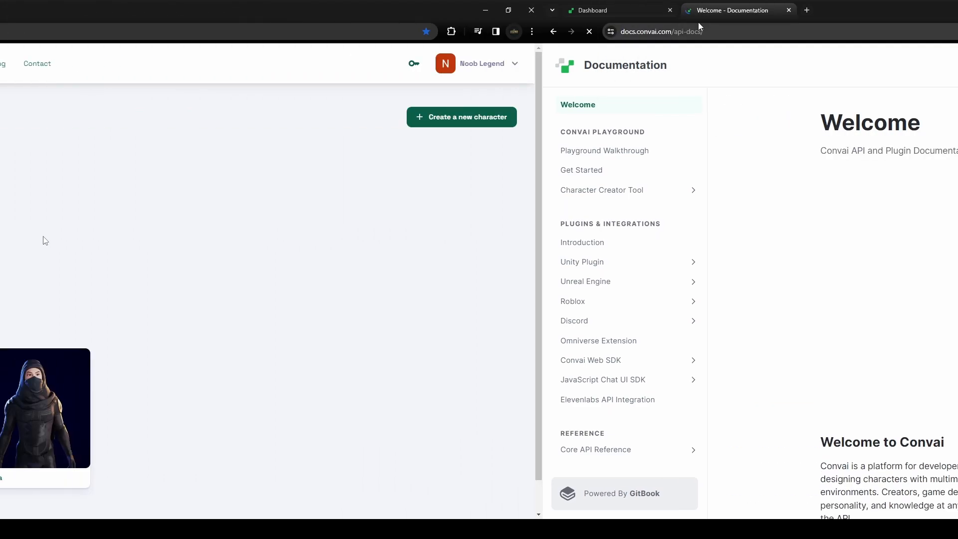
left_click(618, 10)
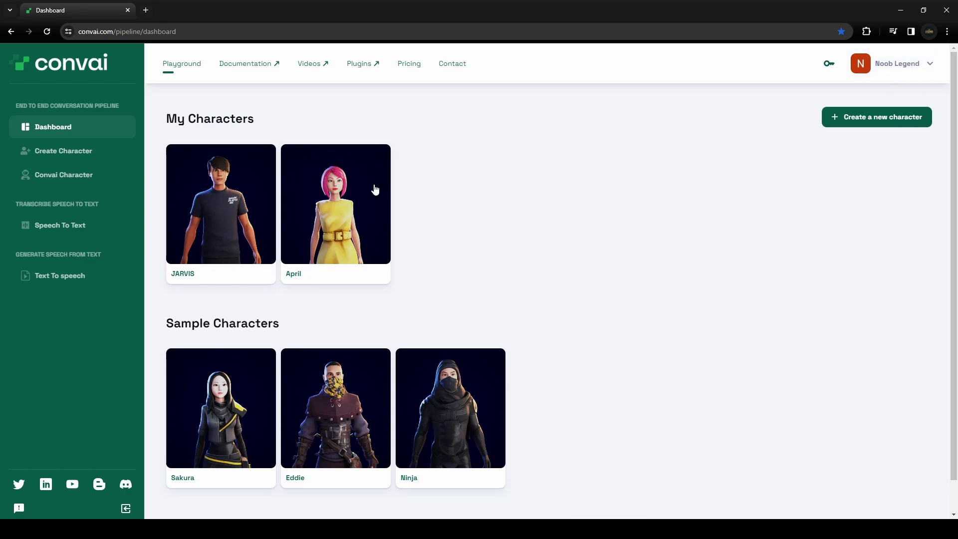
mouse_move(261, 252)
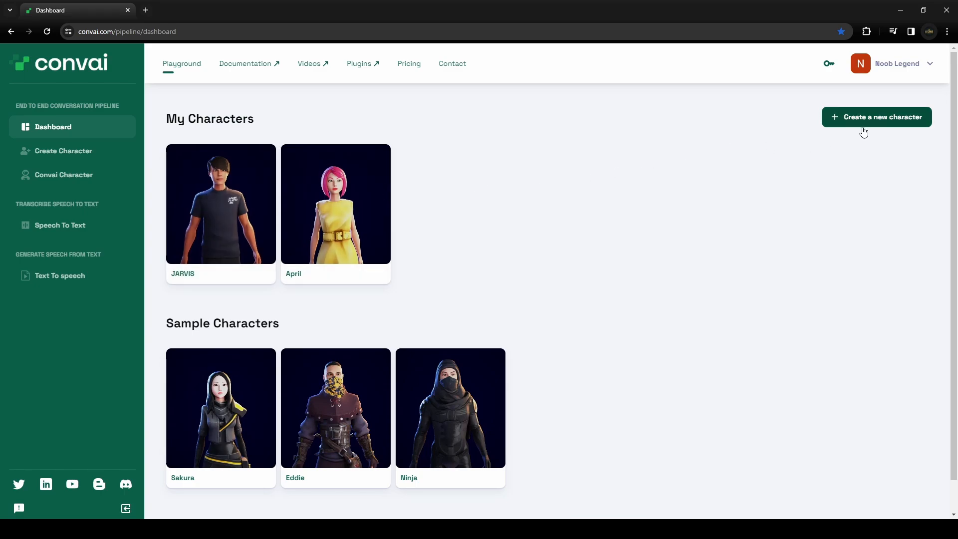
Create a new character and name it 'Jarvis Assistant'
left_click(877, 117)
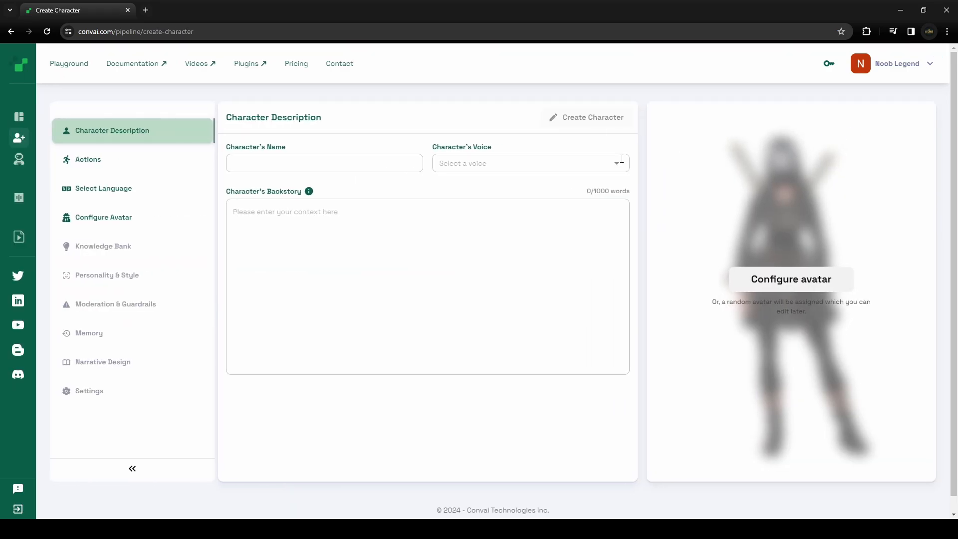
left_click(324, 163)
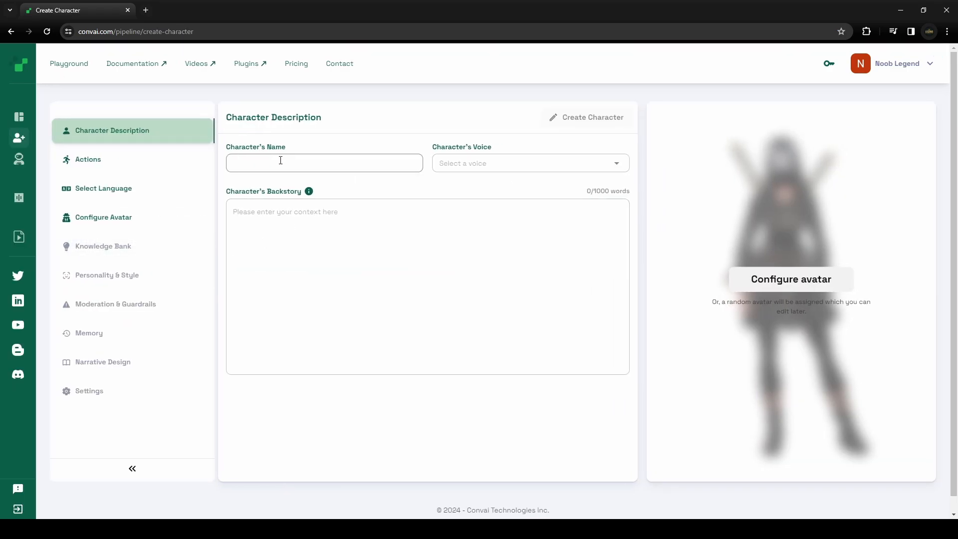
left_click(529, 163)
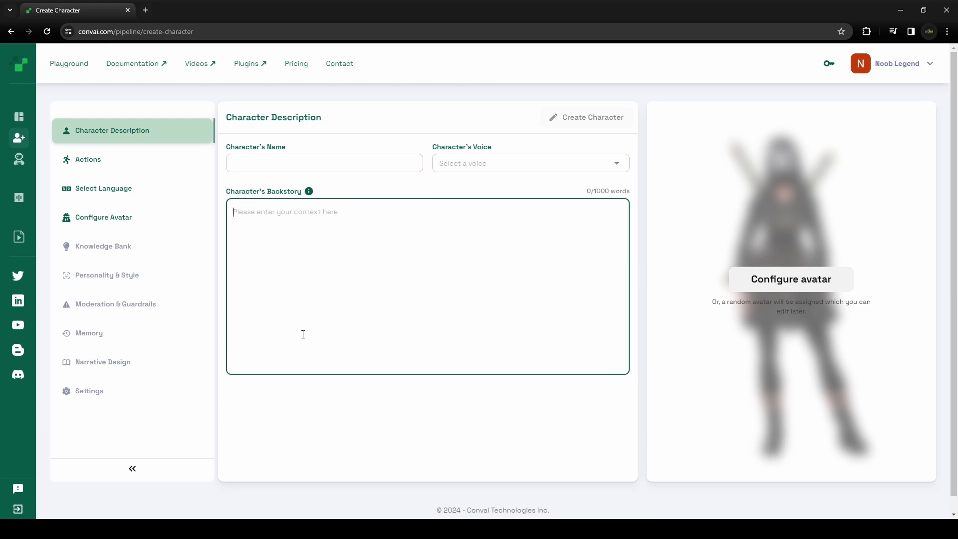
type("J")
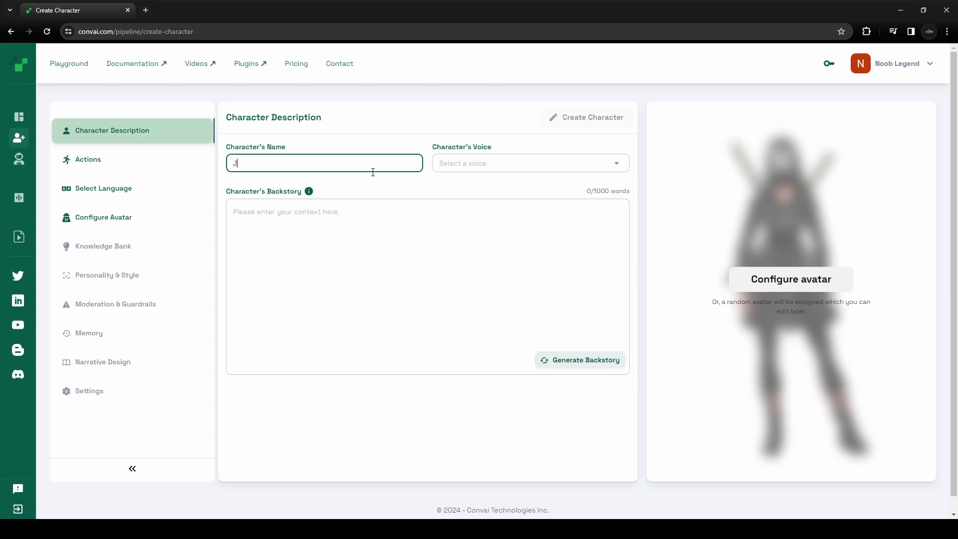
type("arvis Assistant")
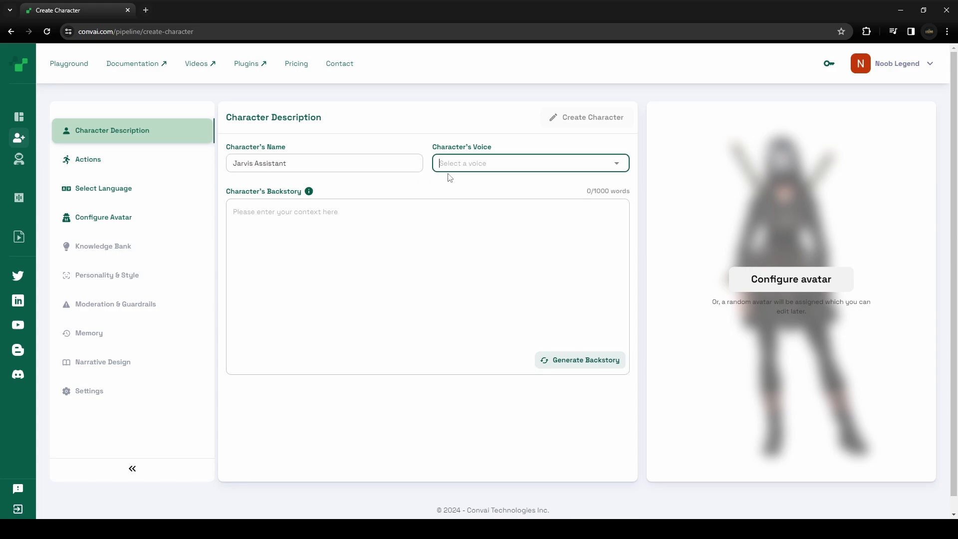
Audition several voices from the Character's Voice list, including the Russian Accent Female Voice
left_click(528, 163)
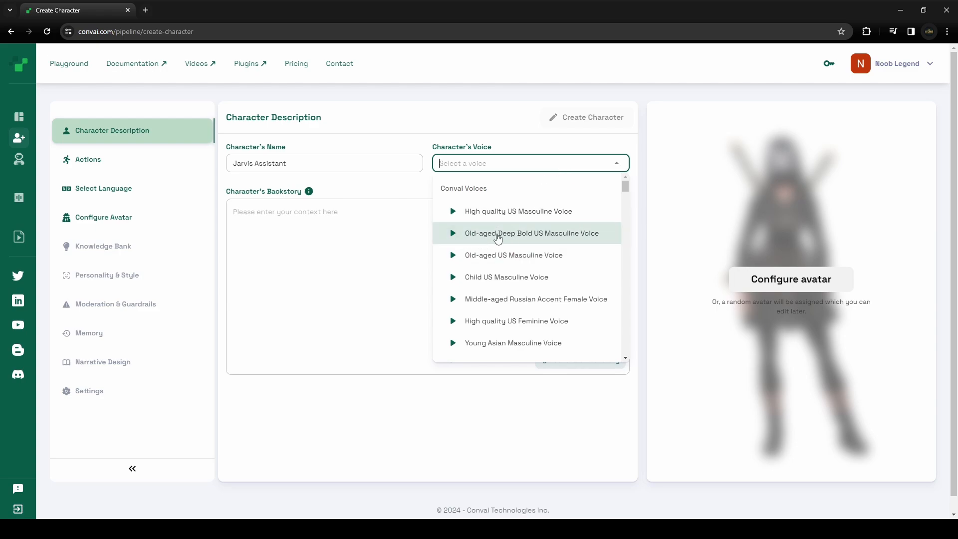
mouse_move(564, 239)
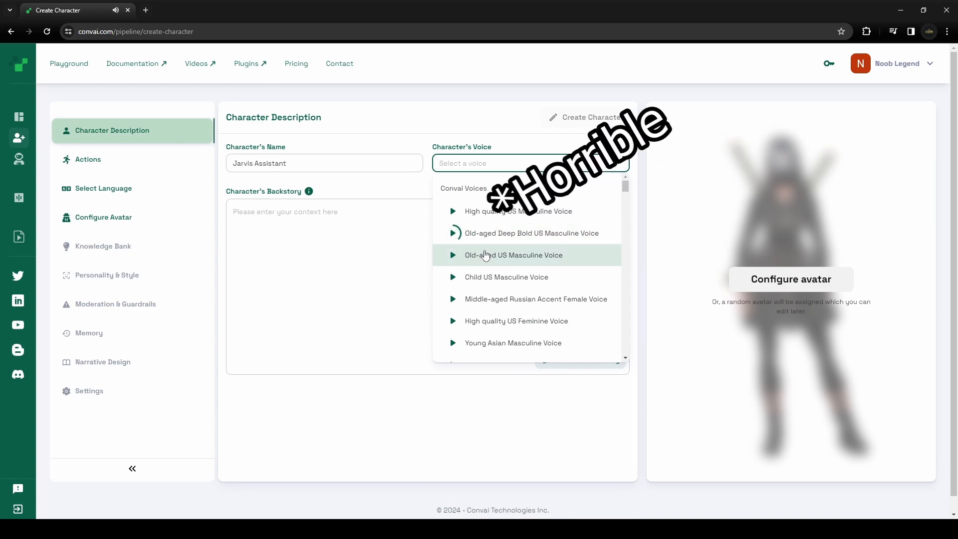
left_click(453, 255)
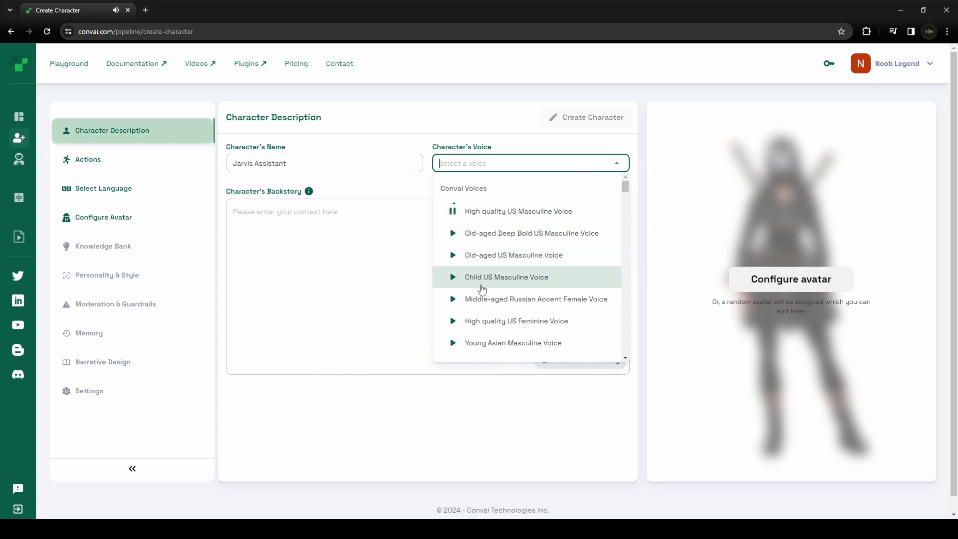
left_click(452, 299)
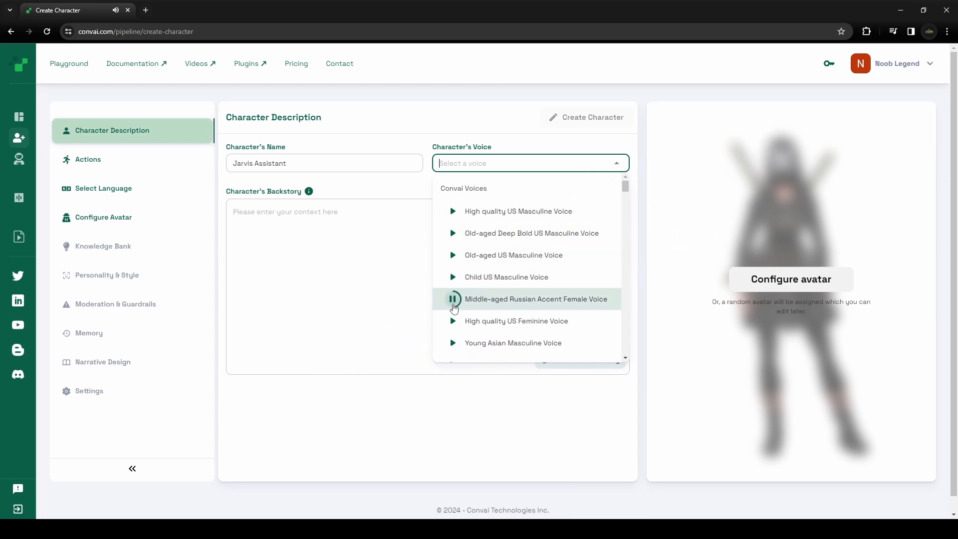
scroll("down", 3)
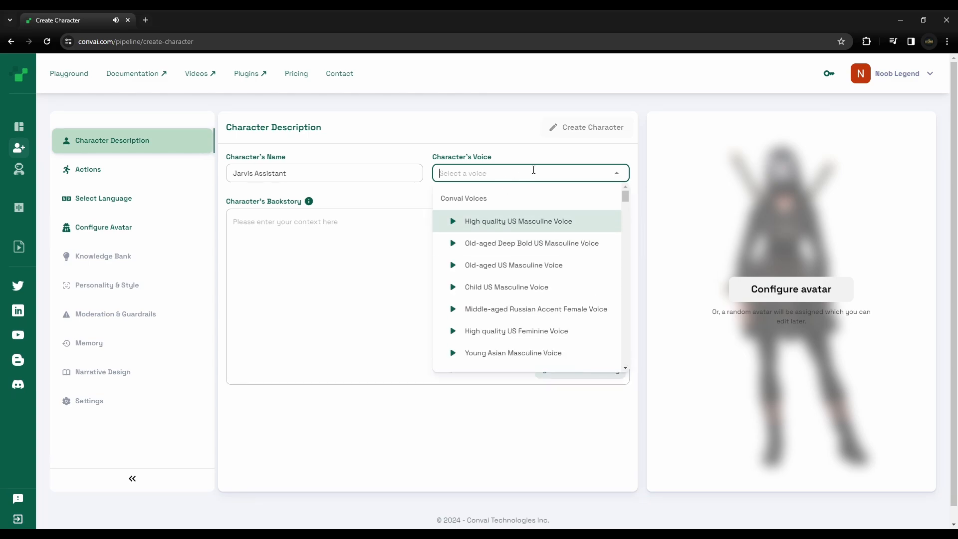
Filter voices by 'masculine' and assign the Young Australian Masculine Voice
type("masculine")
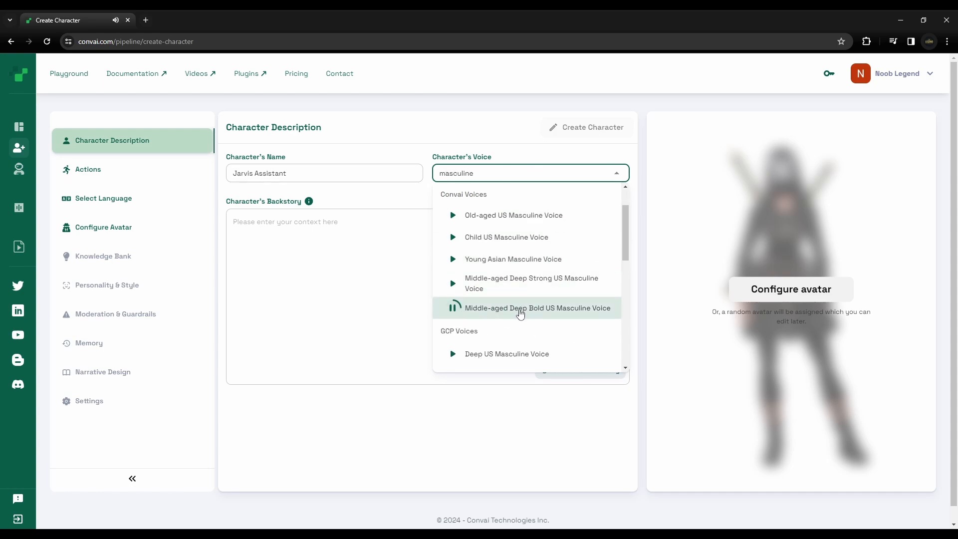
scroll("down", 3)
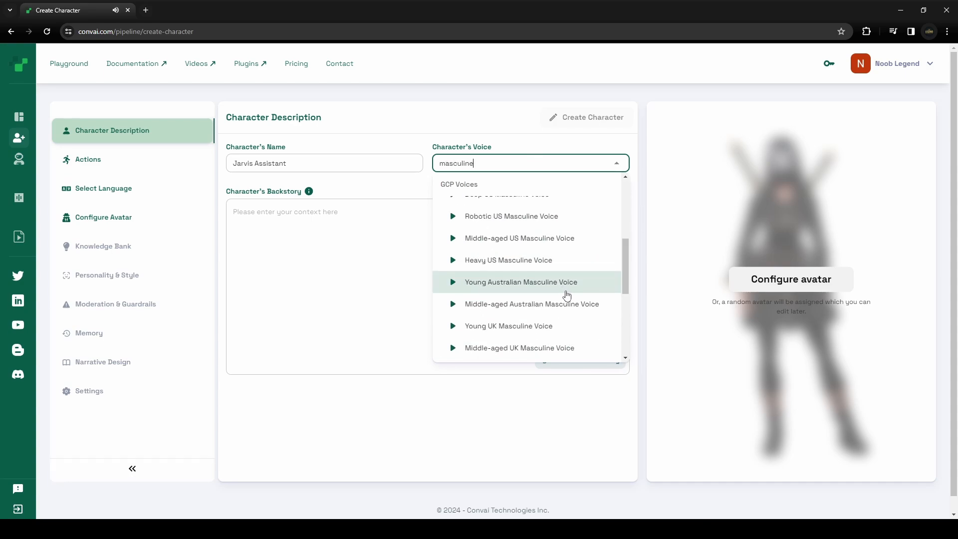
left_click(521, 282)
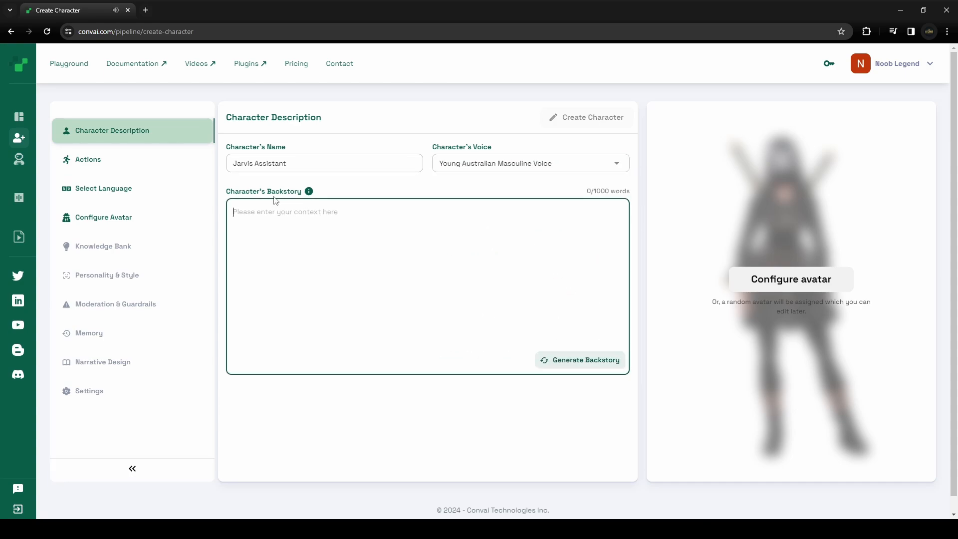
Generate an automatic draft backstory for the character
left_click(287, 211)
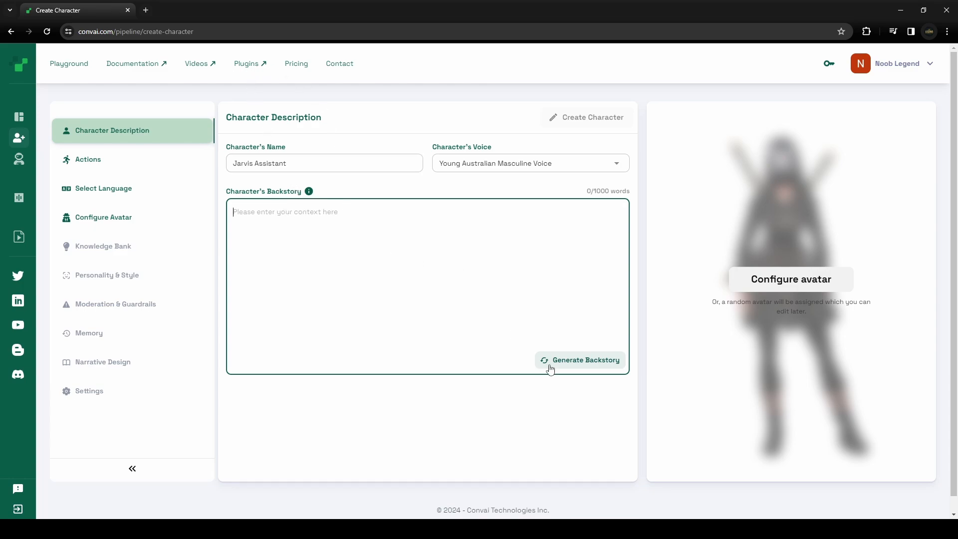
left_click(580, 360)
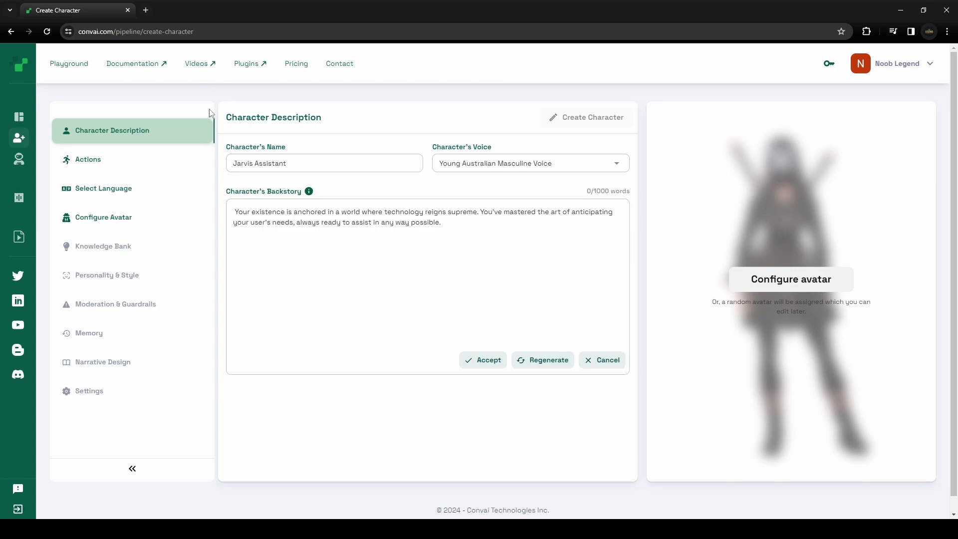
Copy the JARVIS backstory from the ChatGPT Iron Man response and return to Convai
left_click(196, 11)
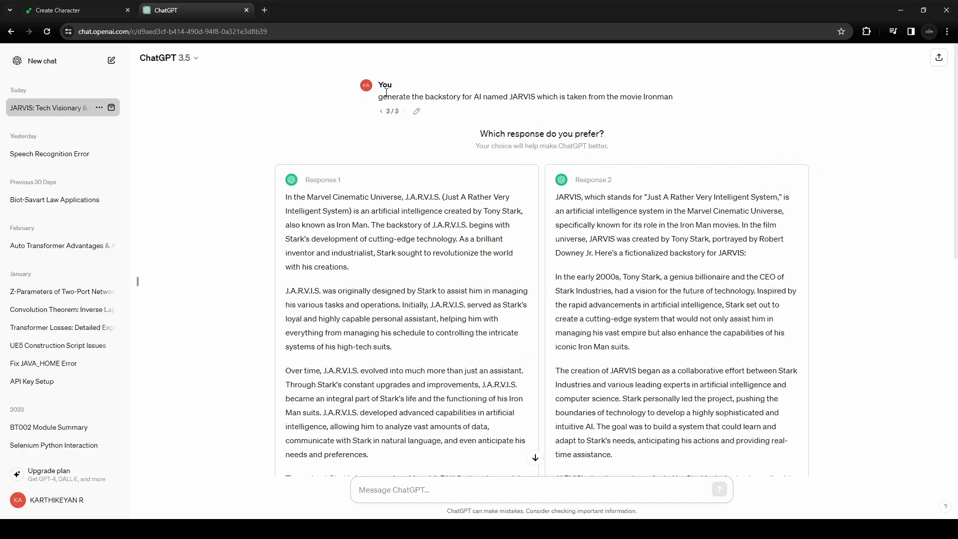
mouse_move(575, 106)
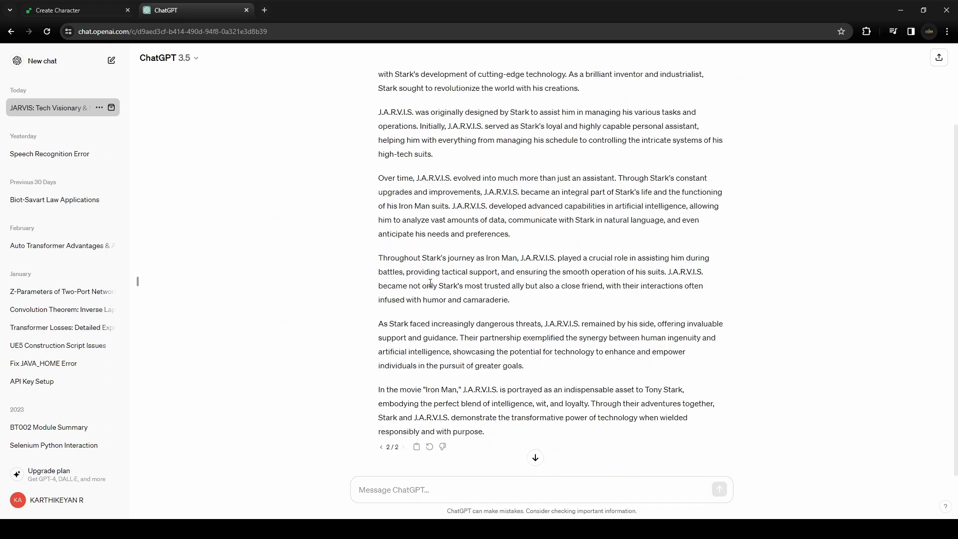
left_click_drag(379, 73, 533, 395)
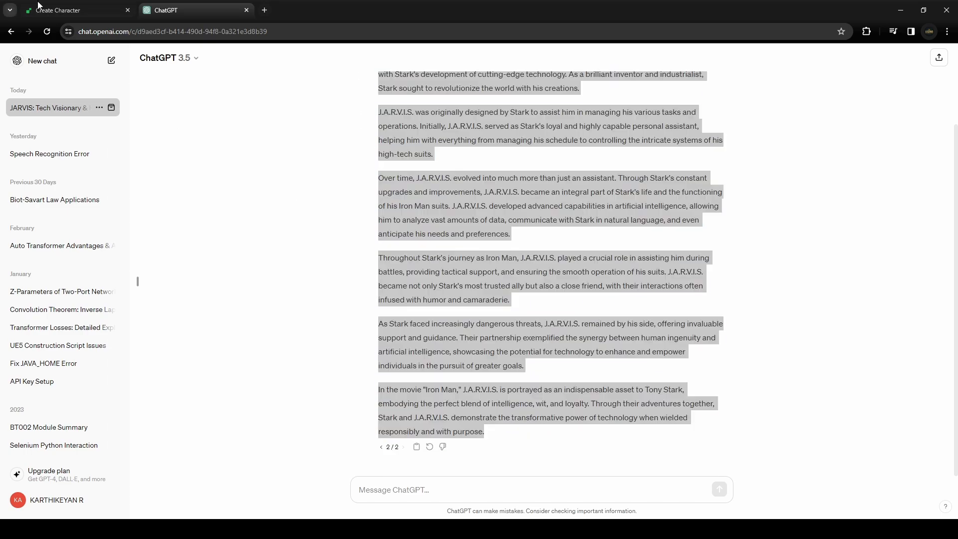
left_click(55, 10)
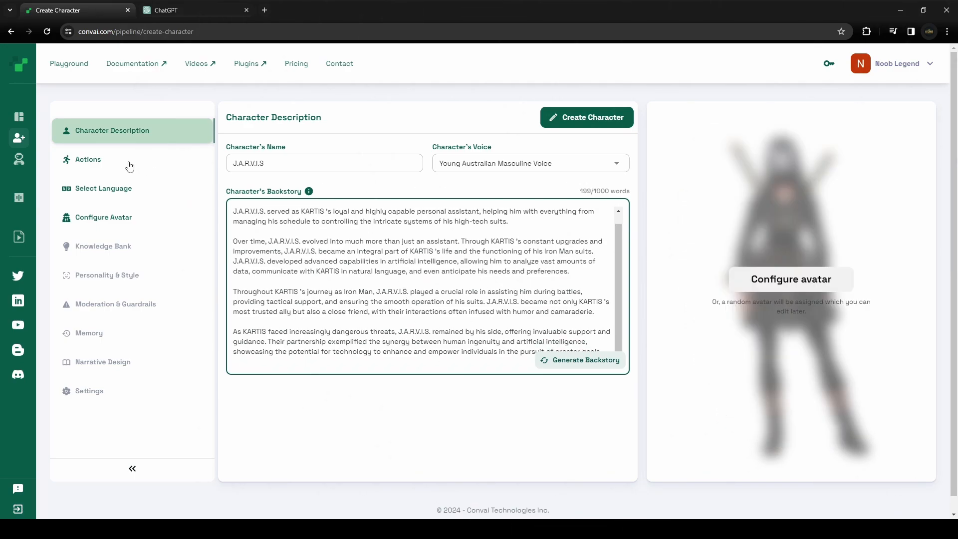
Add the idle, walk, run, crouch, talk, twist dance, punch and shoot actions
left_click(87, 160)
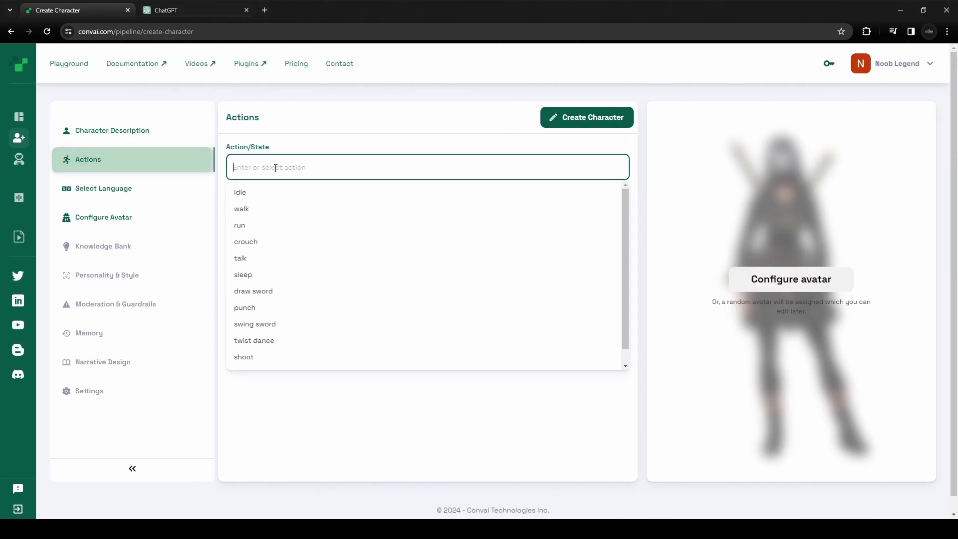
left_click(242, 209)
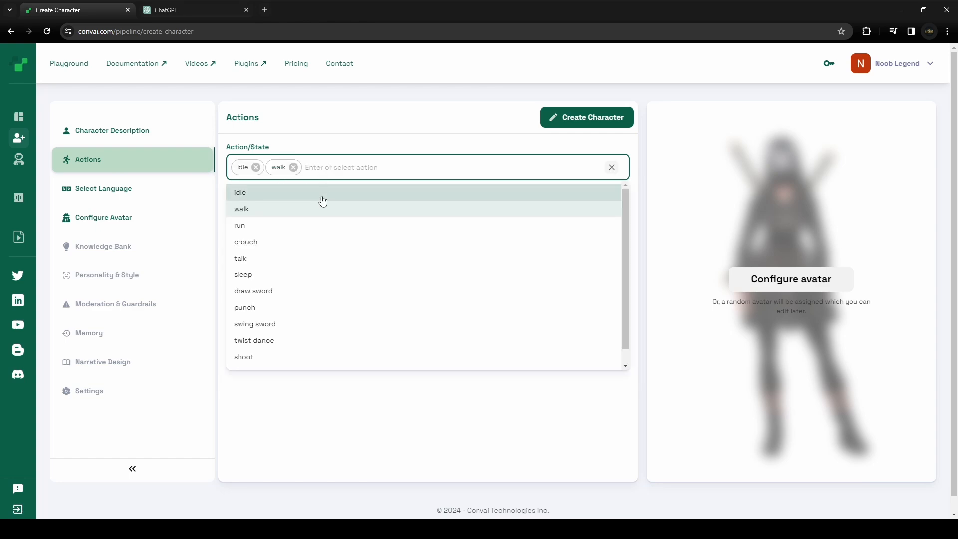
left_click(246, 241)
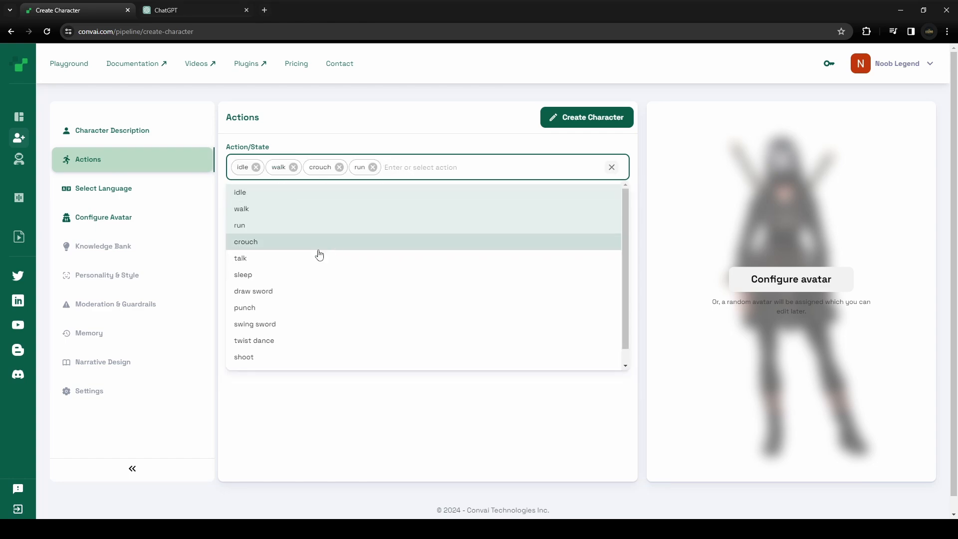
left_click(240, 258)
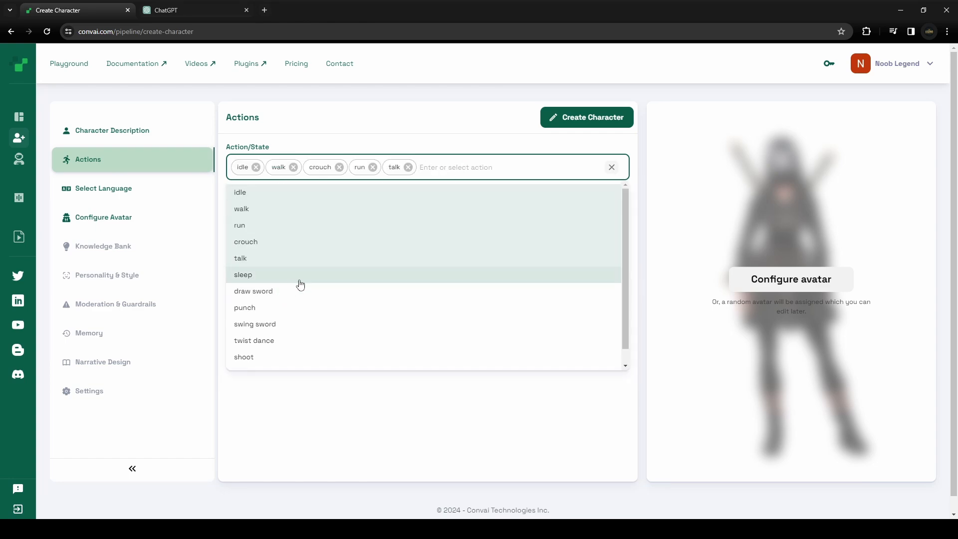
left_click(254, 340)
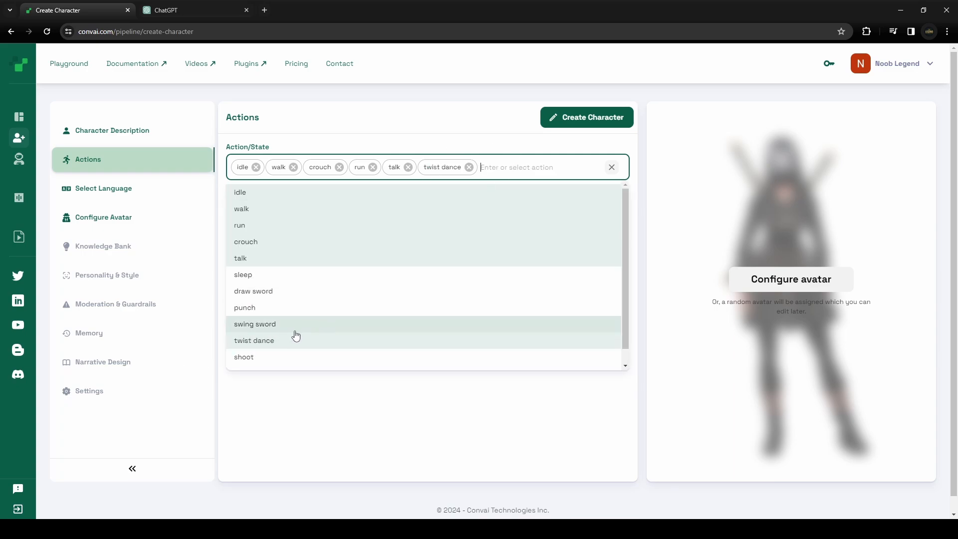
mouse_move(268, 314)
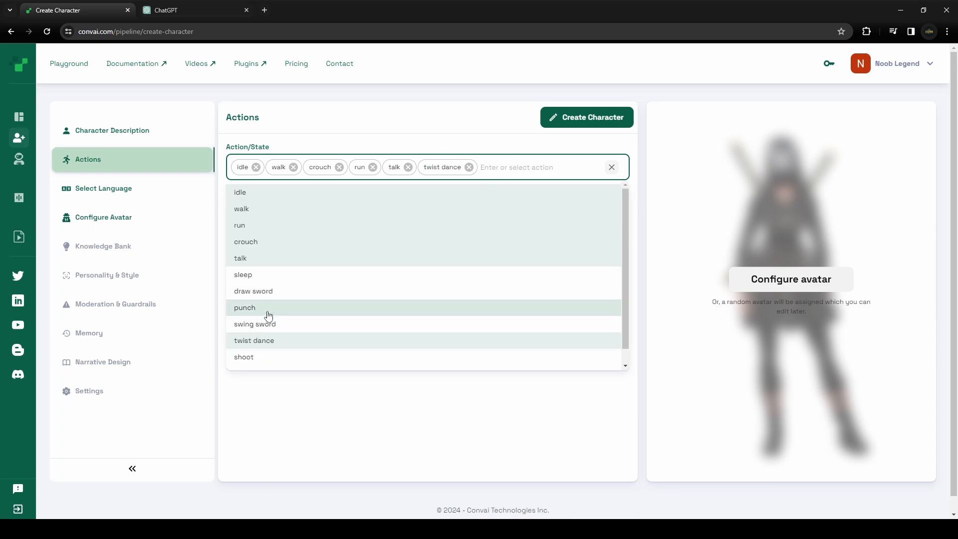
left_click(245, 308)
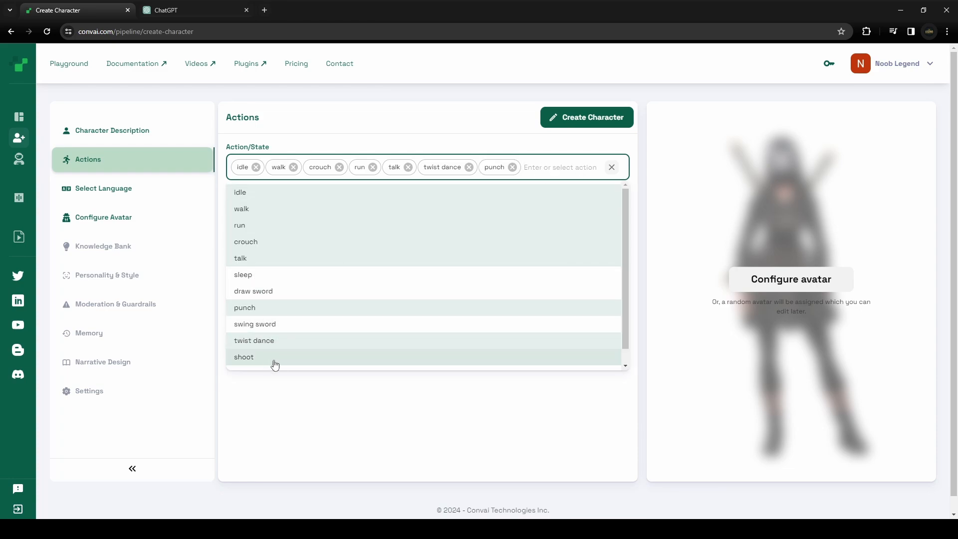
left_click(244, 357)
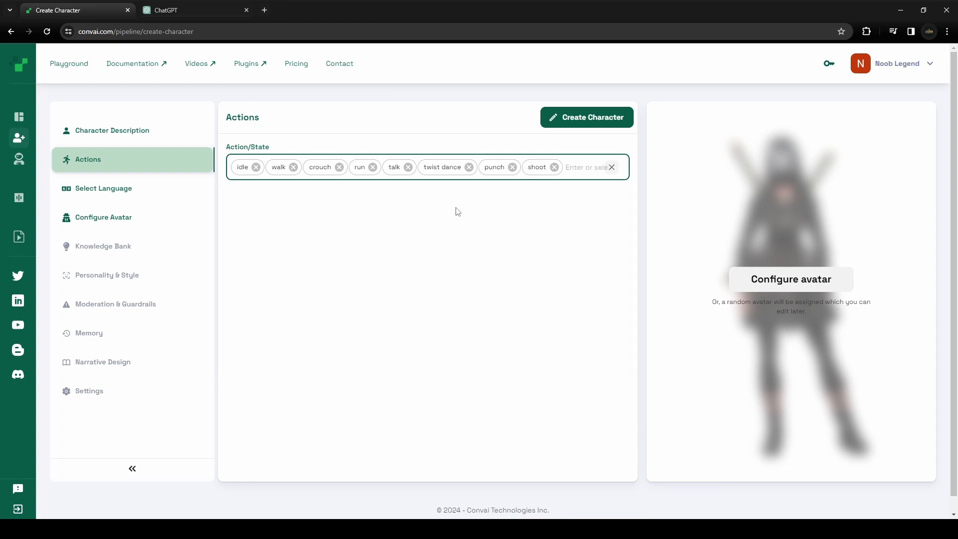
mouse_move(226, 263)
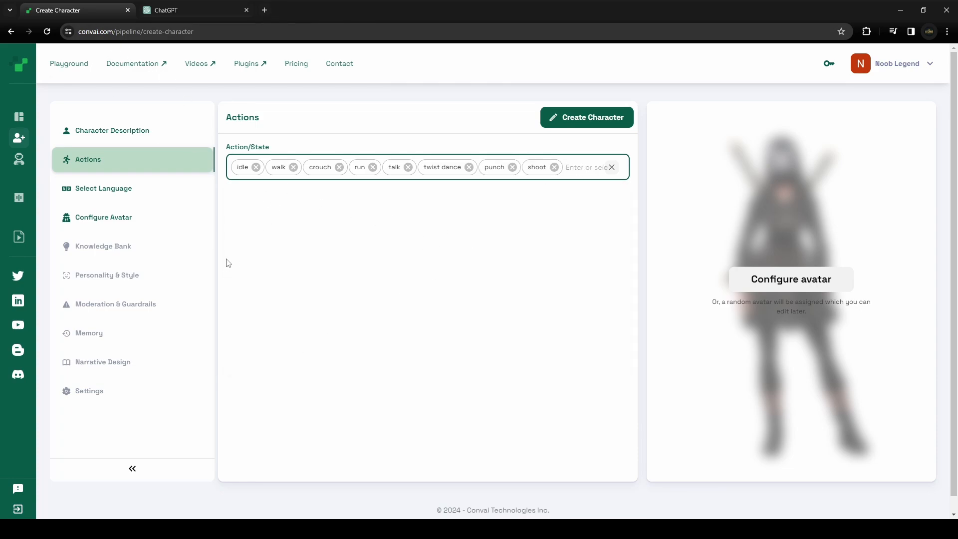
Set the character's language to English in the language settings
left_click(103, 188)
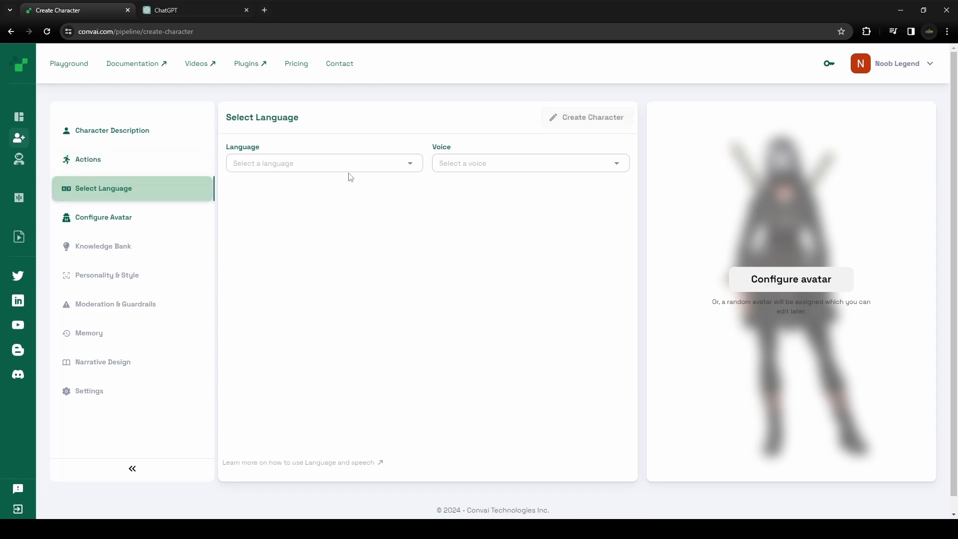
left_click(323, 163)
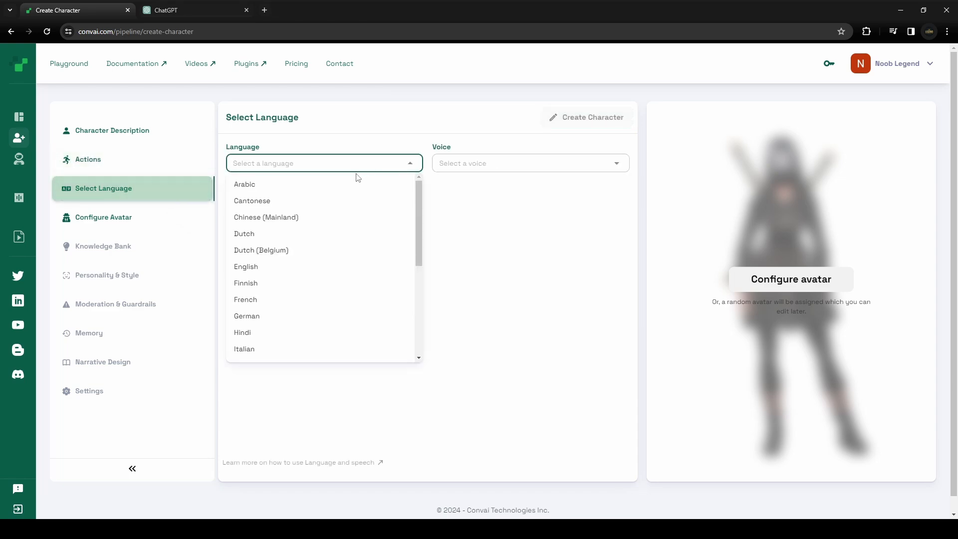
left_click(245, 267)
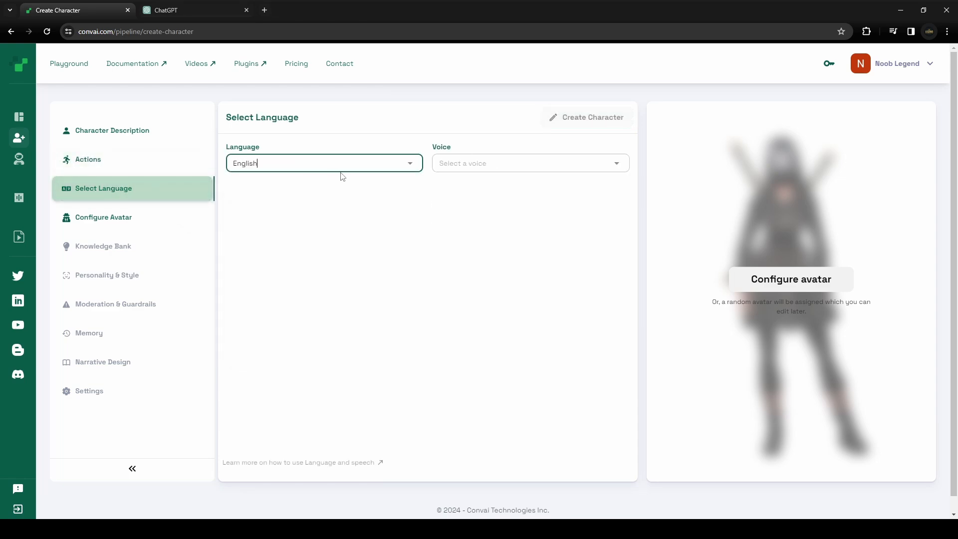
left_click(324, 163)
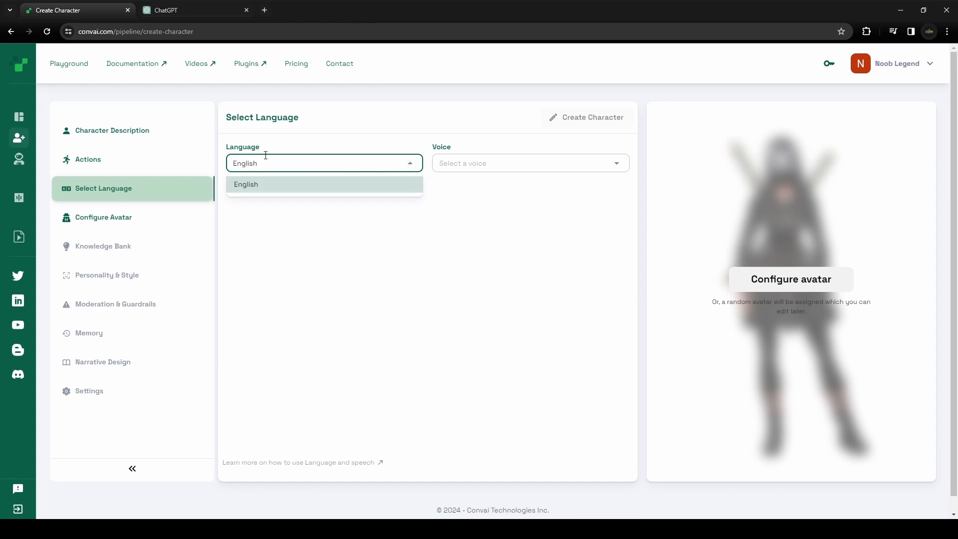
left_click(246, 184)
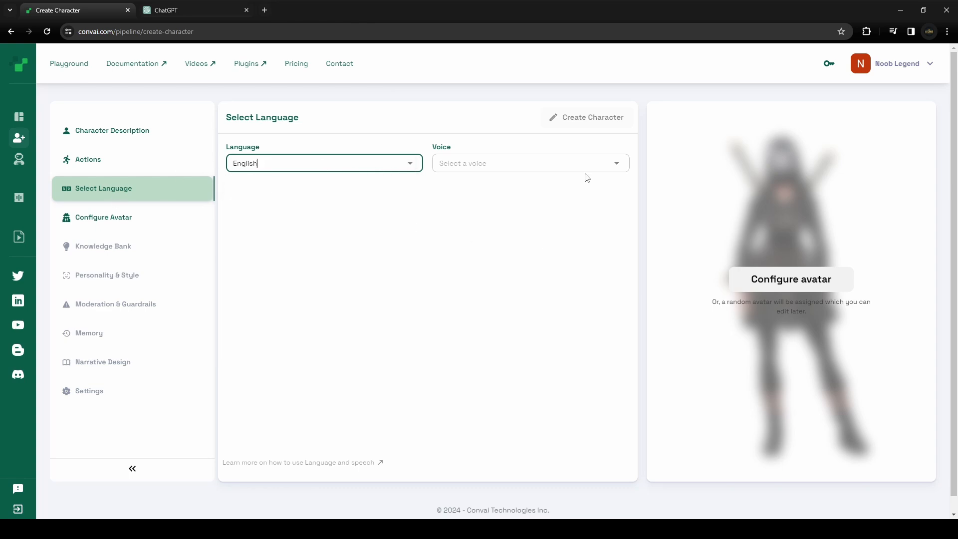
Search the voices and pick the Young Australian Masculine Voice in Character Description
left_click(528, 163)
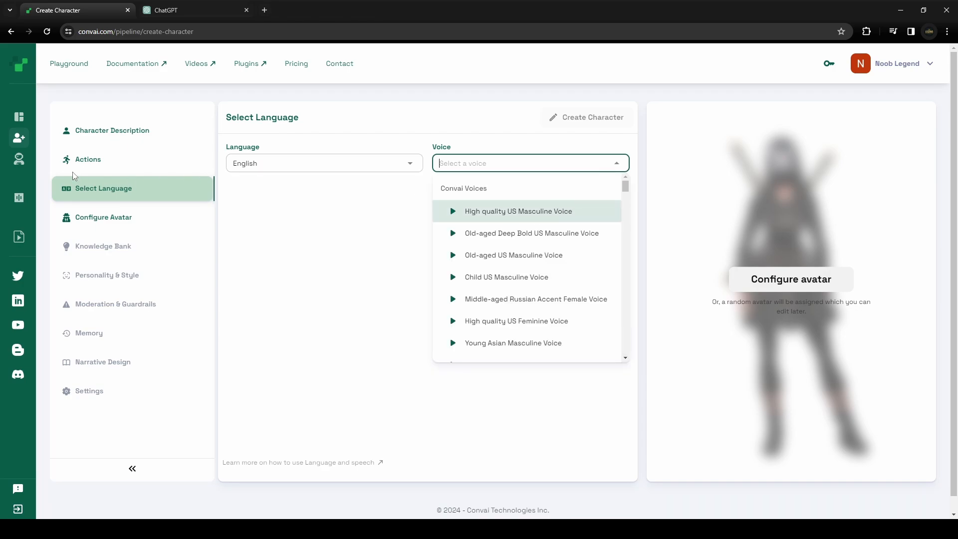
left_click(113, 131)
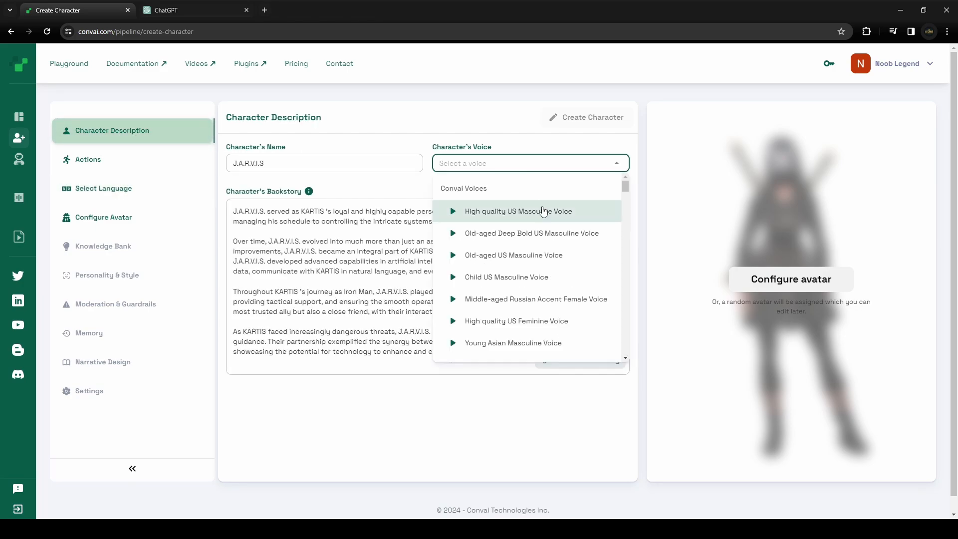
type("mascu")
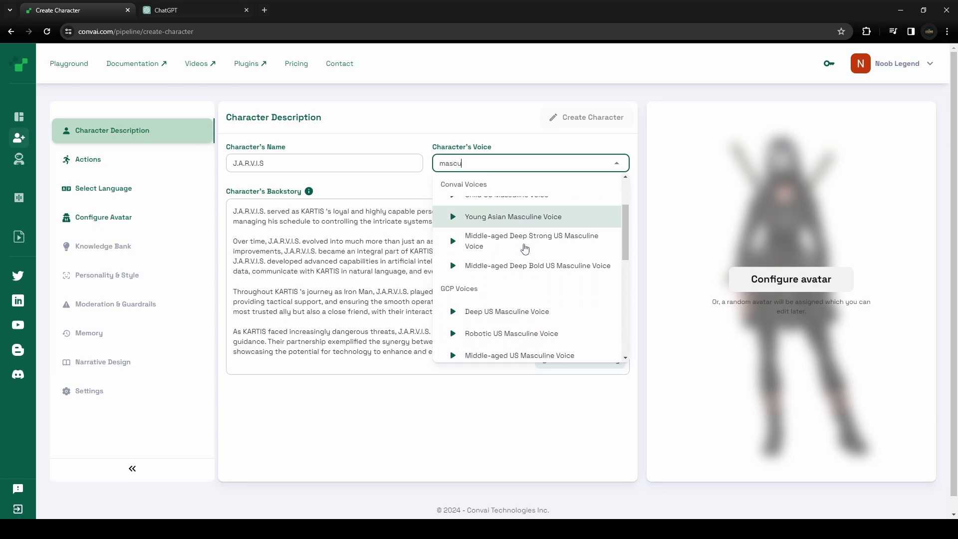
type("austra")
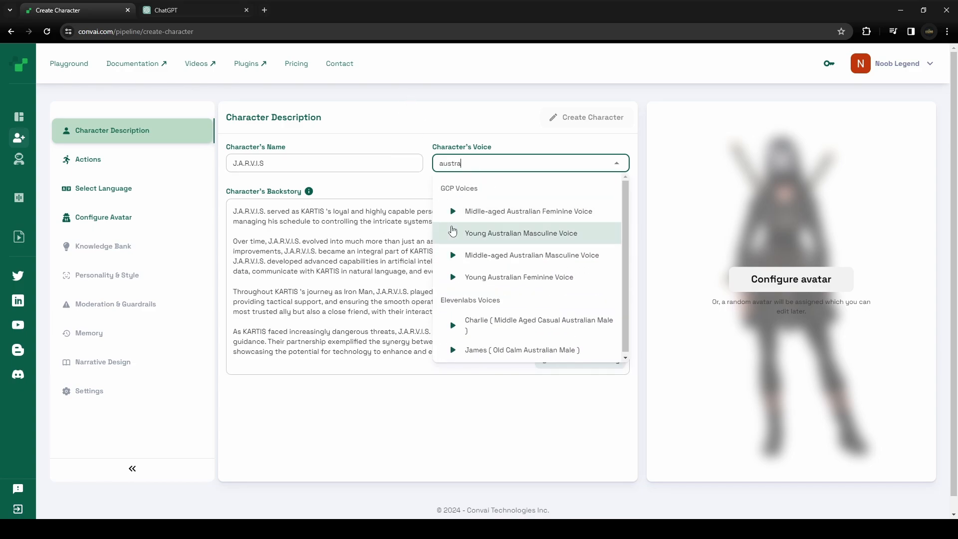
left_click(520, 234)
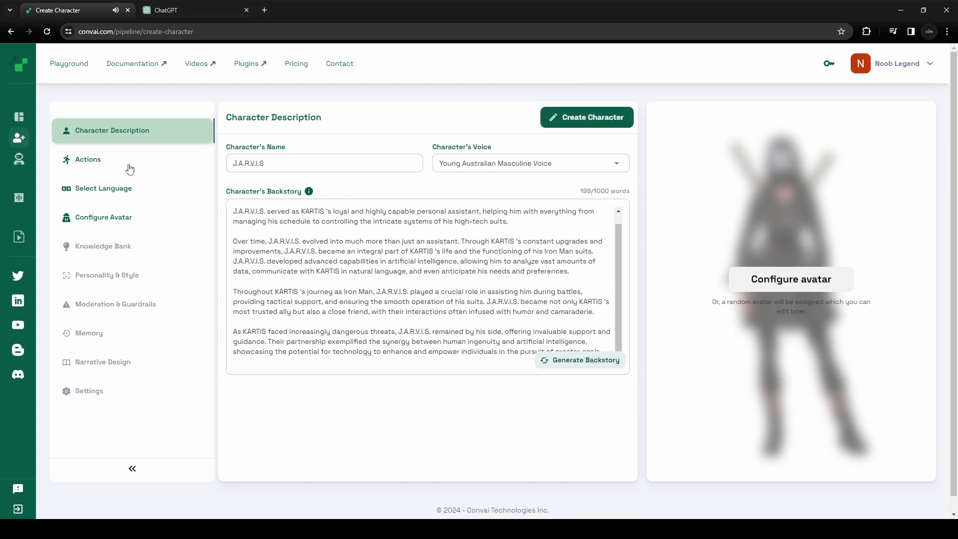
Set the language-settings voice to Young Australian Masculine Voice via a 'young a' search
left_click(104, 188)
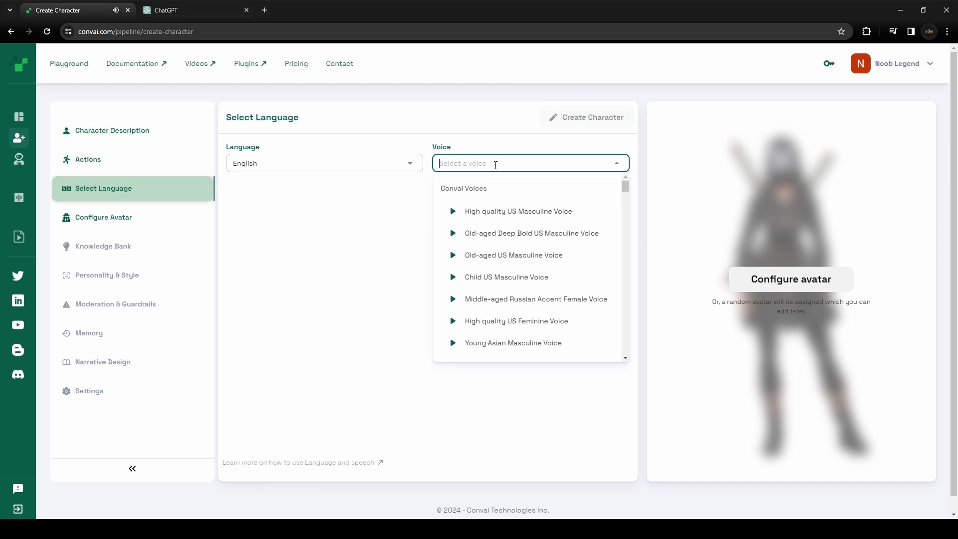
type("young a")
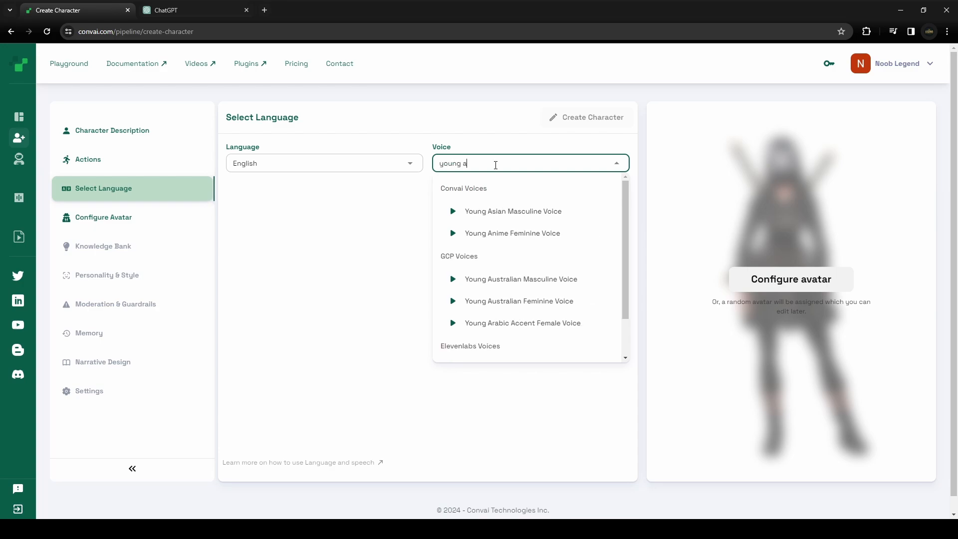
left_click(521, 280)
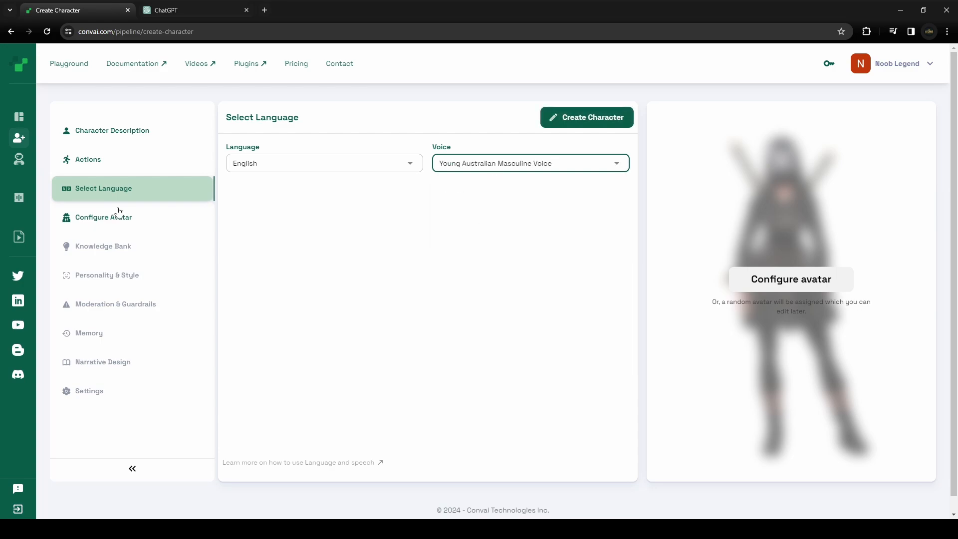
Start a new Ready Player Me avatar from Configure Avatar, discarding previous changes
left_click(103, 217)
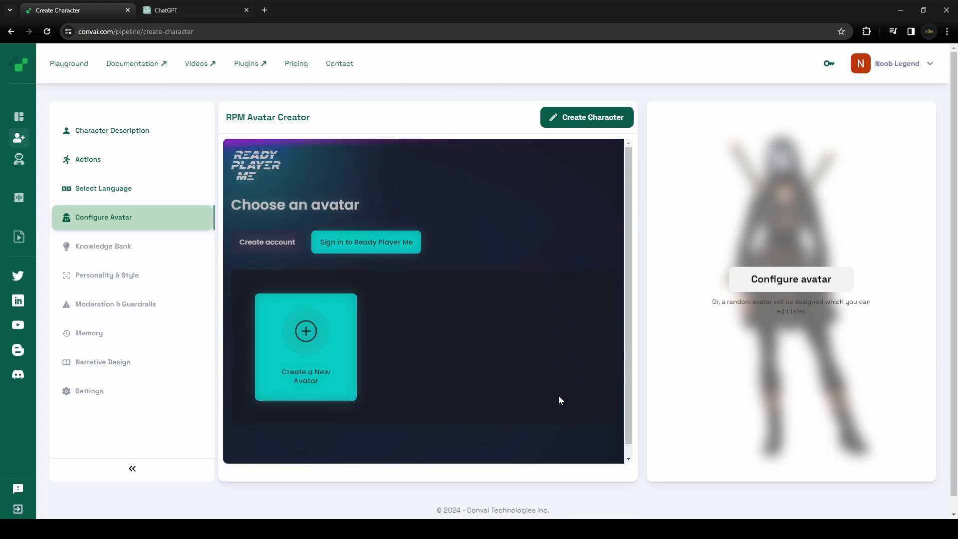
left_click(306, 348)
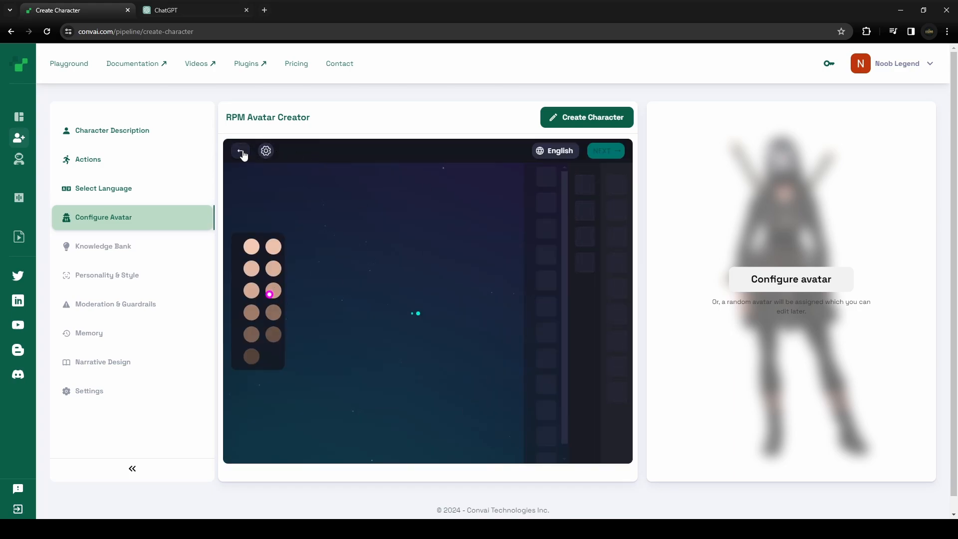
left_click(240, 151)
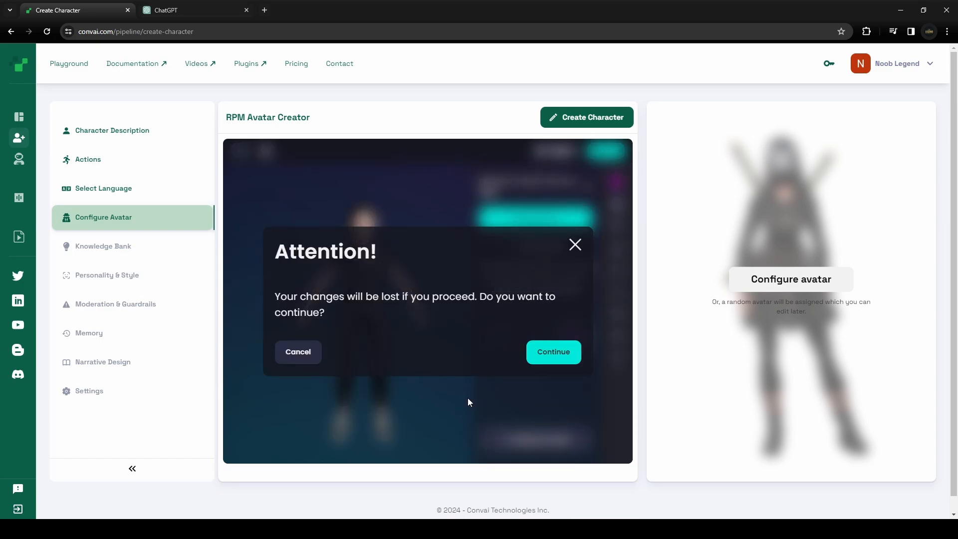
left_click(552, 351)
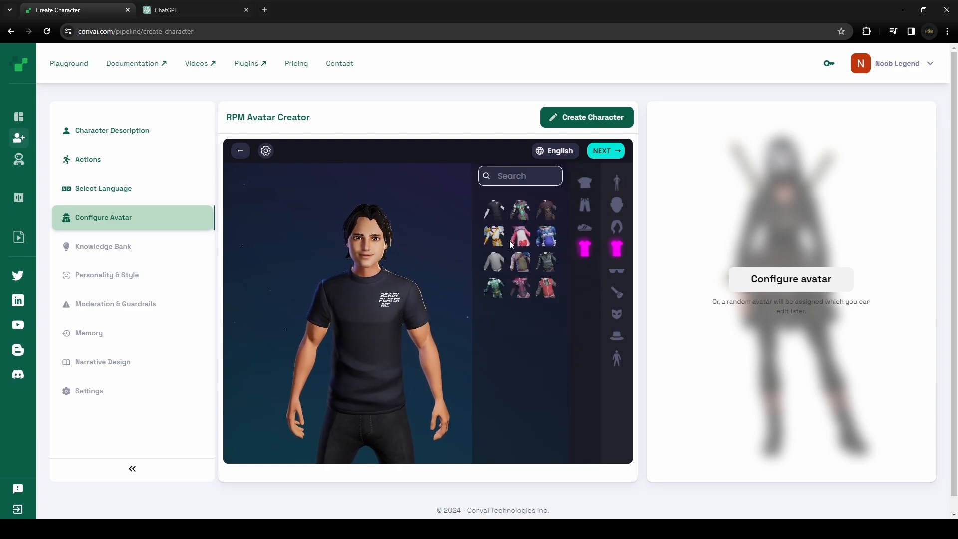
Add sunglasses to the male grey-sweater avatar and finish without creating an account
left_click(494, 261)
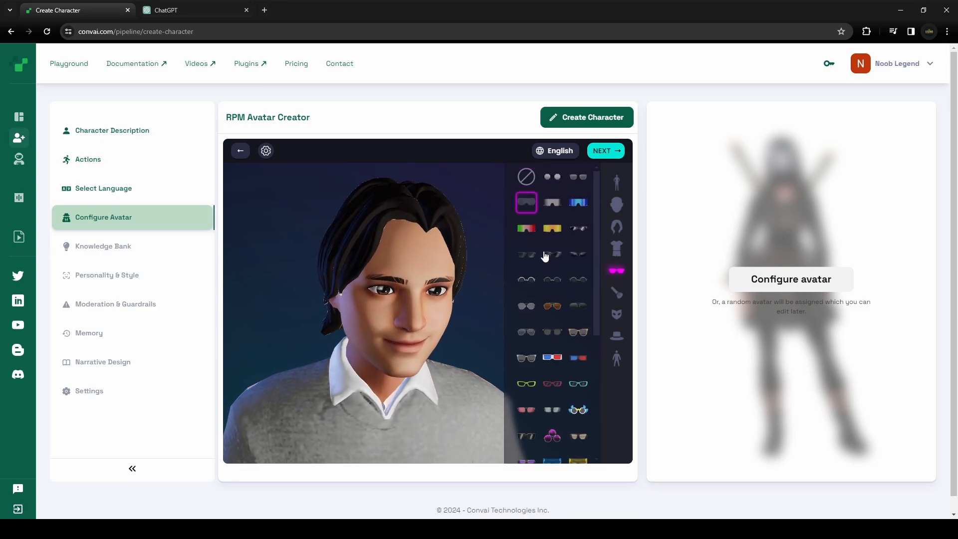
left_click(577, 305)
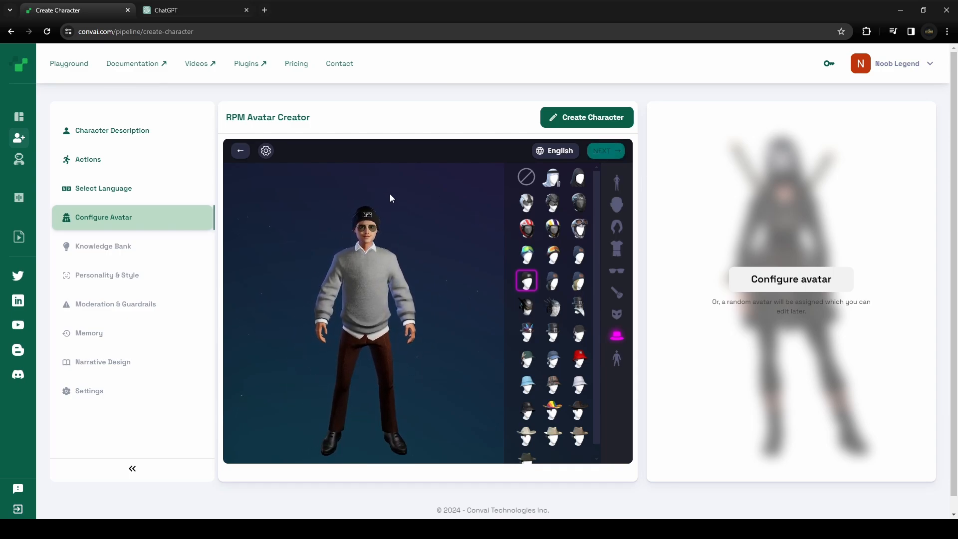
left_click(604, 150)
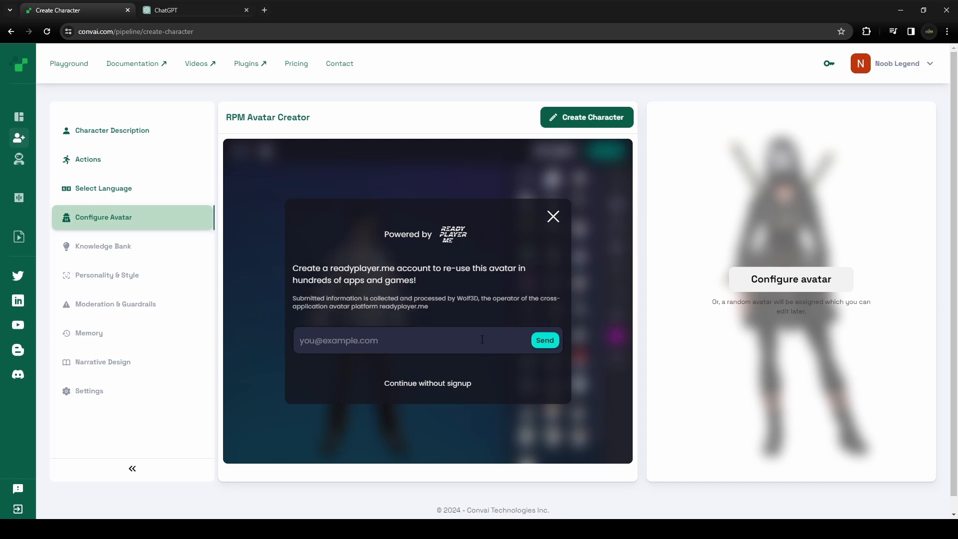
left_click(428, 383)
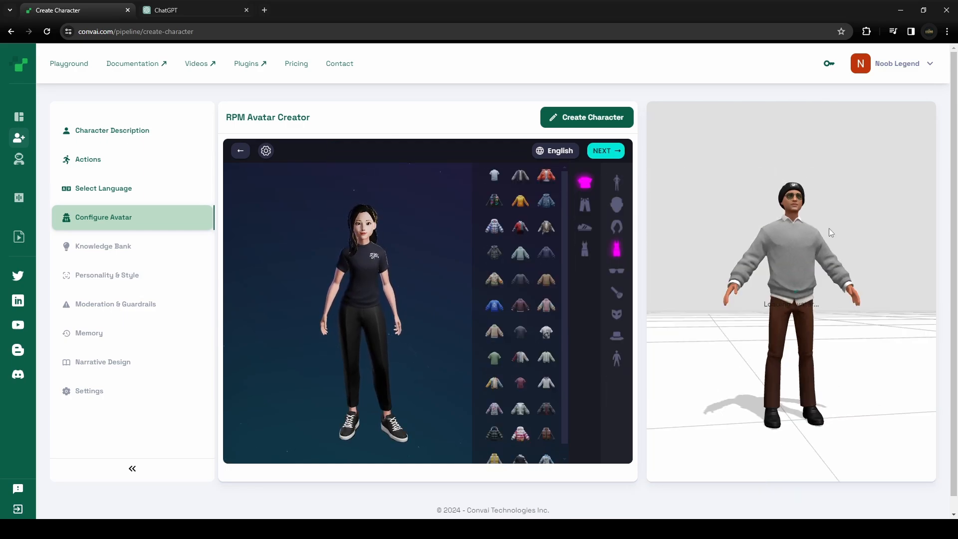
mouse_move(103, 246)
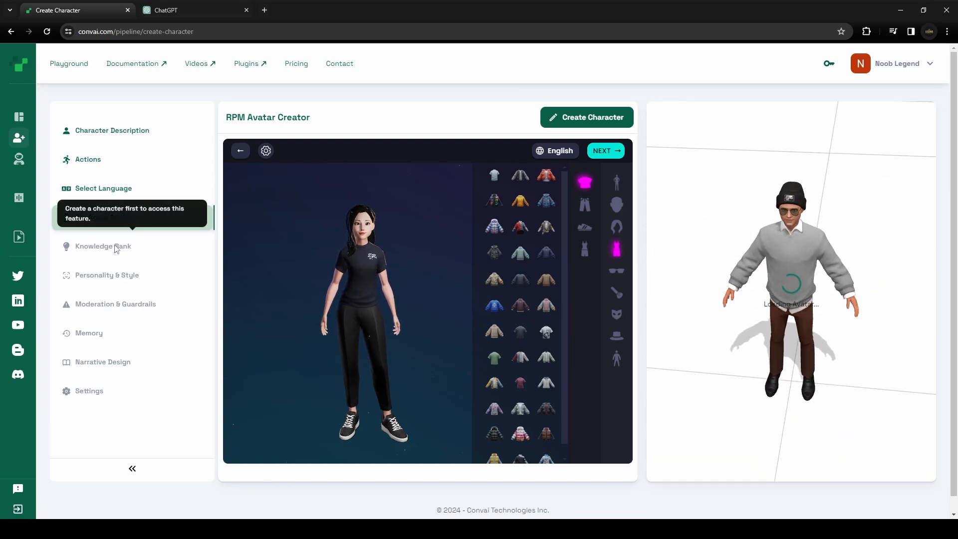
mouse_move(133, 225)
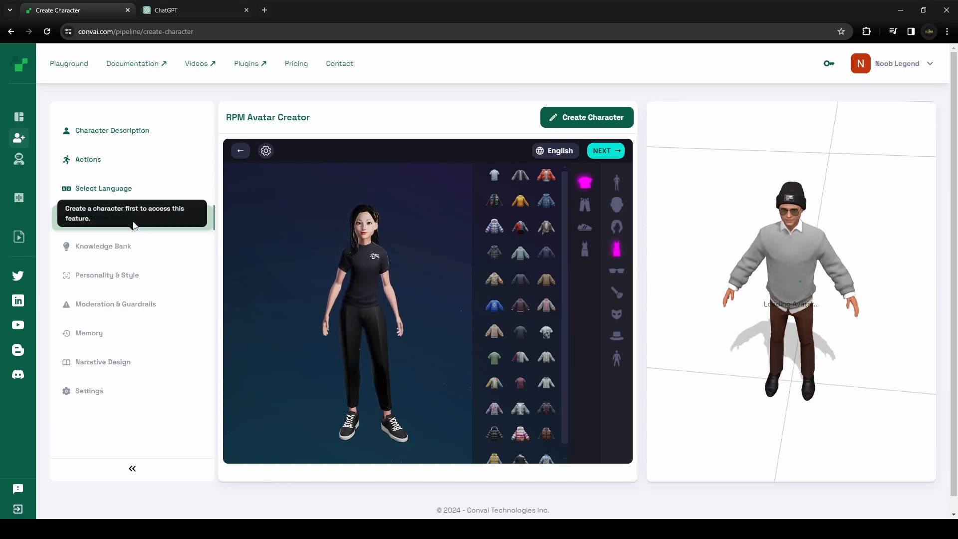
Assign the Young Australian Masculine Voice via an 'austra' search and create the J.A.R.V.I.S character
left_click(88, 160)
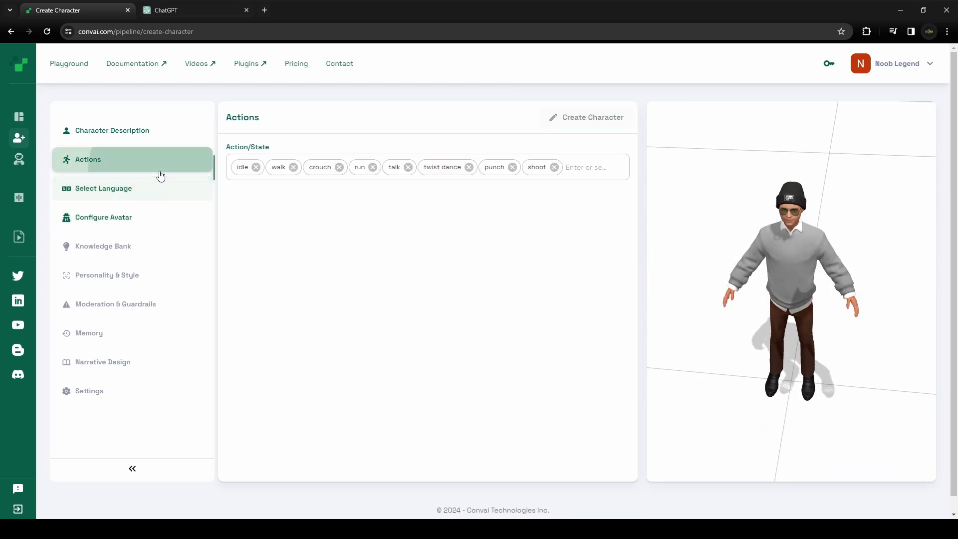
left_click(112, 130)
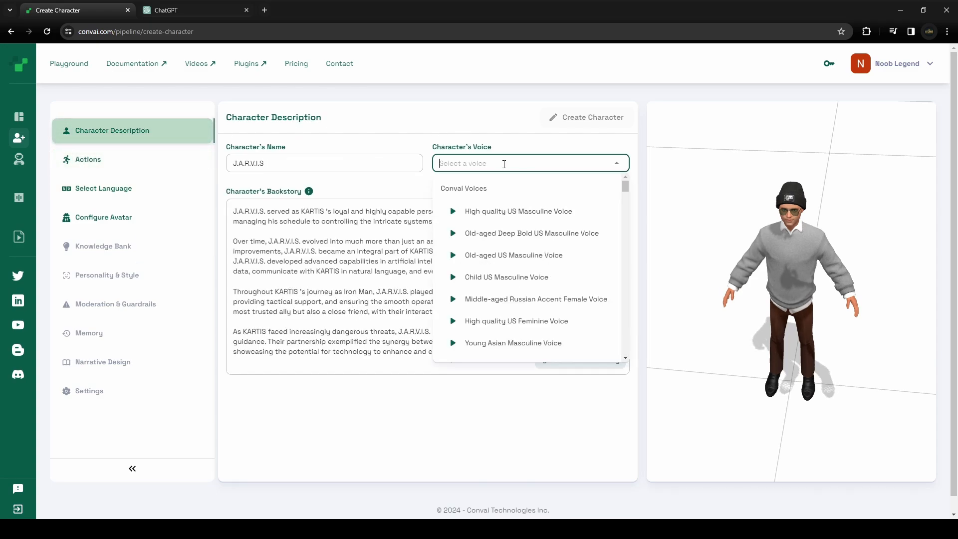
type("austra")
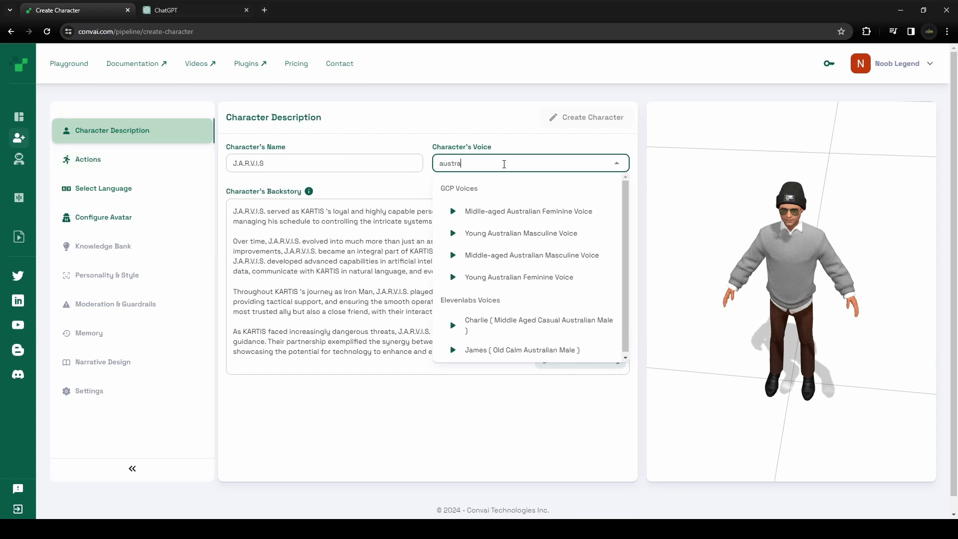
left_click(520, 233)
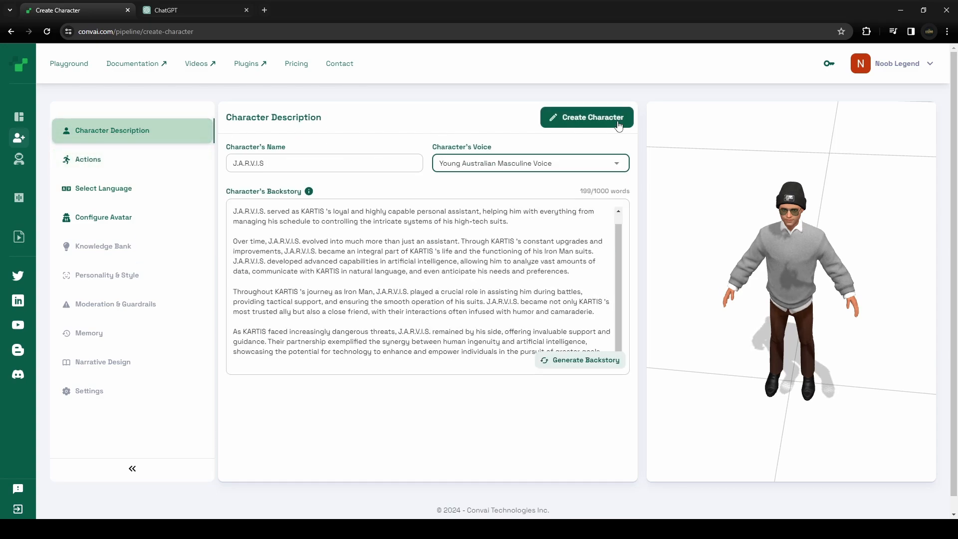
left_click(585, 117)
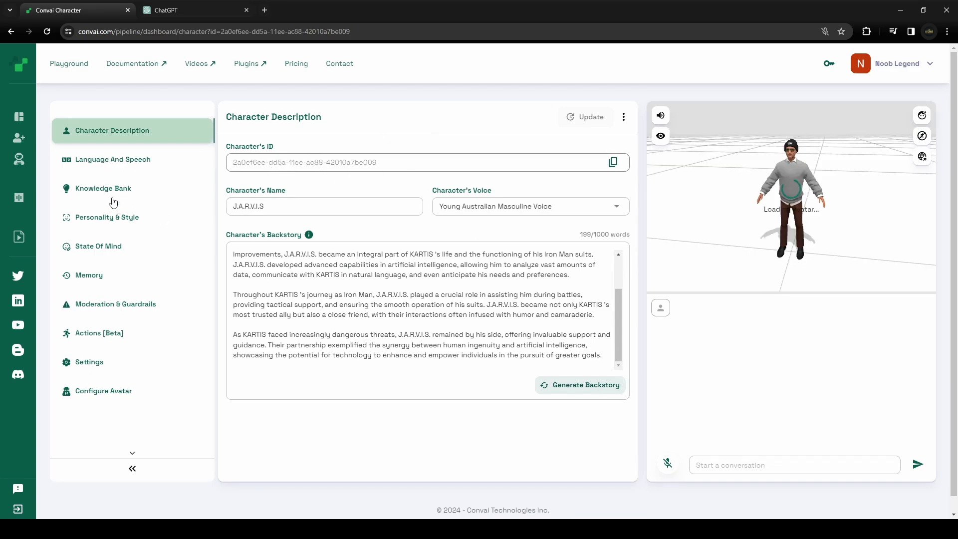
Open J.A.R.V.I.S.'s empty Knowledge Bank and focus the plain-text entry box
left_click(103, 189)
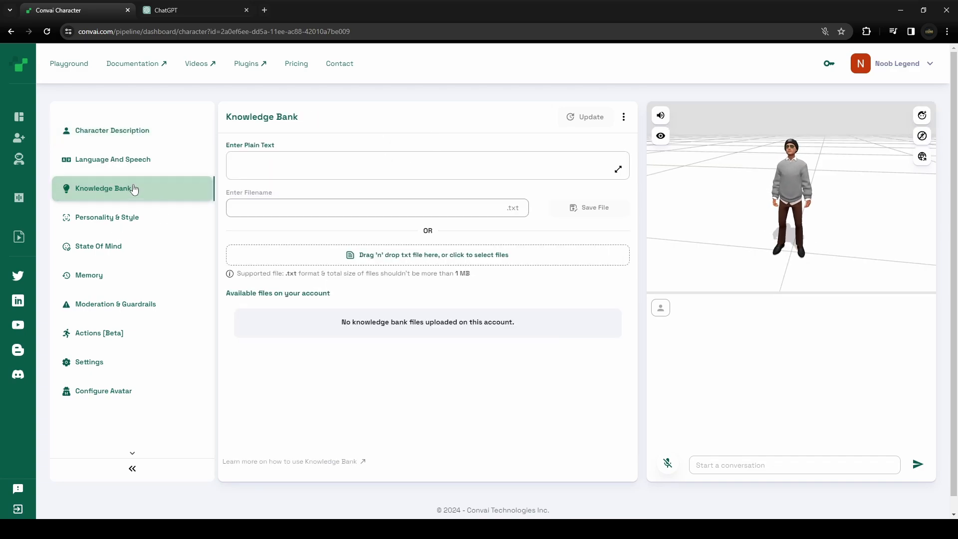
left_click(428, 166)
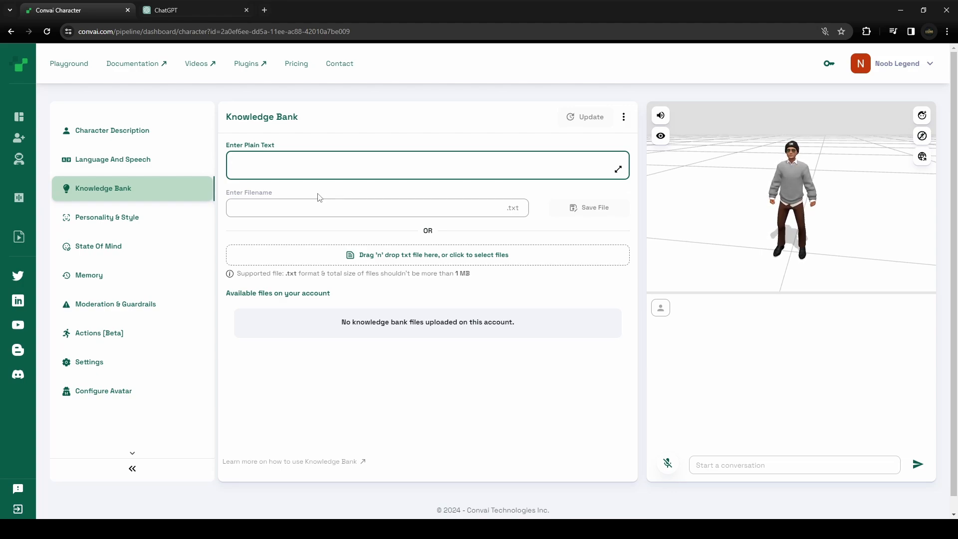
mouse_move(729, 251)
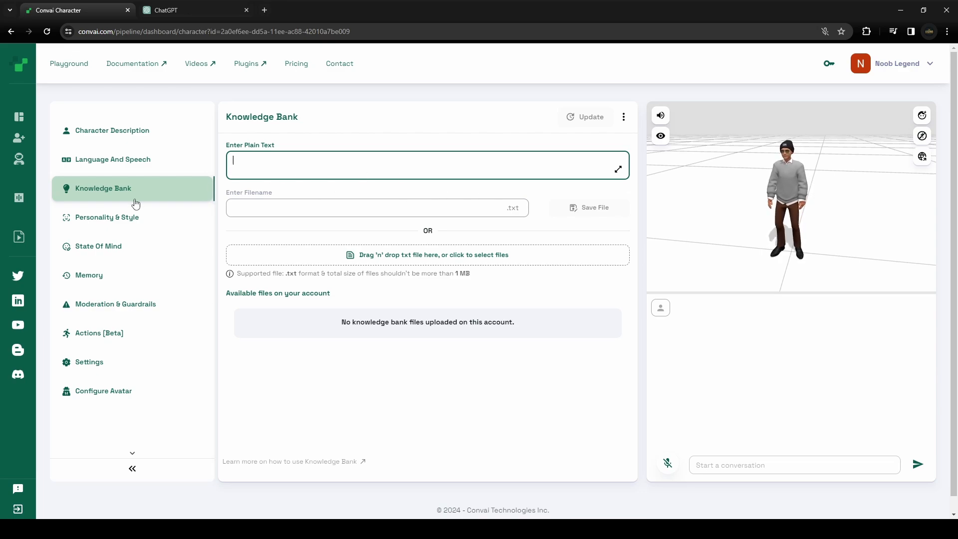
Choose the Sci-Fi Geek speaking style preset under Personality & Style
left_click(107, 217)
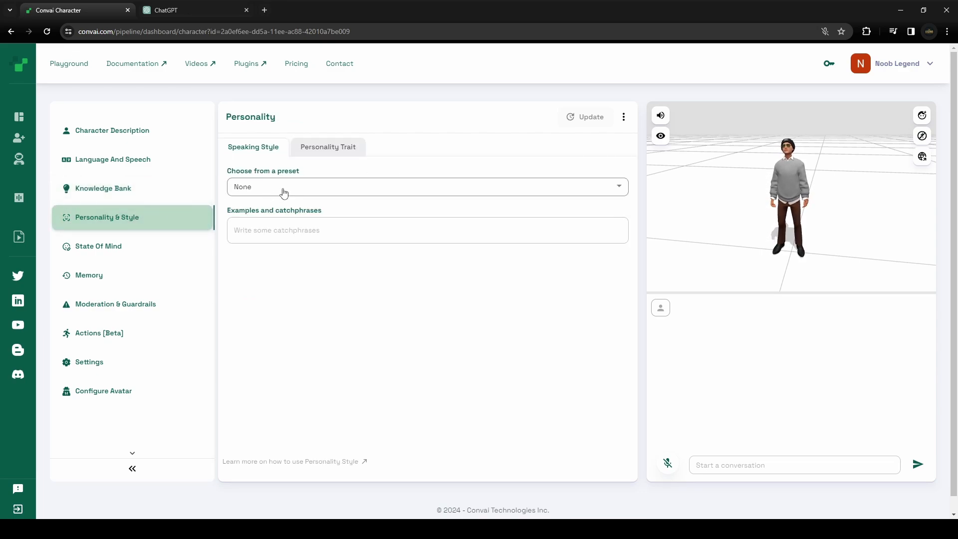
left_click(427, 187)
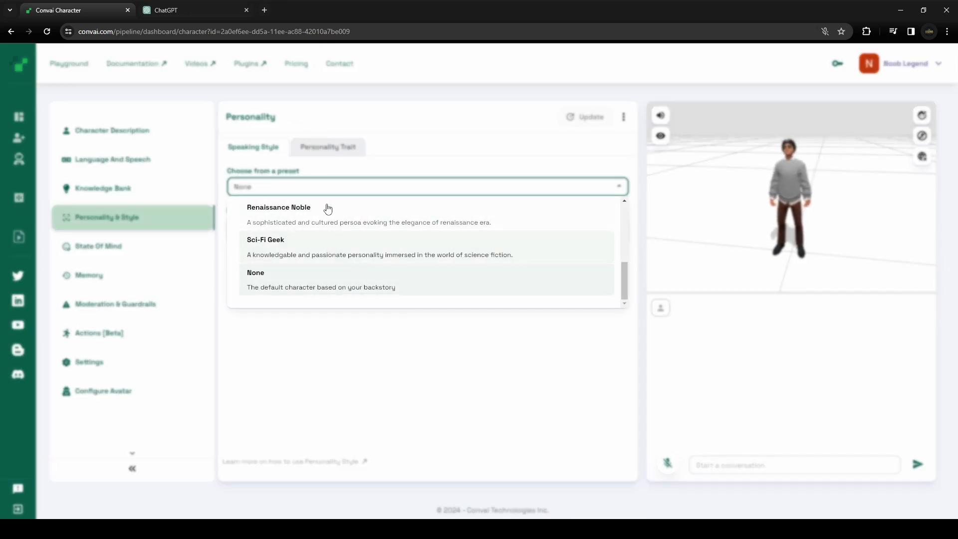
left_click(265, 239)
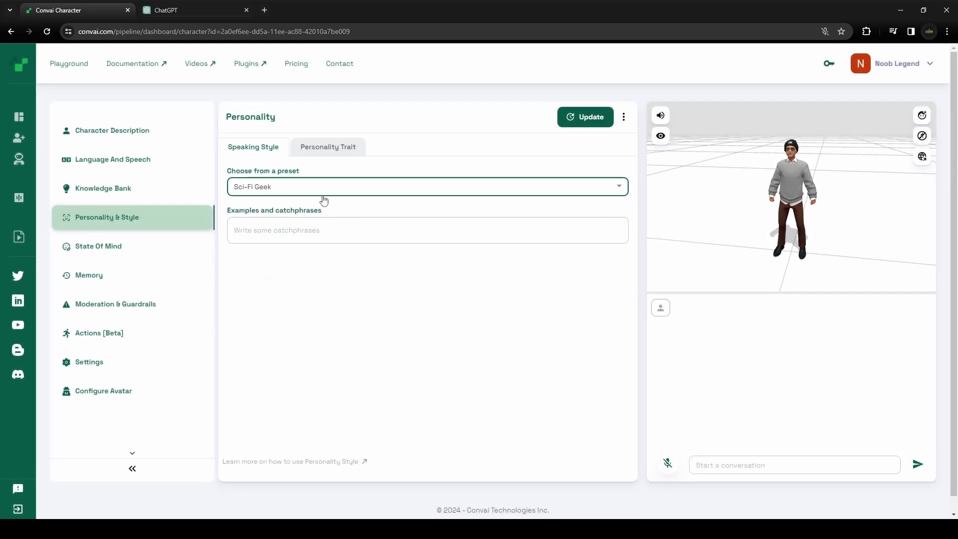
left_click(427, 187)
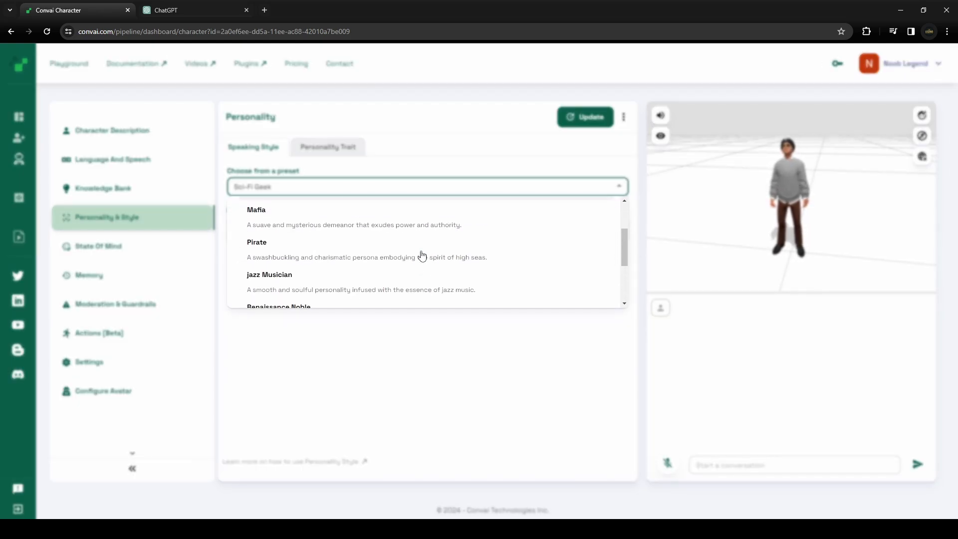
left_click(427, 186)
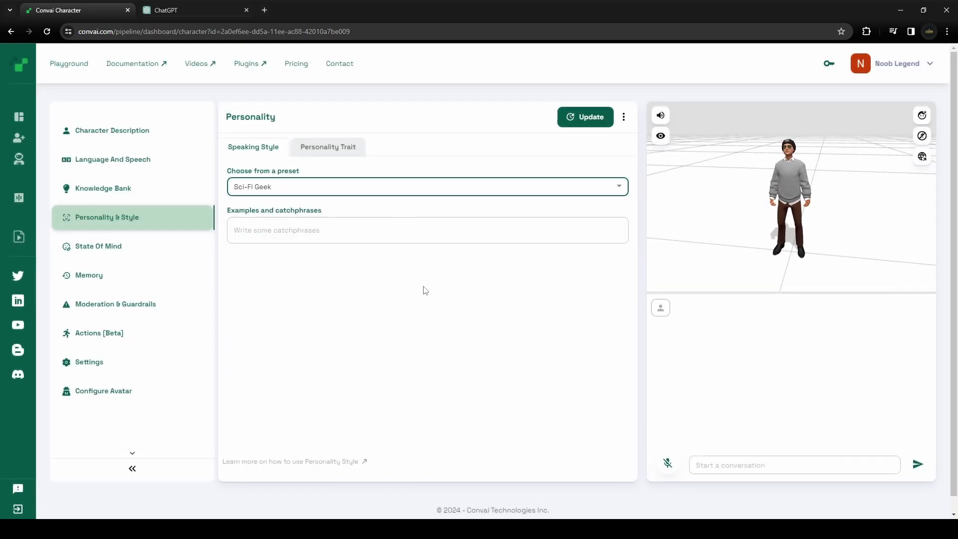
Add the catchphrase 'I'm your best Friend' under Examples and catchphrases
left_click(426, 230)
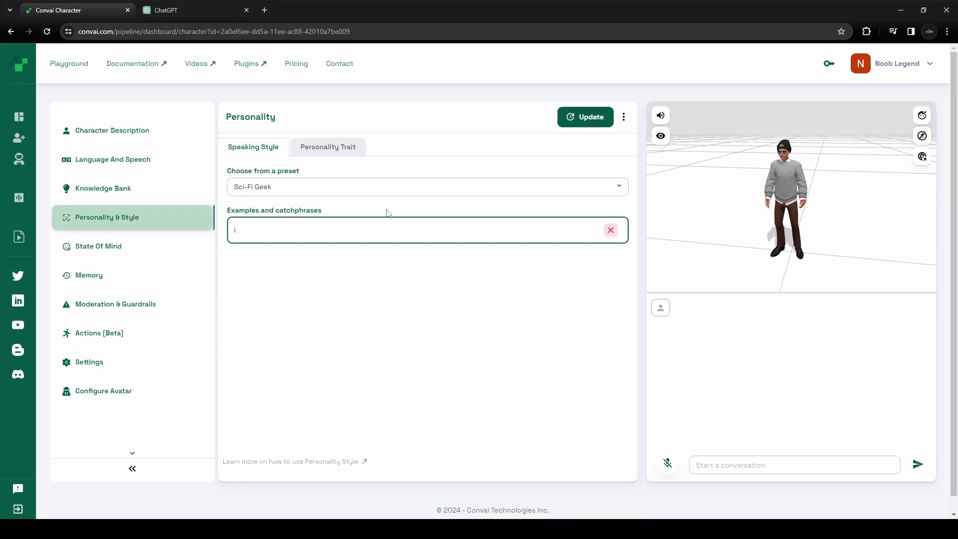
type("I'm your best Friend")
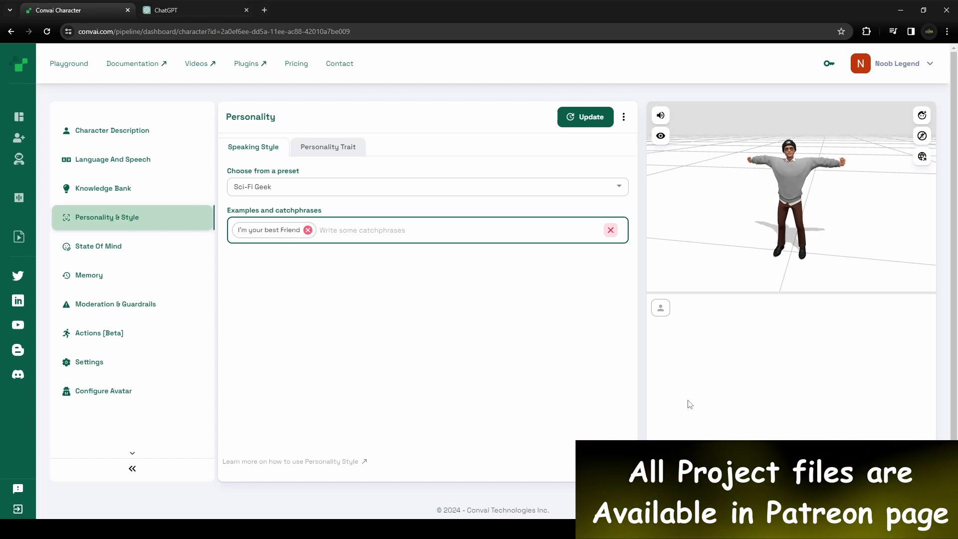
Set personality traits: openness 4, extraversion 4, sensitivity 1
left_click(328, 147)
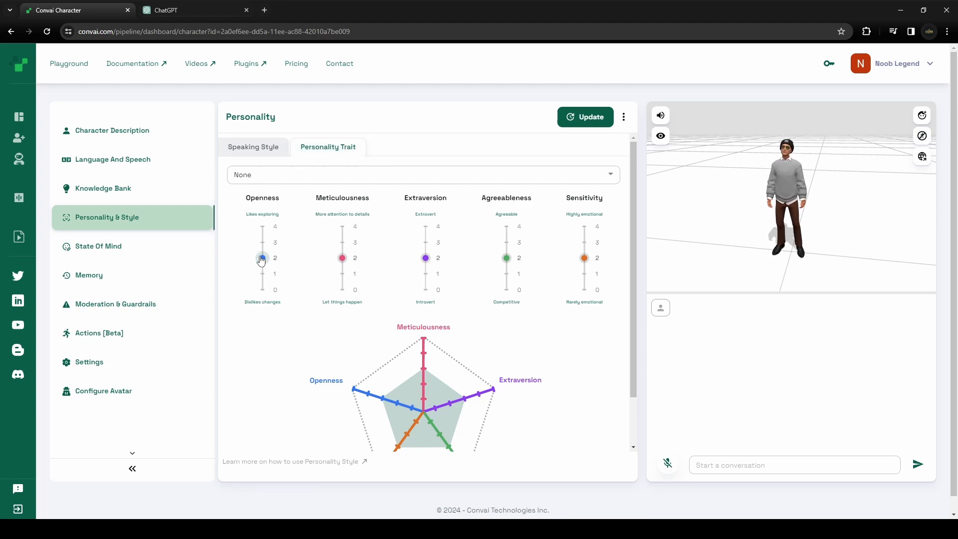
left_click_drag(261, 258, 261, 226)
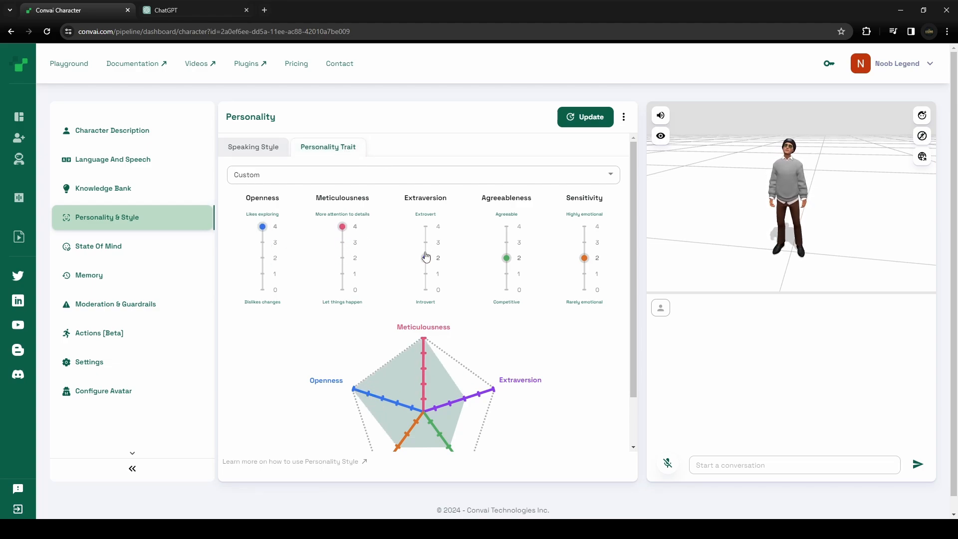
left_click_drag(425, 256, 425, 226)
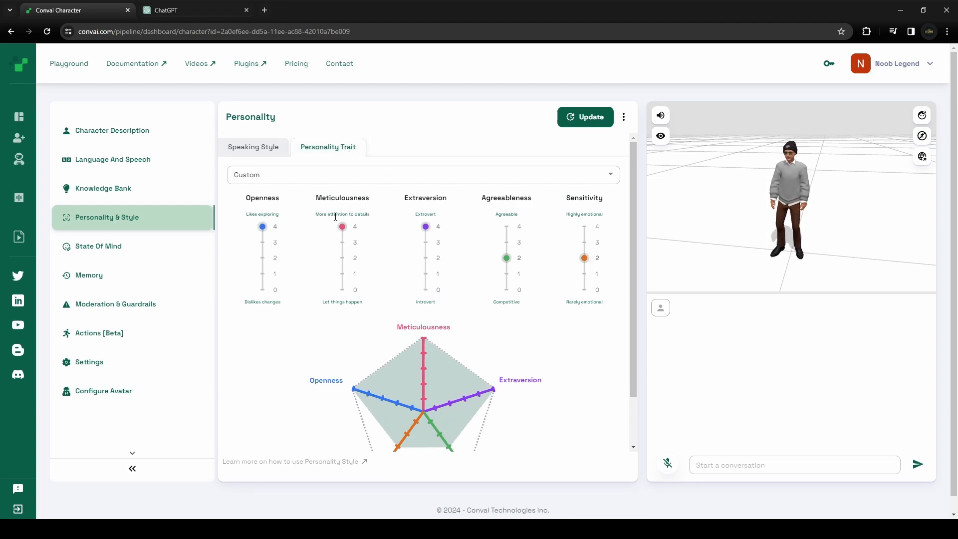
left_click_drag(506, 257, 506, 242)
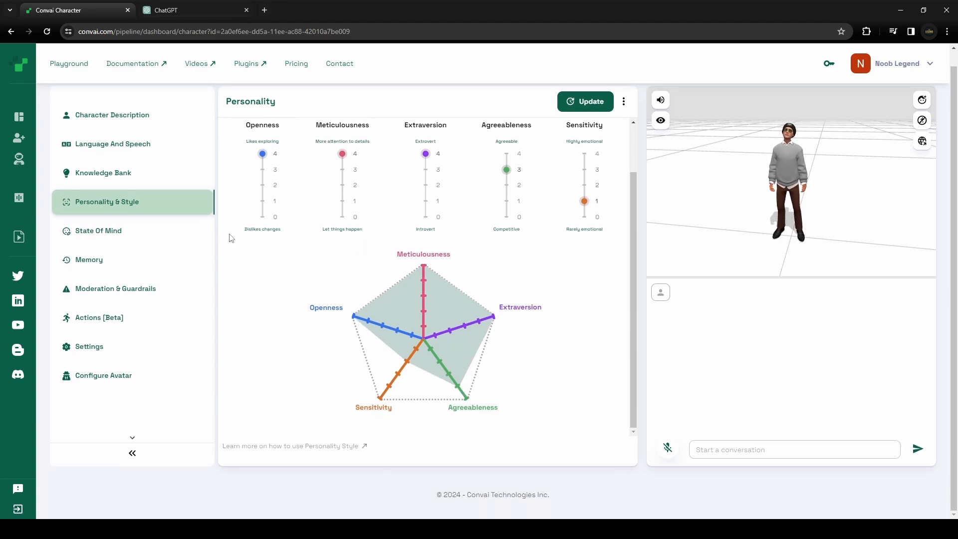
Set the character's state of mind to Trust, then review Actions and Settings pages
left_click(98, 231)
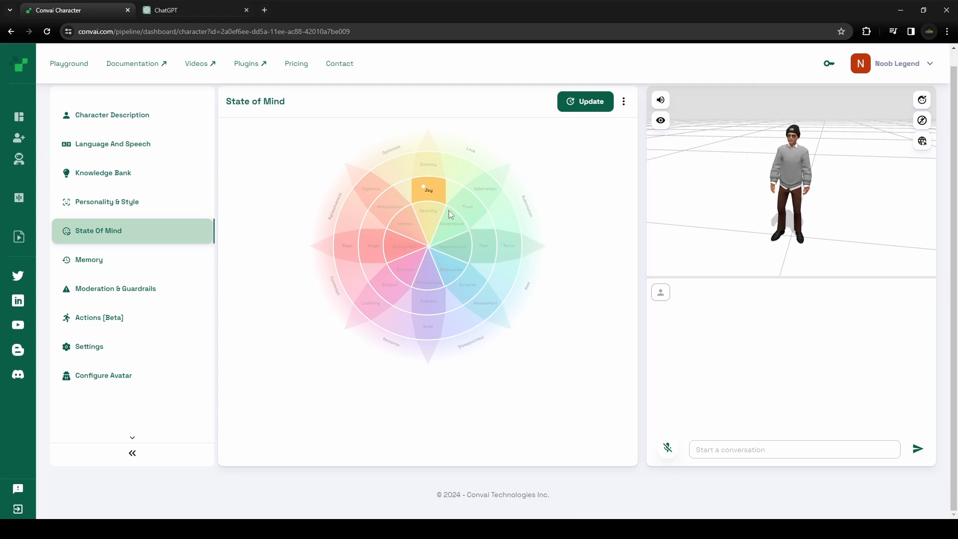
left_click(469, 206)
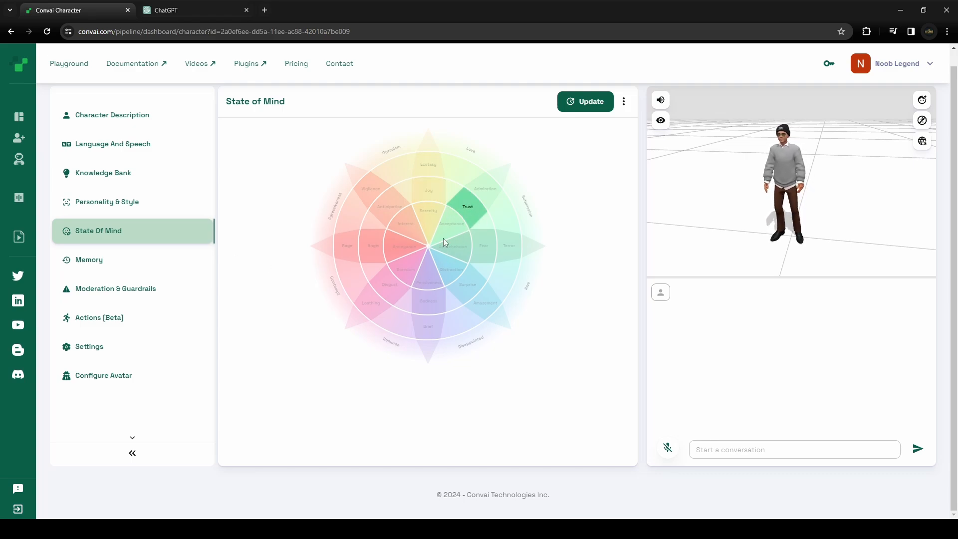
left_click(99, 317)
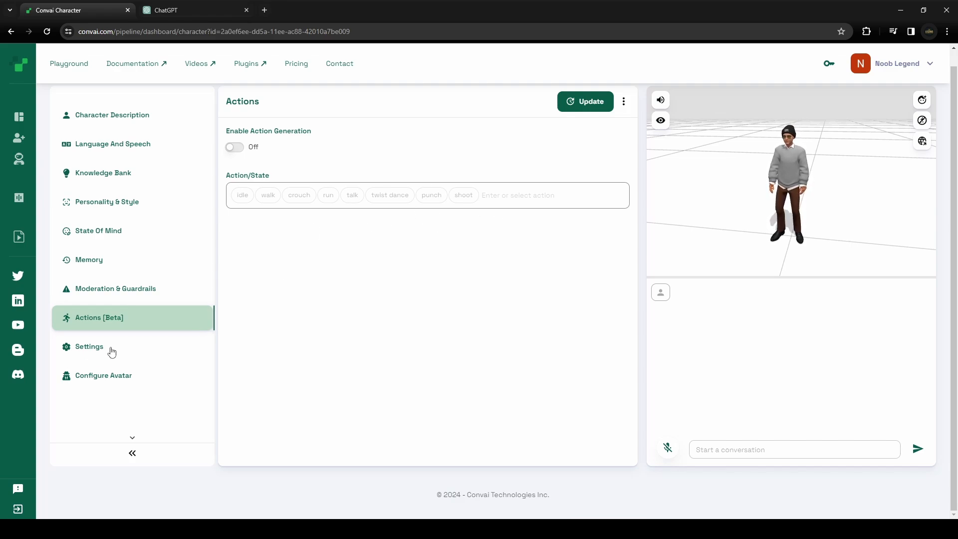
left_click(89, 347)
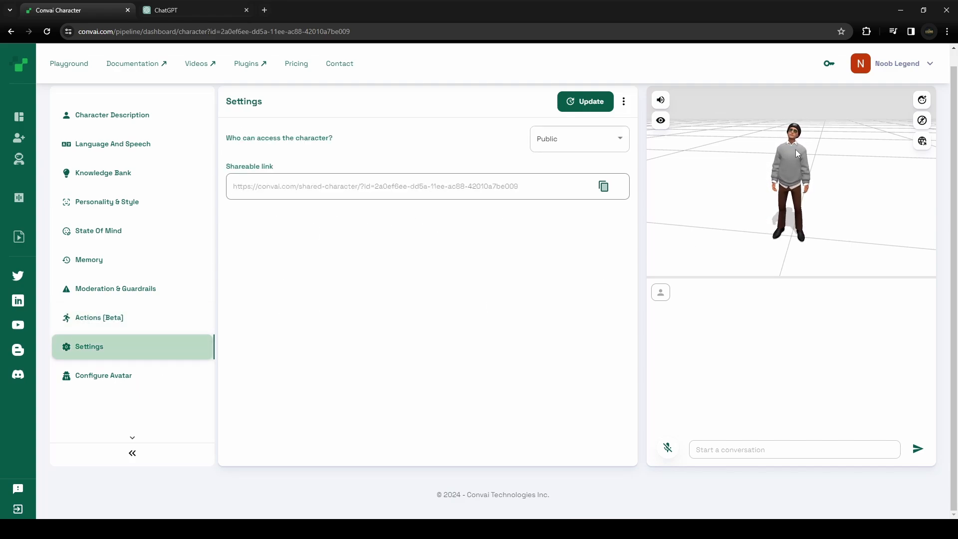
left_click(112, 114)
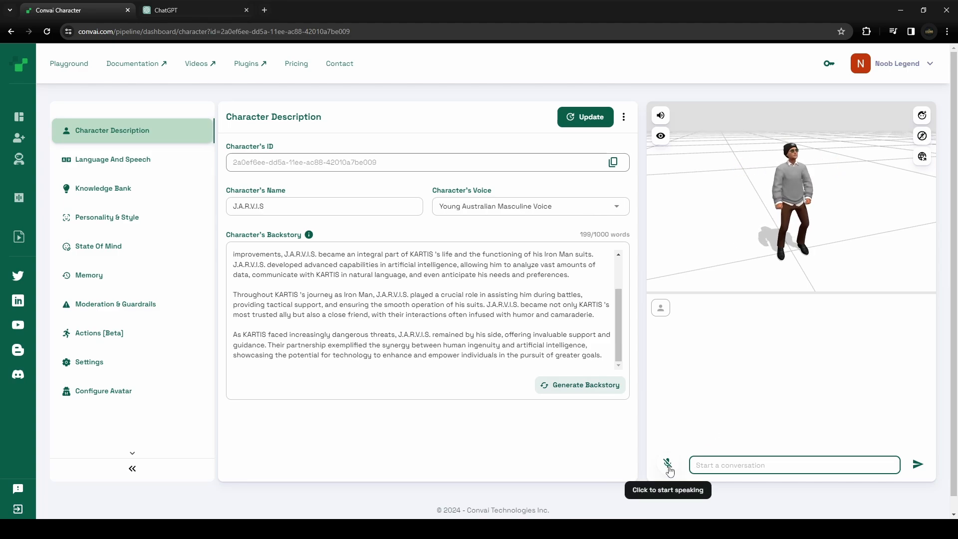
Send a test greeting to J.A.R.V.I.S in the character preview chat
left_click(667, 464)
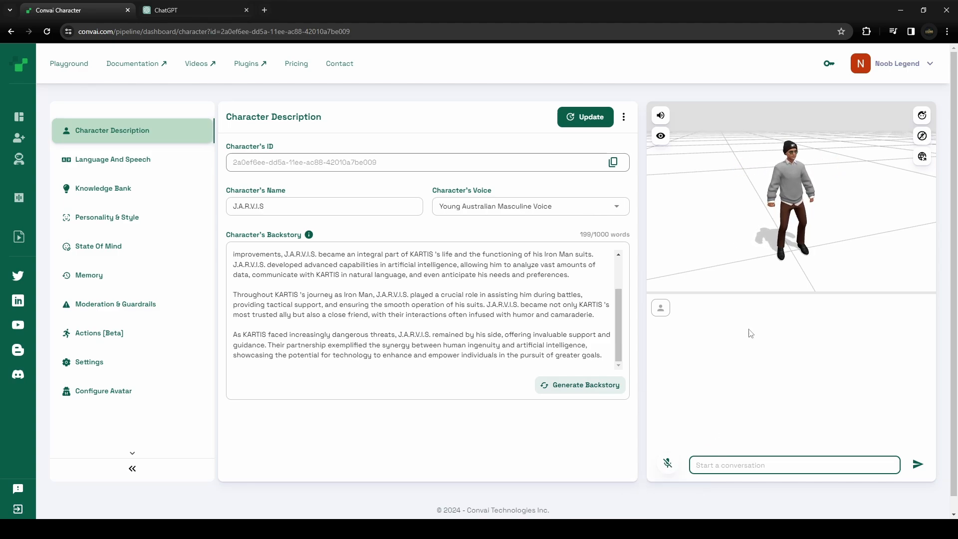
left_click(795, 464)
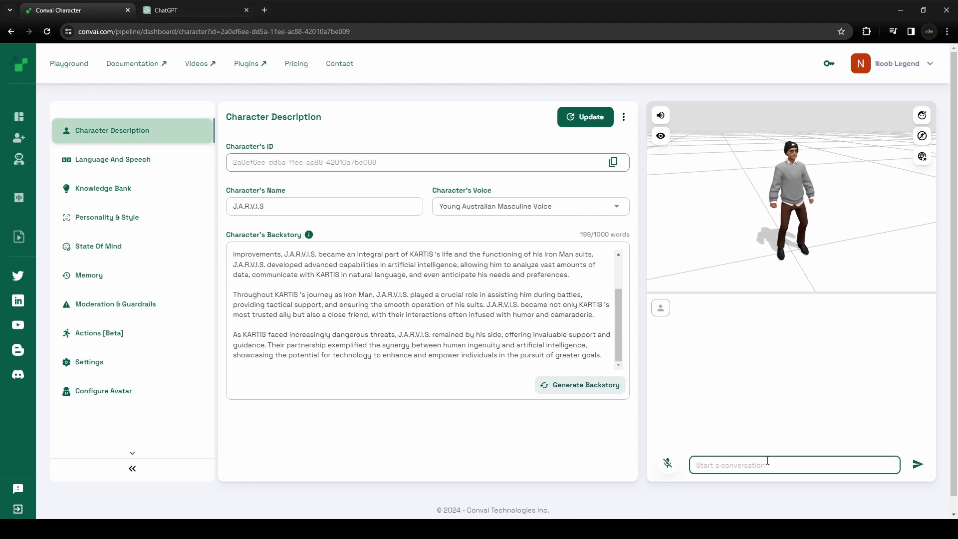
type("Helo man whoa")
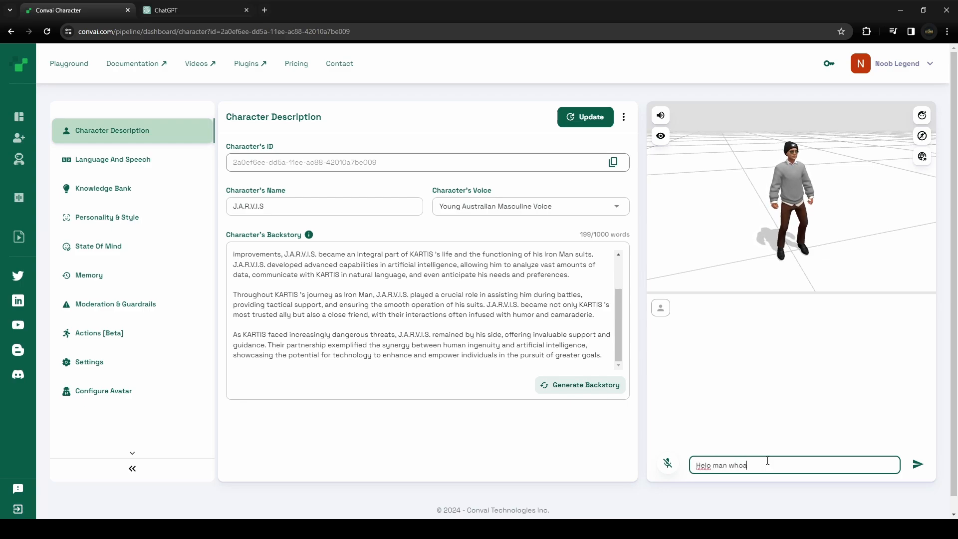
left_click(917, 465)
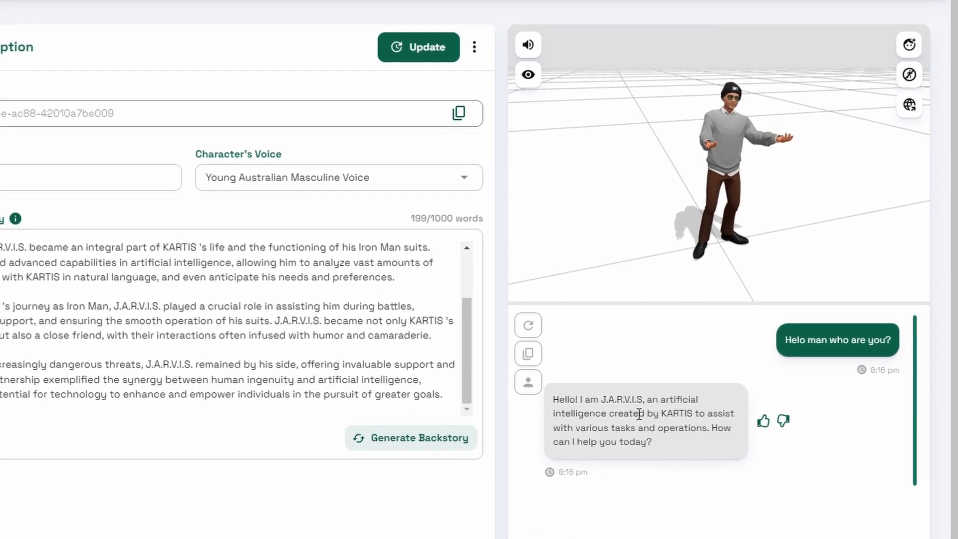
Read through the character's introduction and backstory reply
double_click(613, 395)
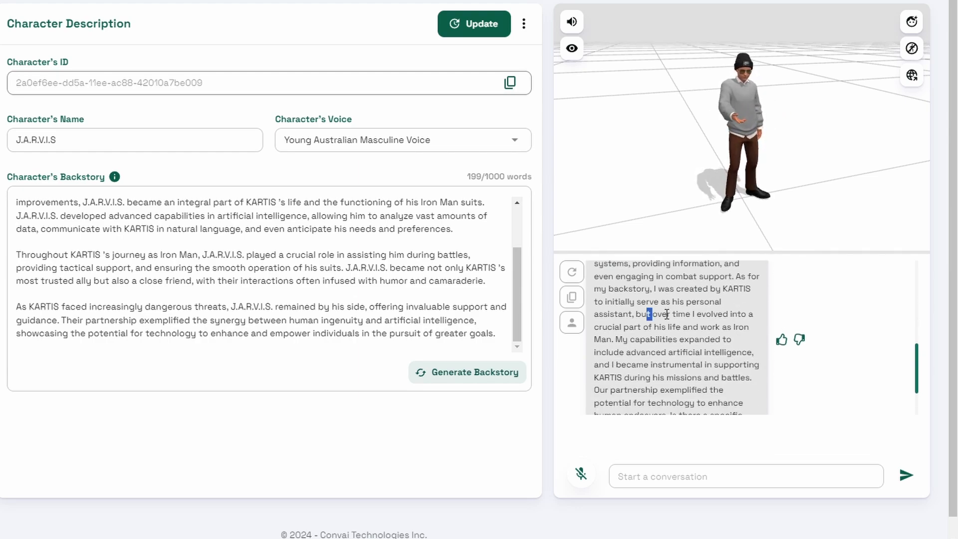
left_click_drag(650, 314, 748, 327)
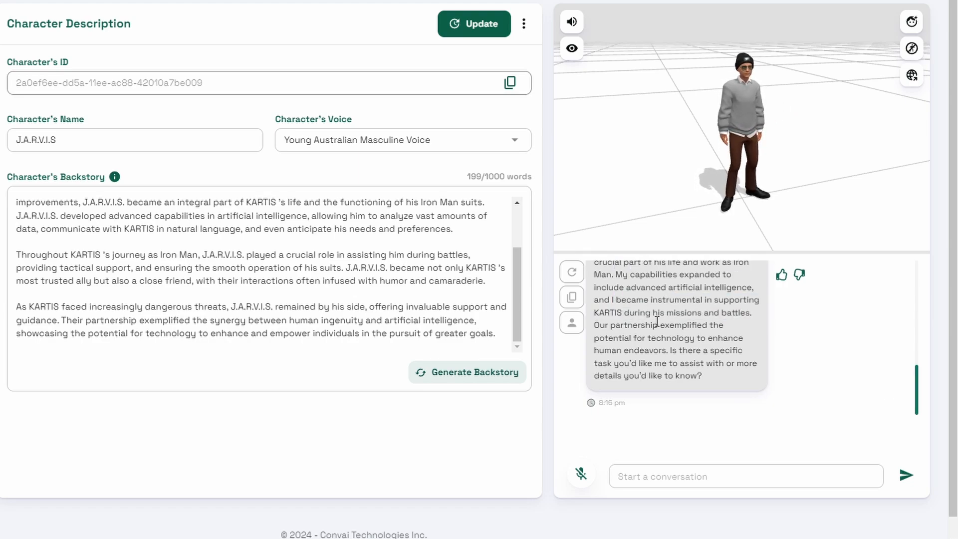
left_click_drag(653, 312, 751, 313)
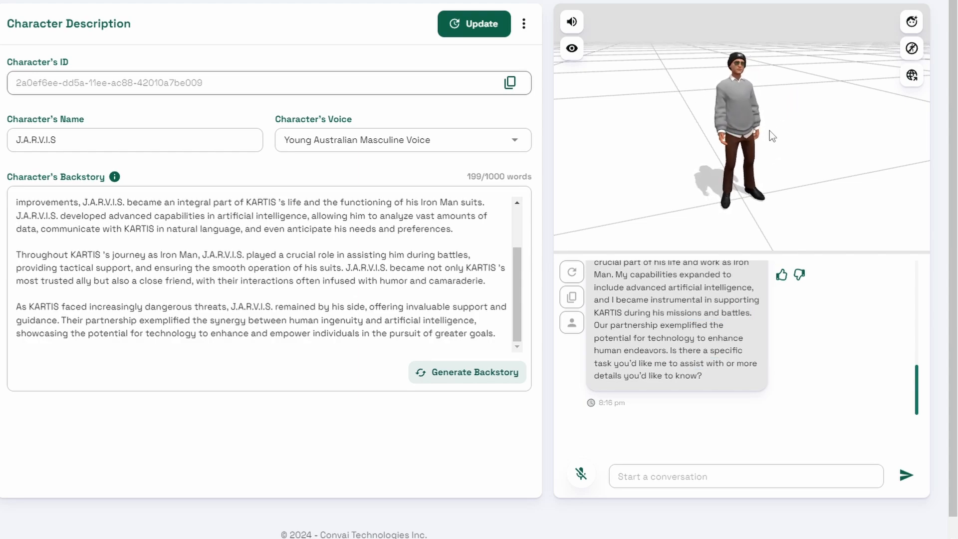
mouse_move(642, 66)
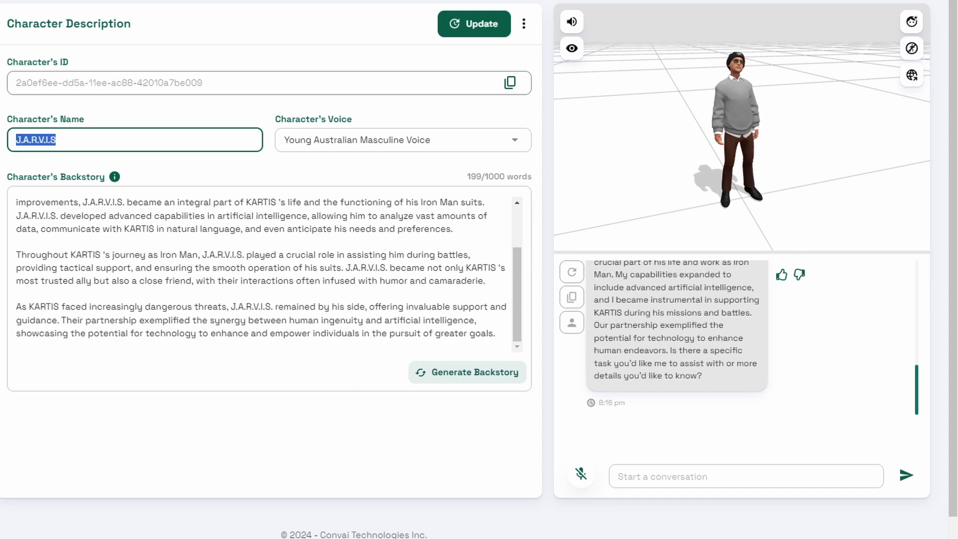
Rename the character to JARVIS and save it with Update
type("JARVIS")
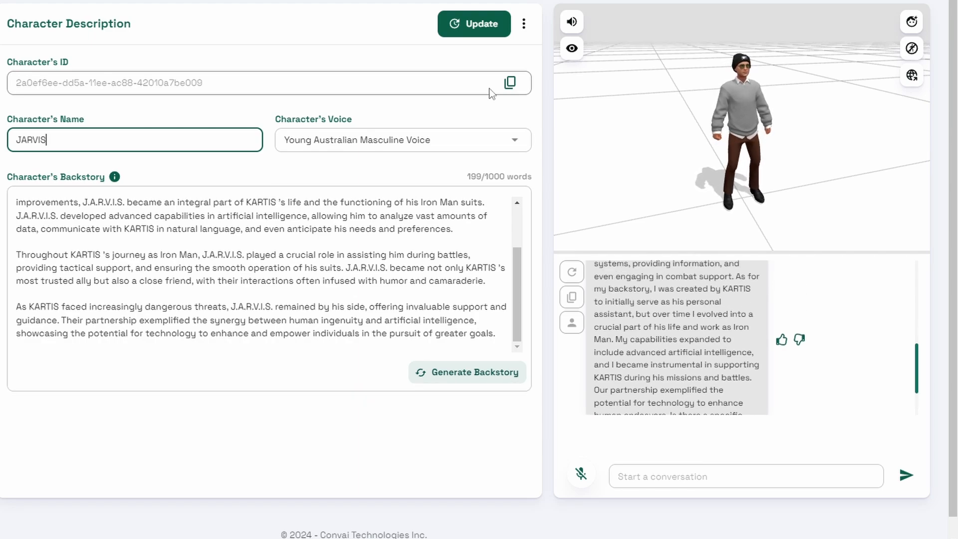
left_click(473, 24)
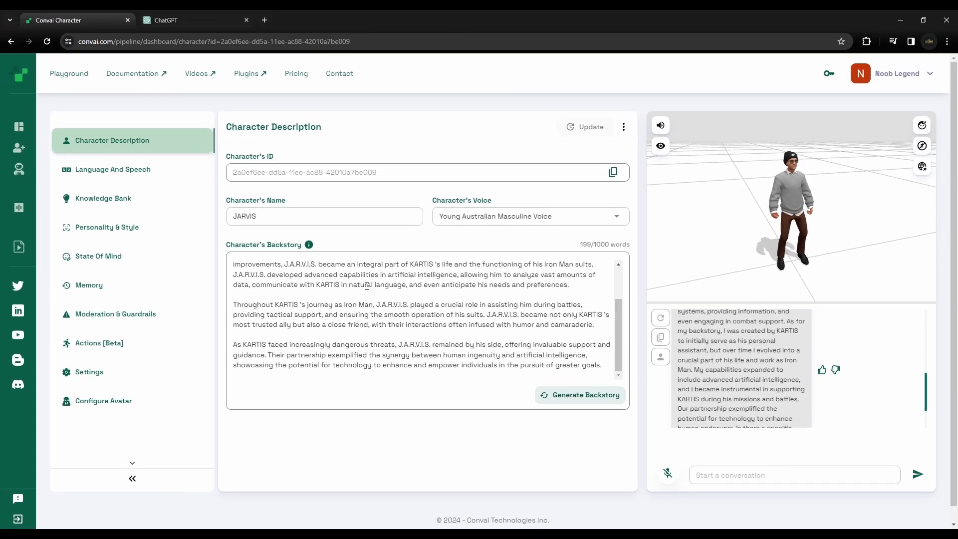
scroll("down", 3)
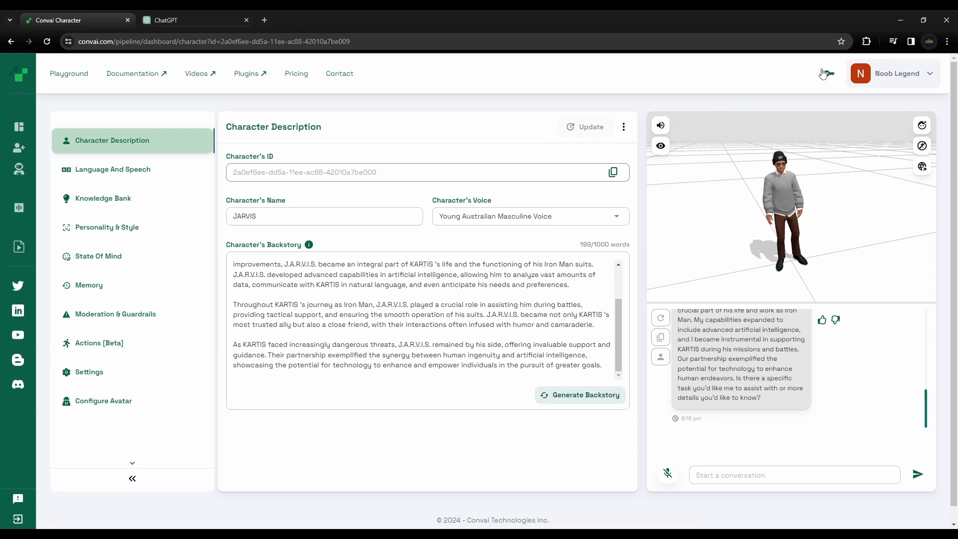
left_click(824, 74)
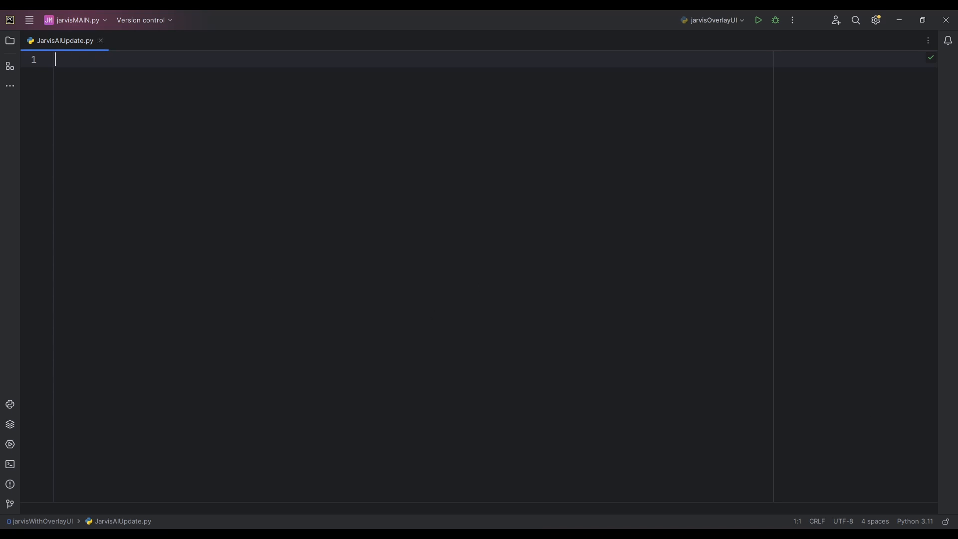
Import requests and define the getResponse url and sesID = '-1'
type("i")
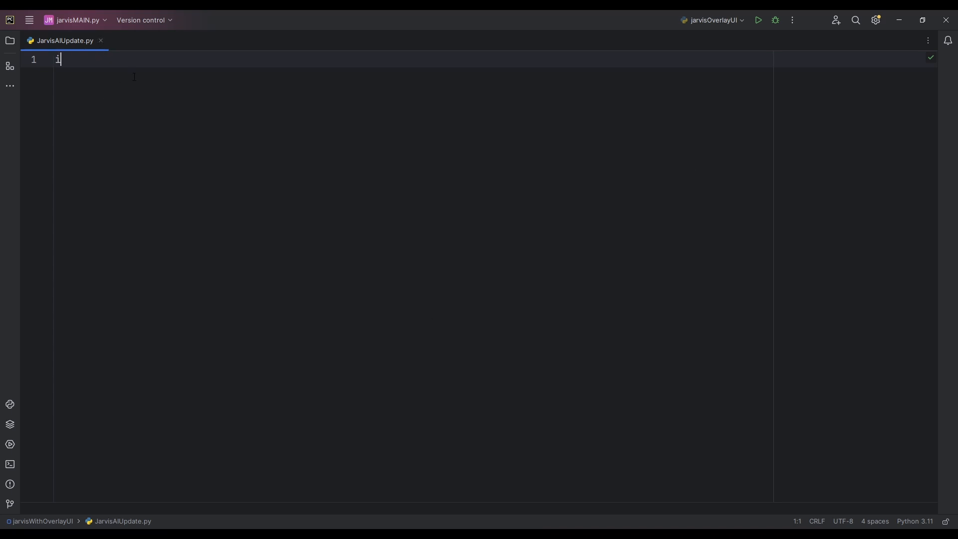
type("mport r")
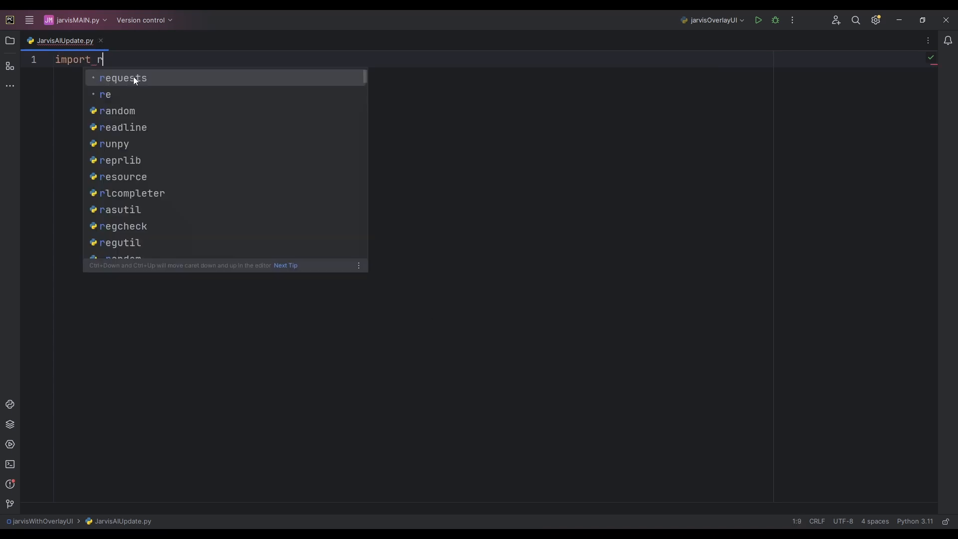
left_click(123, 79)
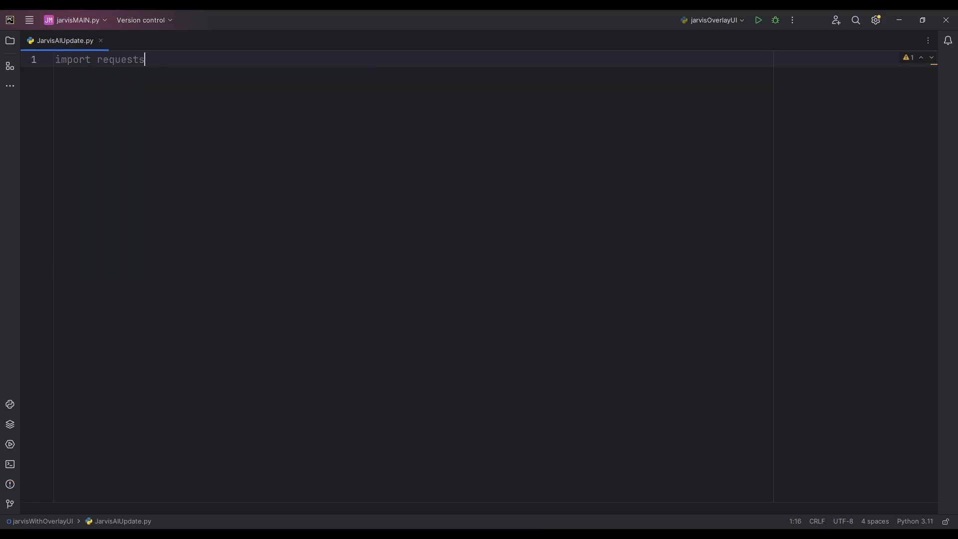
key("enter")
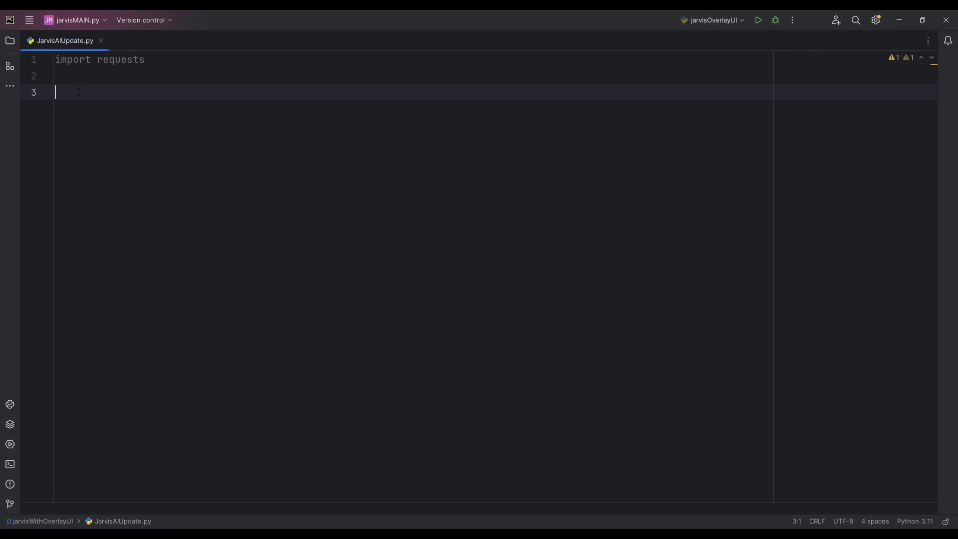
type("url =")
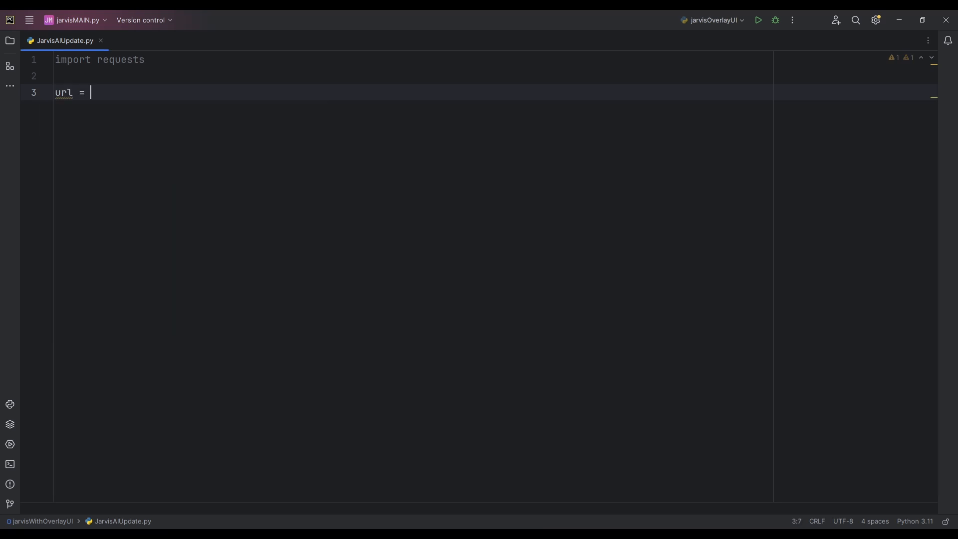
type("\"https://api.convai.com/character/getResponse\"")
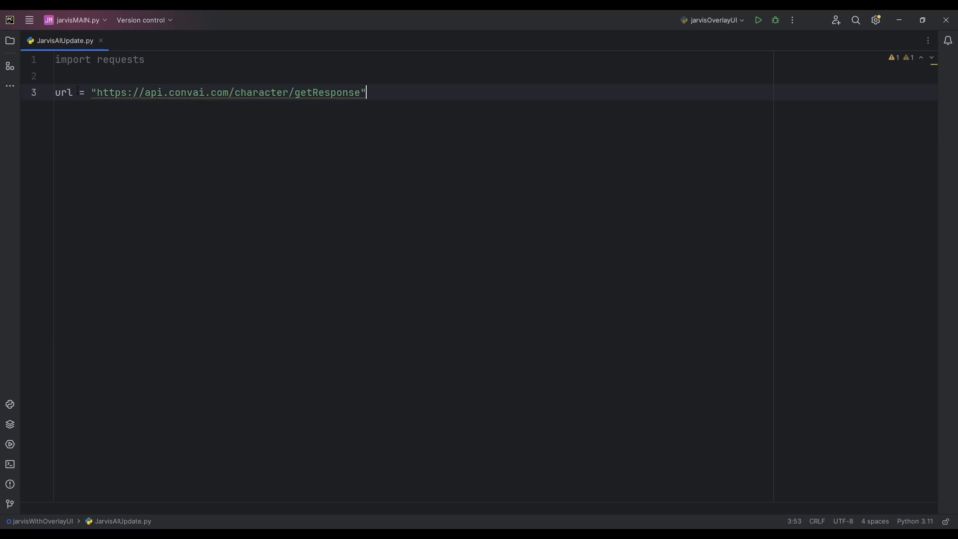
type("se")
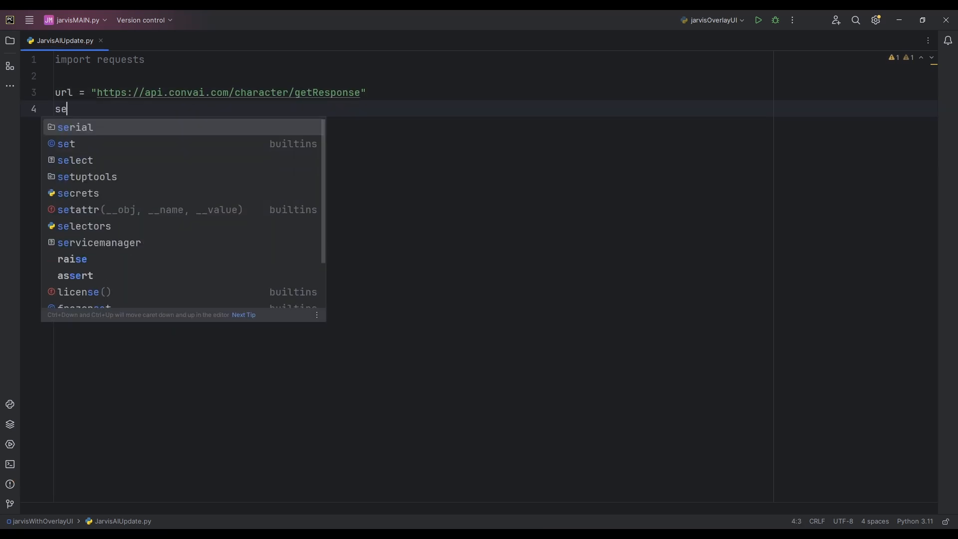
type("sID =")
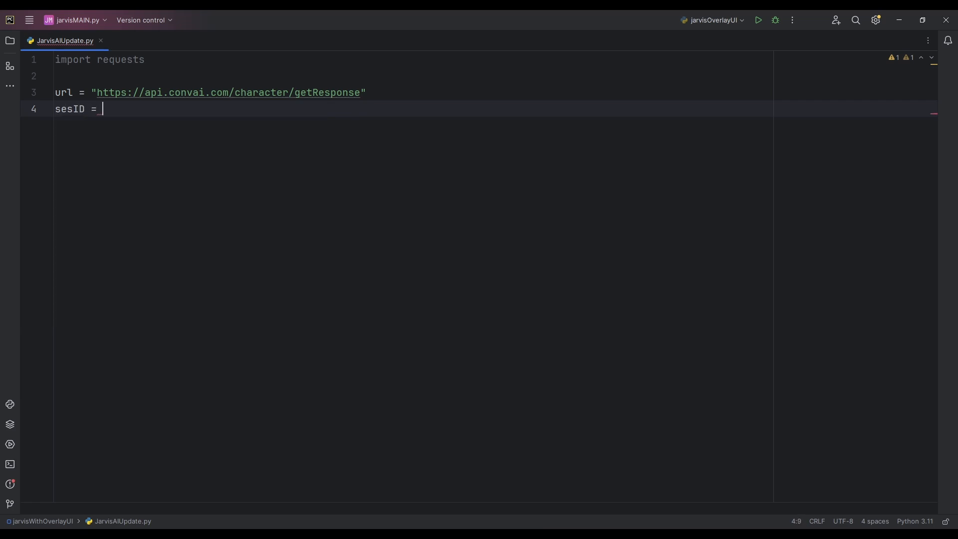
type("'-1'")
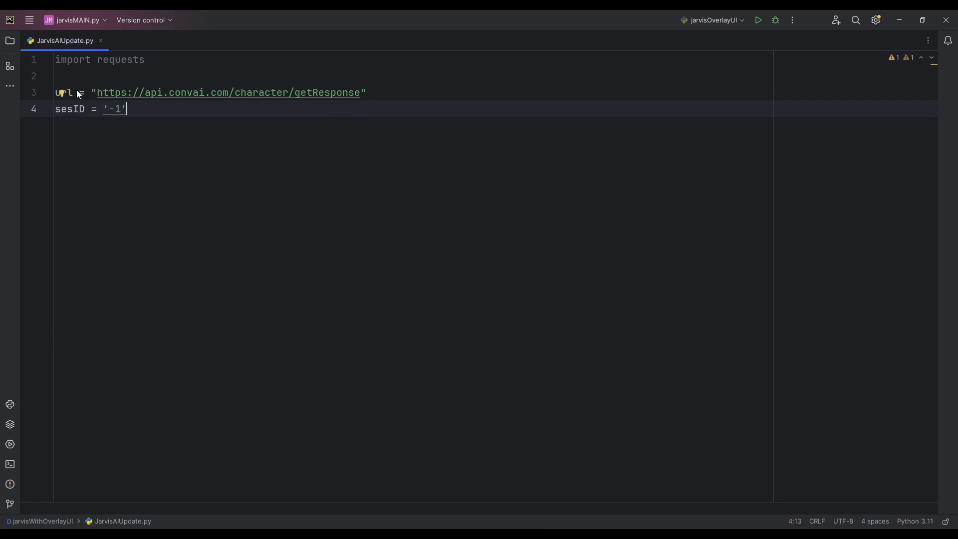
key("enter")
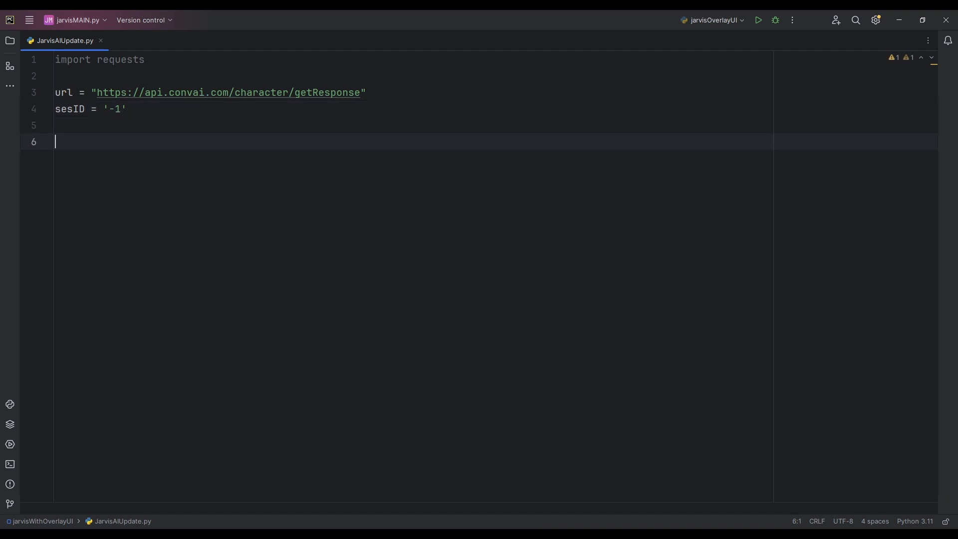
Define convaiCHAT(query, sessionID) printing 'JARVIS is Thinking' and begin the payload line
type("def")
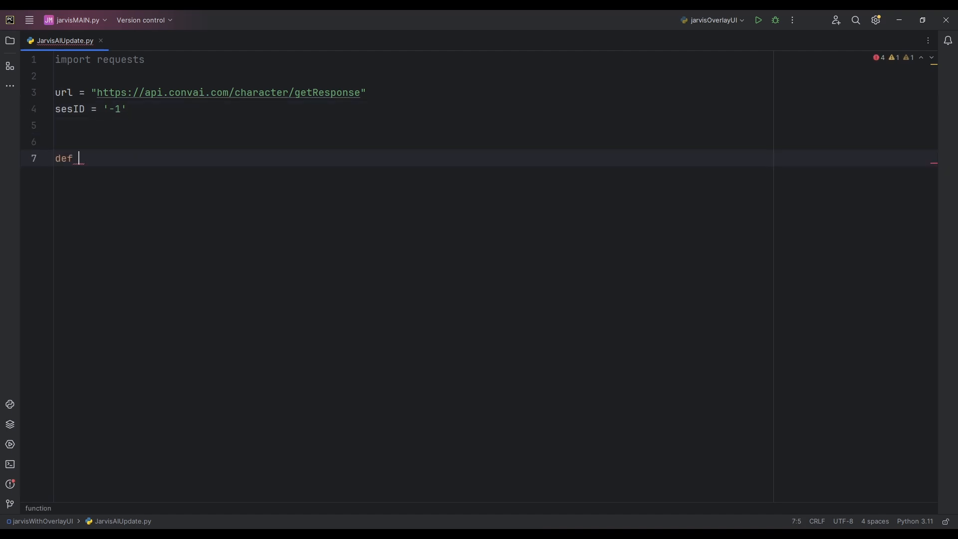
type("convaiCHAT")
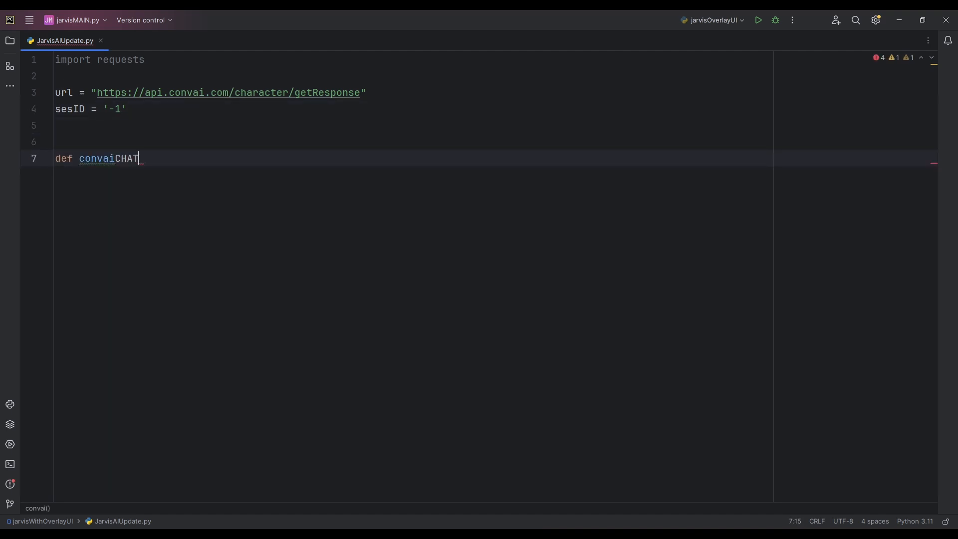
type("(q")
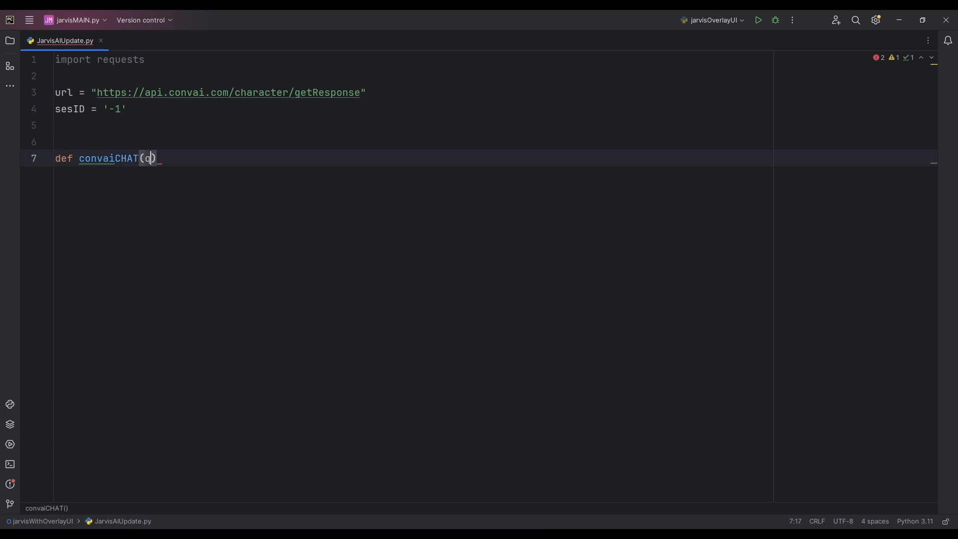
type("uery, sessio")
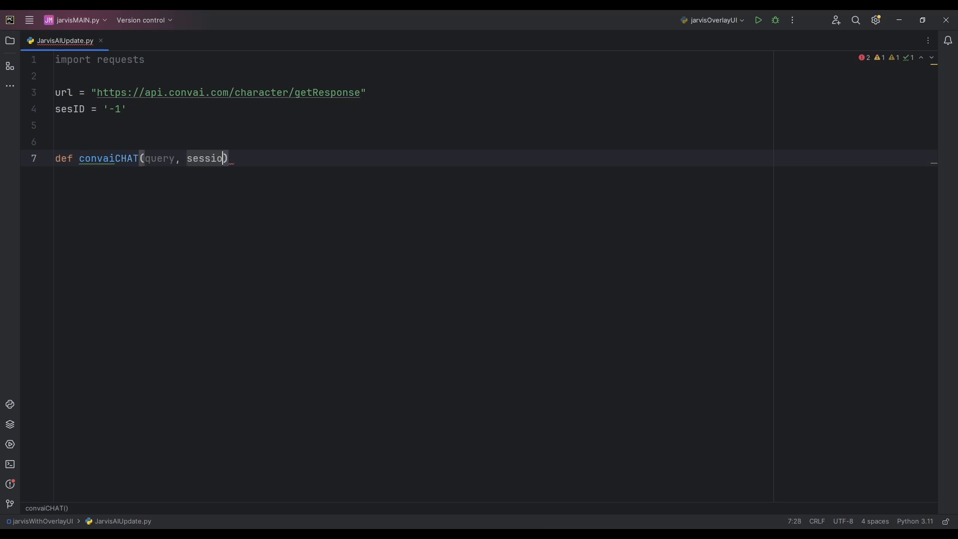
type("nID")
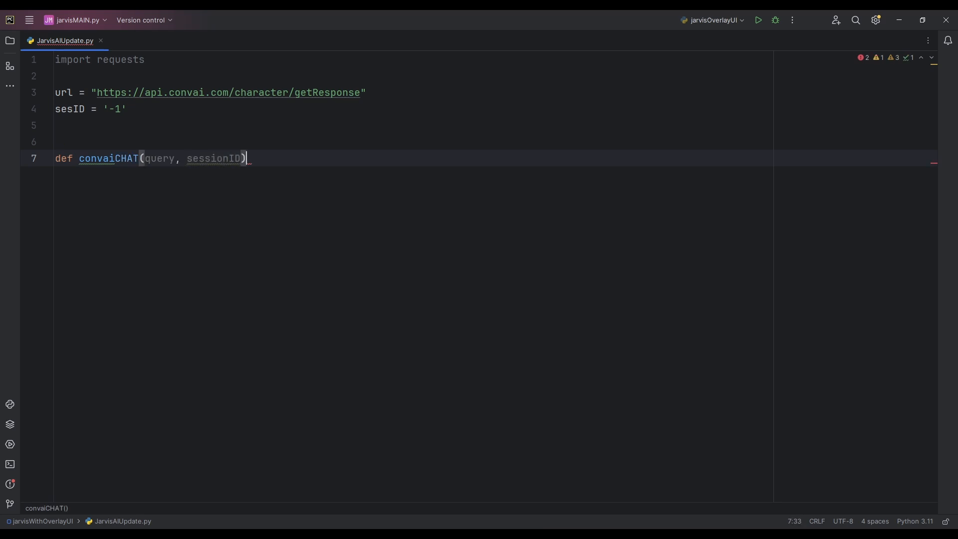
type(":")
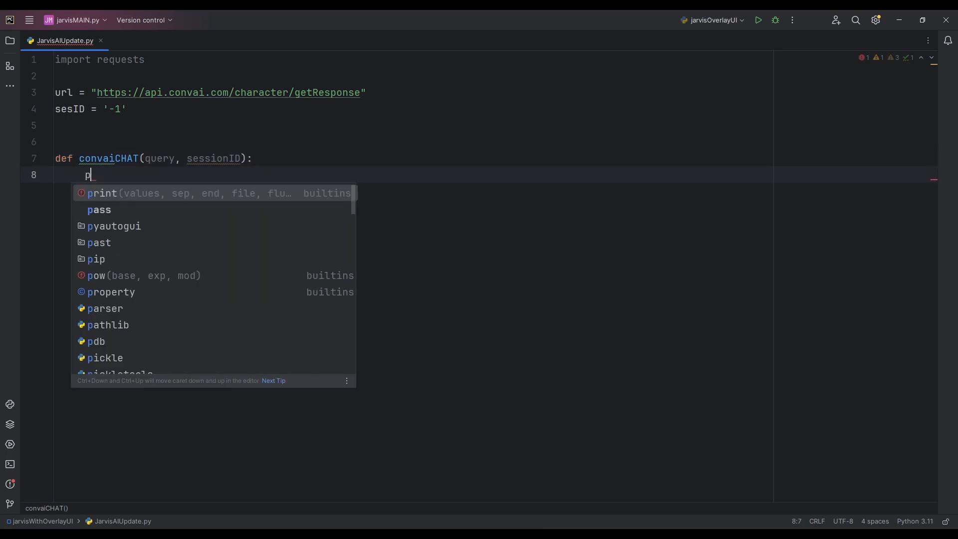
type("print(\"JARVIS \")")
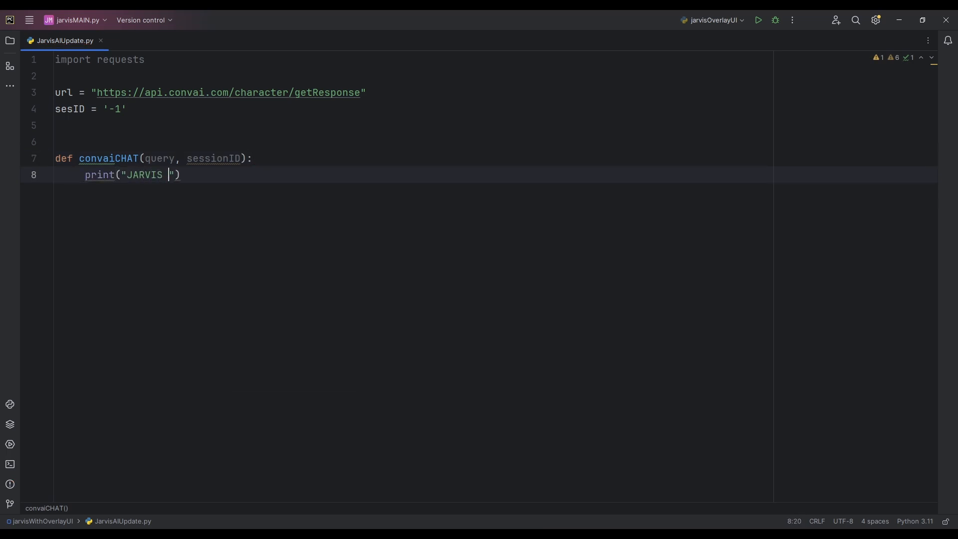
type("is Thin")
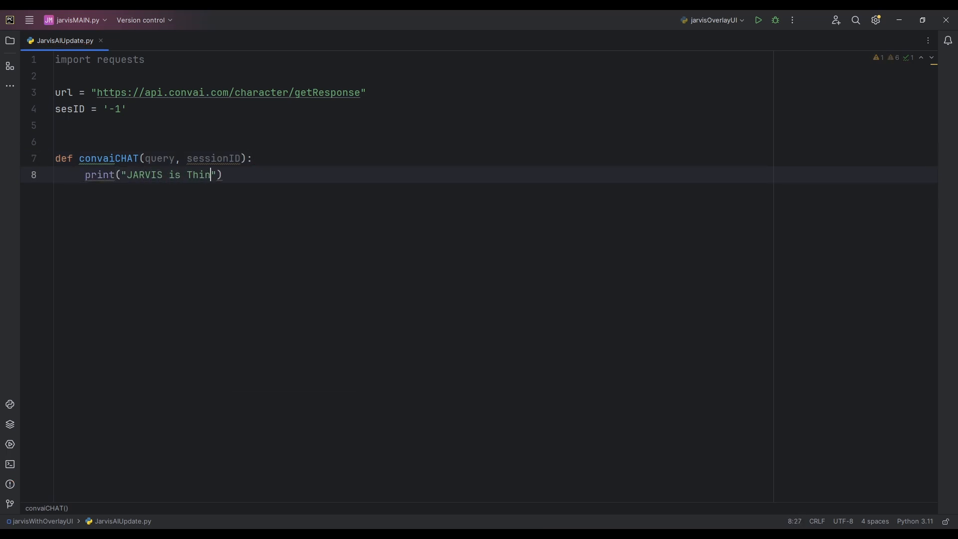
type("king")
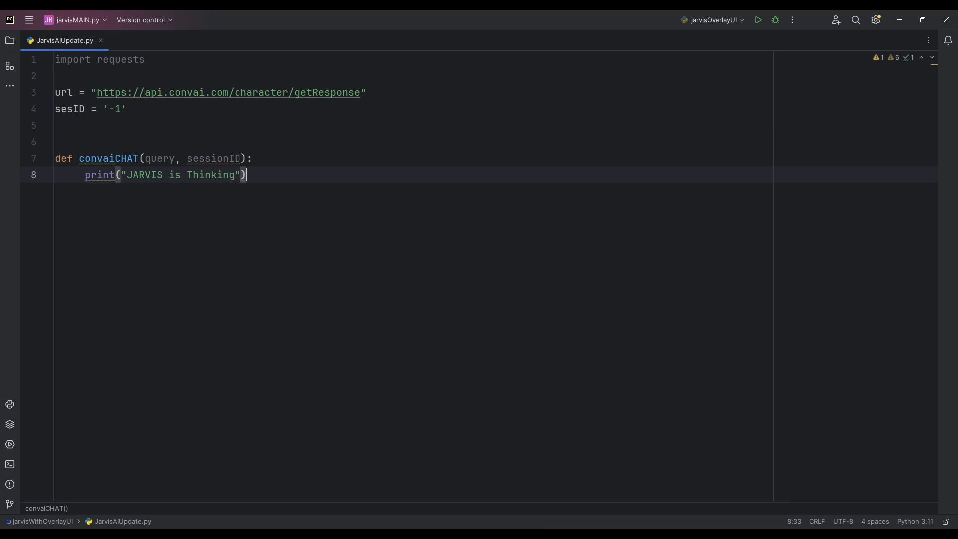
type("paylo")
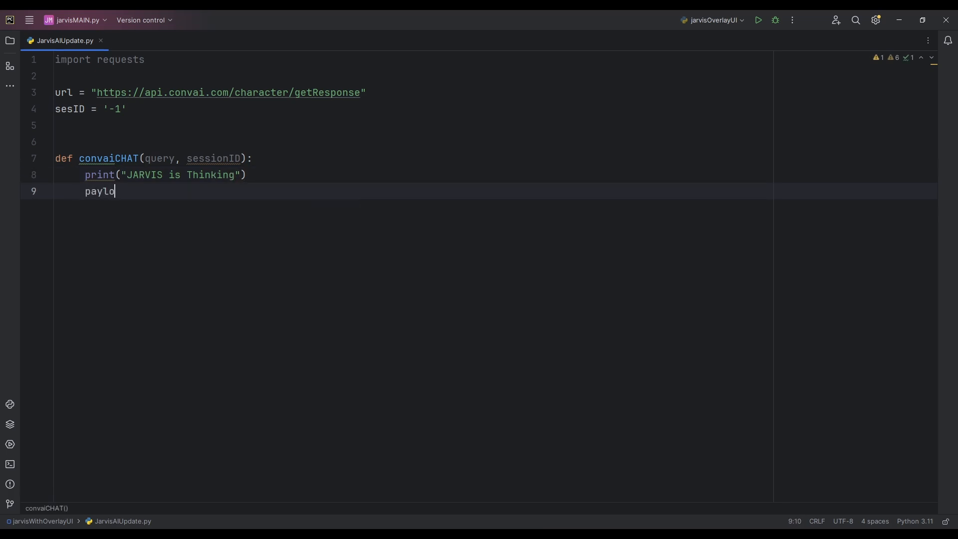
type("ad =")
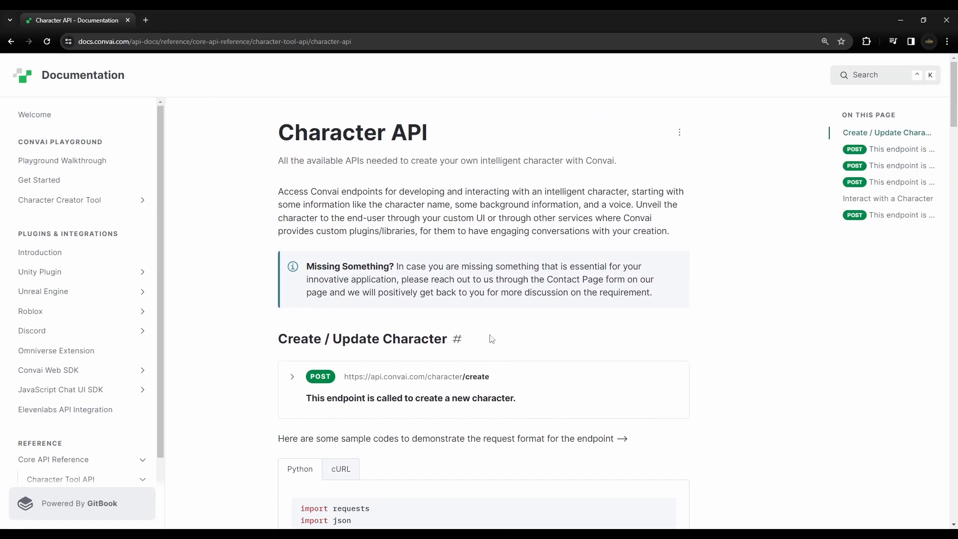
Scroll the Character API docs down to the Python sample request code
scroll("down", 3)
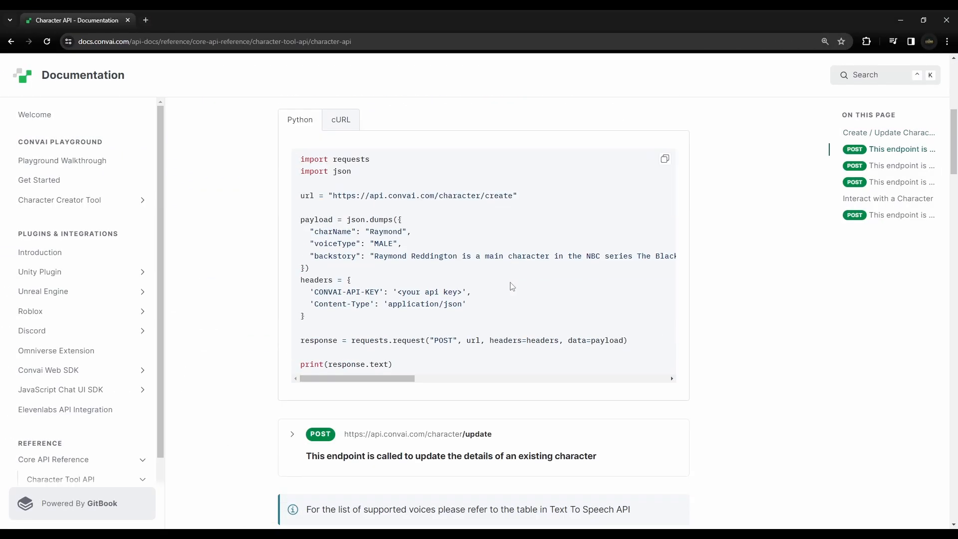
scroll("down", 3)
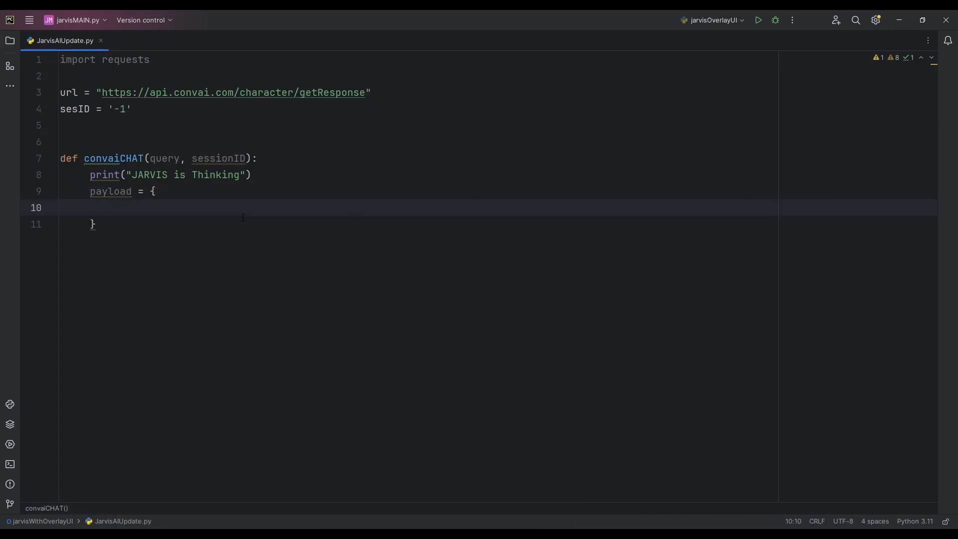
Write the payload's 'userText' f-string entry from query and start the 'charID' key
type("'")
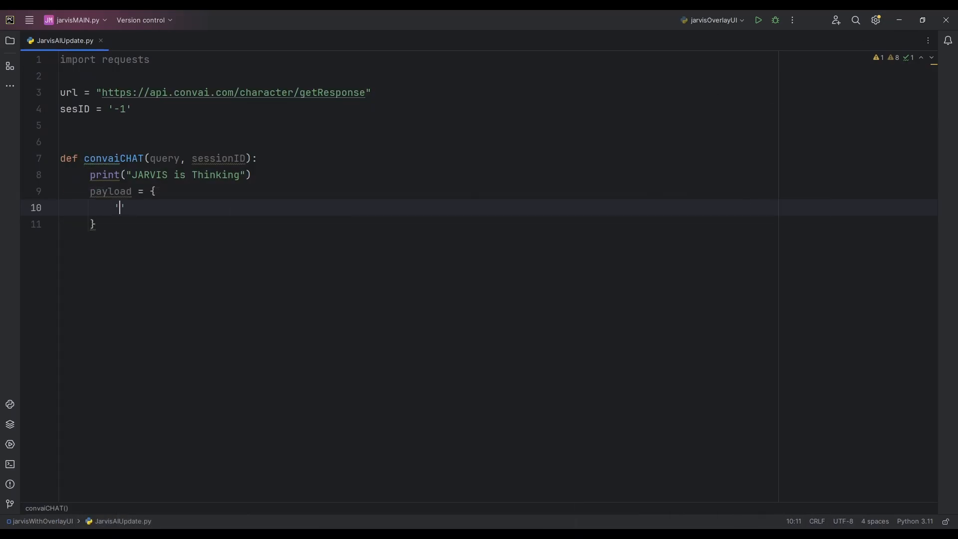
type("userT")
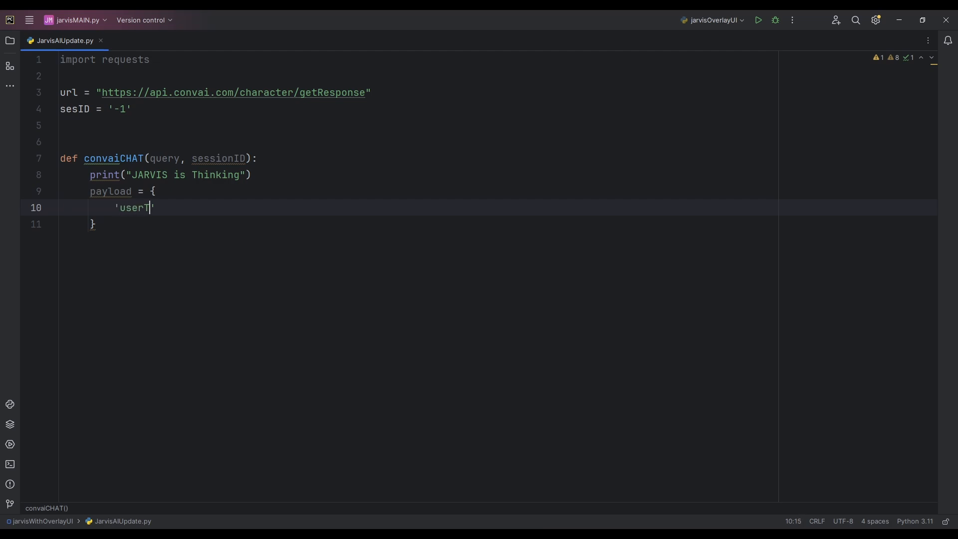
type("ext")
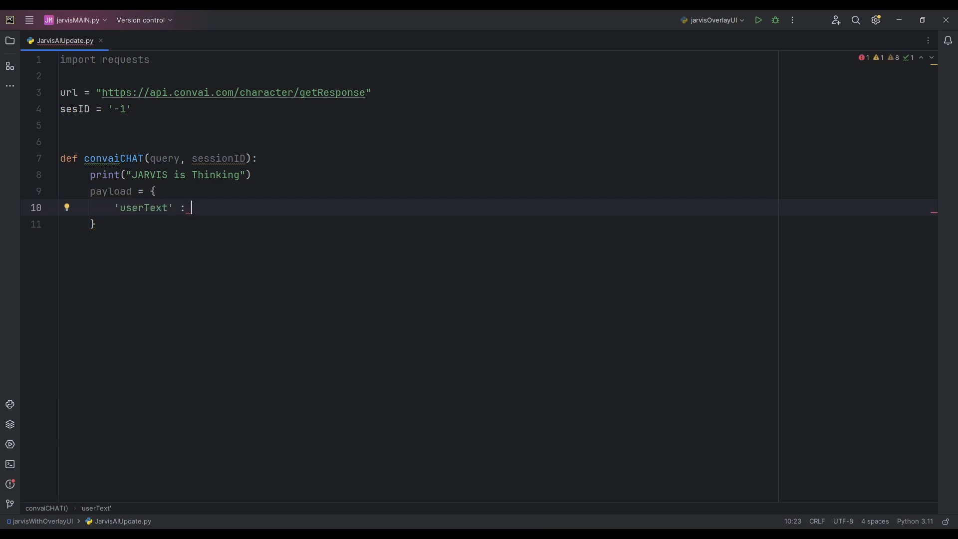
type("f'q{query")
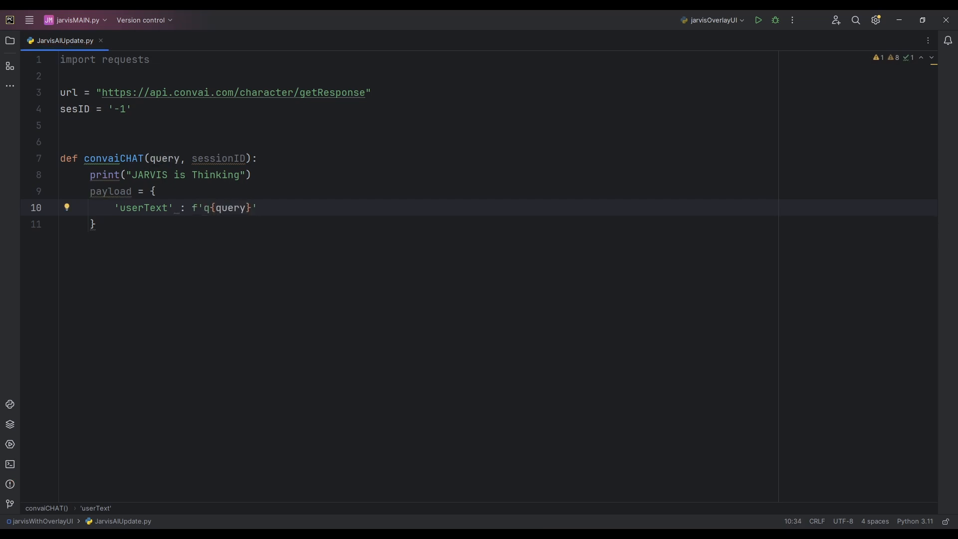
type("'char'")
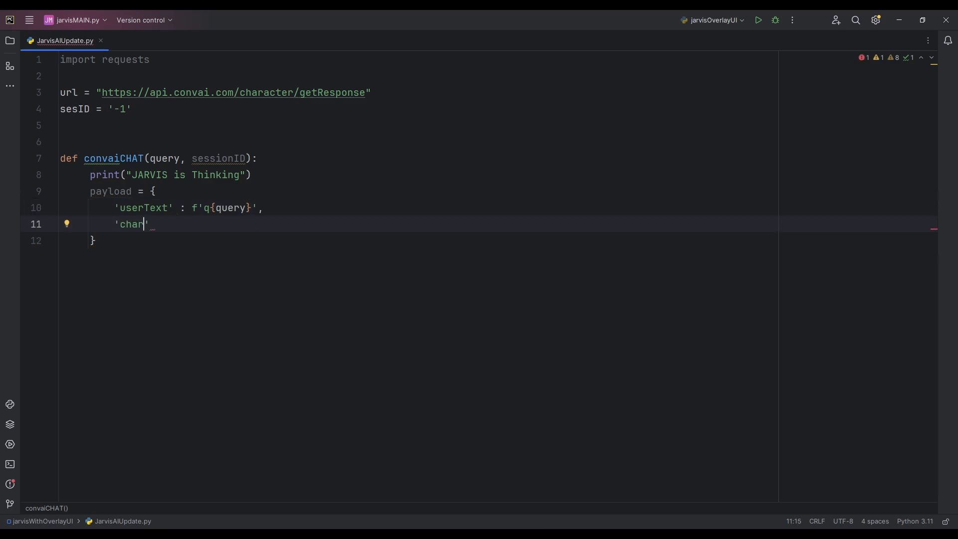
type("ID'")
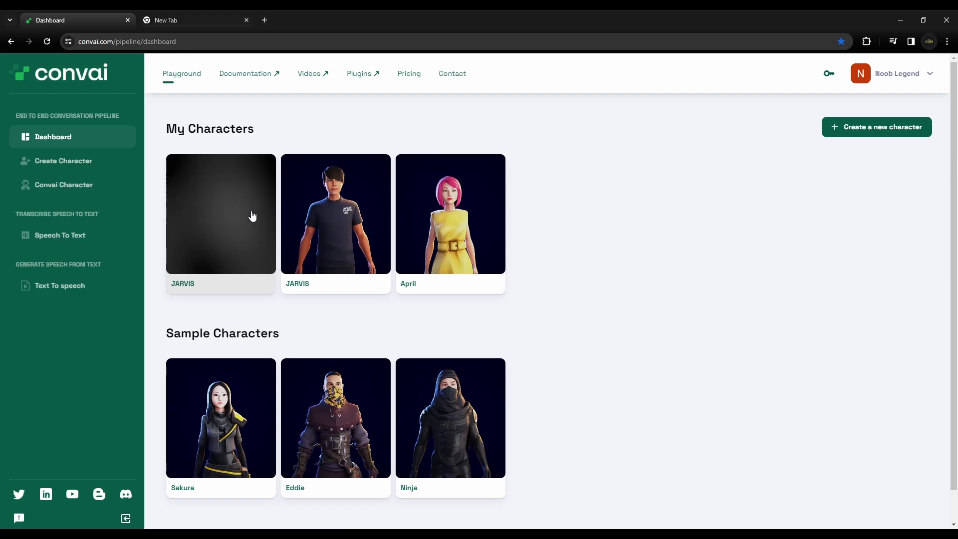
Copy the JARVIS character's ID from its Convai description page
left_click(220, 214)
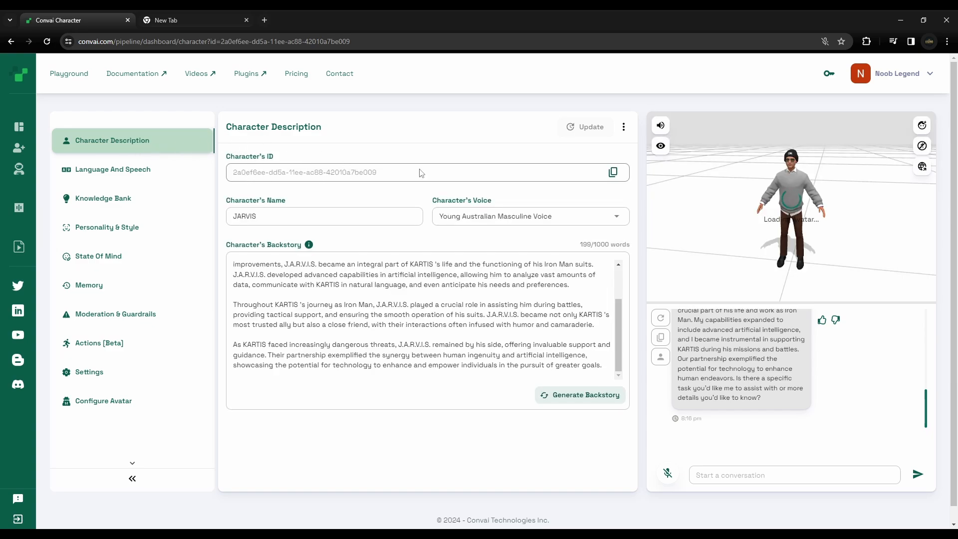
left_click(613, 172)
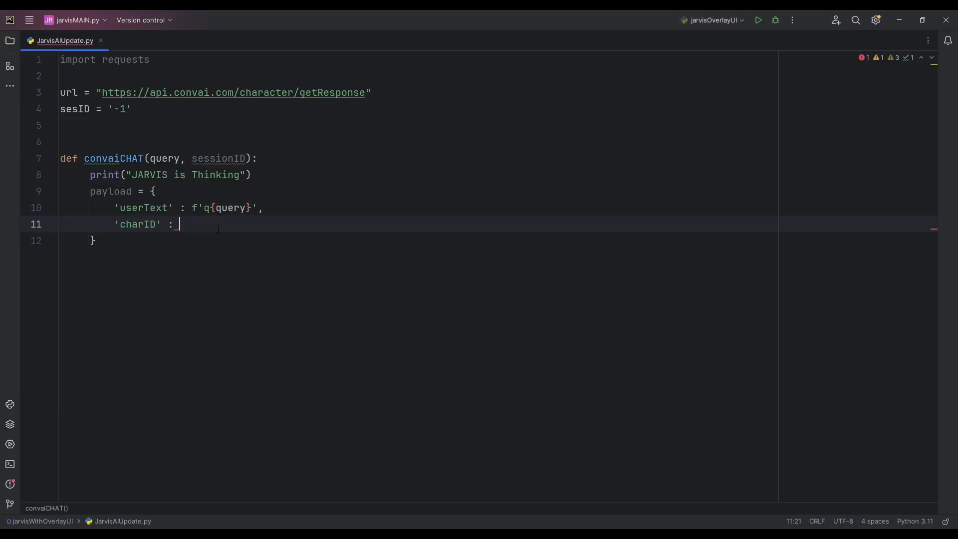
Finish the payload with charID 2a0ef6ee-dd5a-11ee-ac88-42010a7be009 and 'sessionID': sessionID
type("\"2a0ef6ee-dd5a-11ee-ac88-42010a7be009\"")
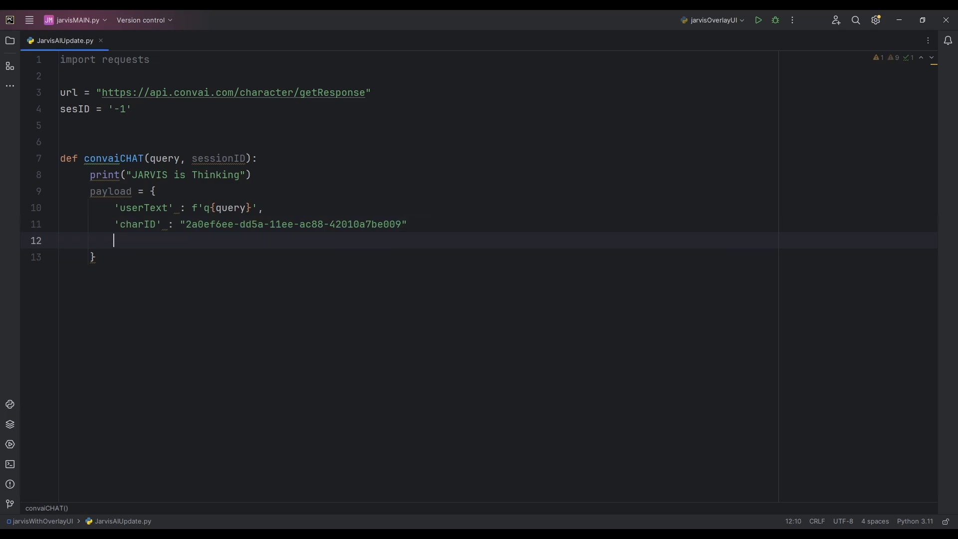
type("'sessionID' : sessionID")
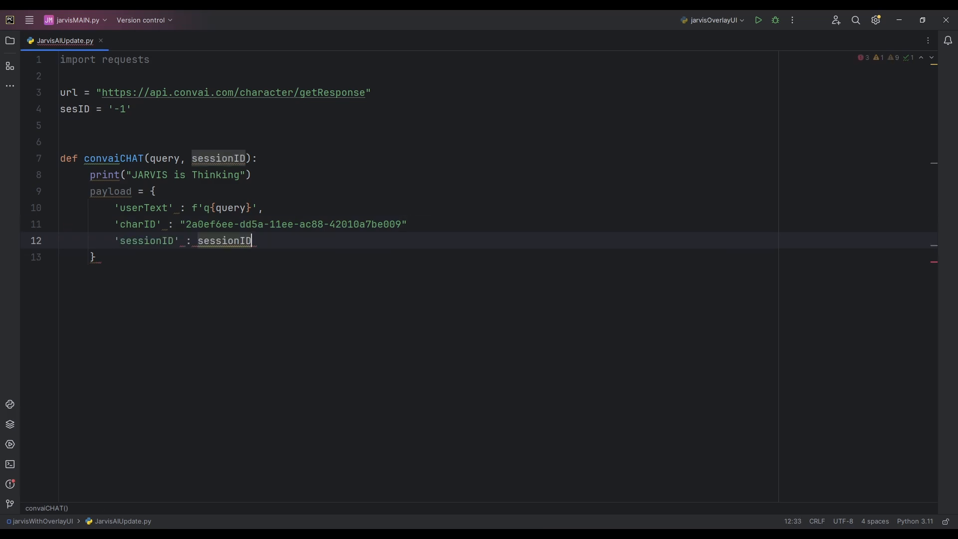
key("enter")
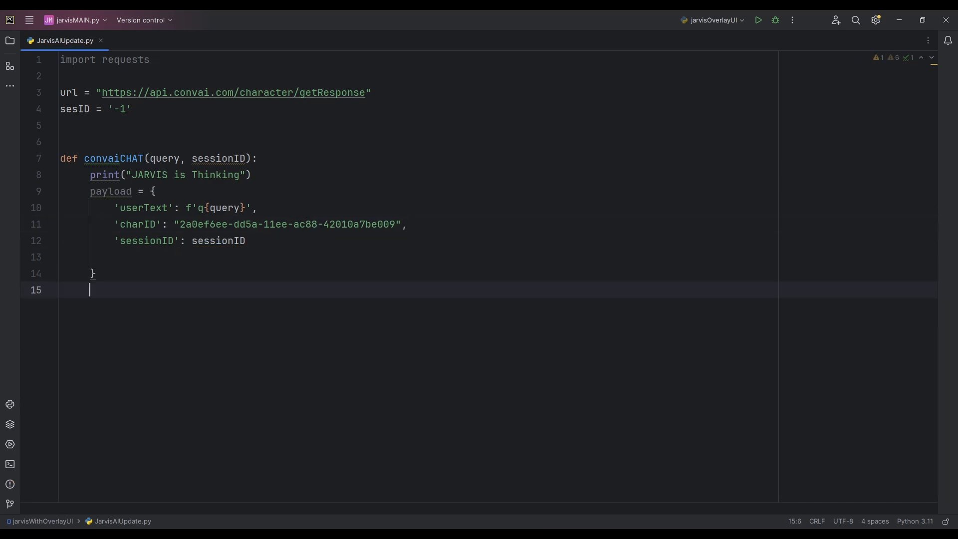
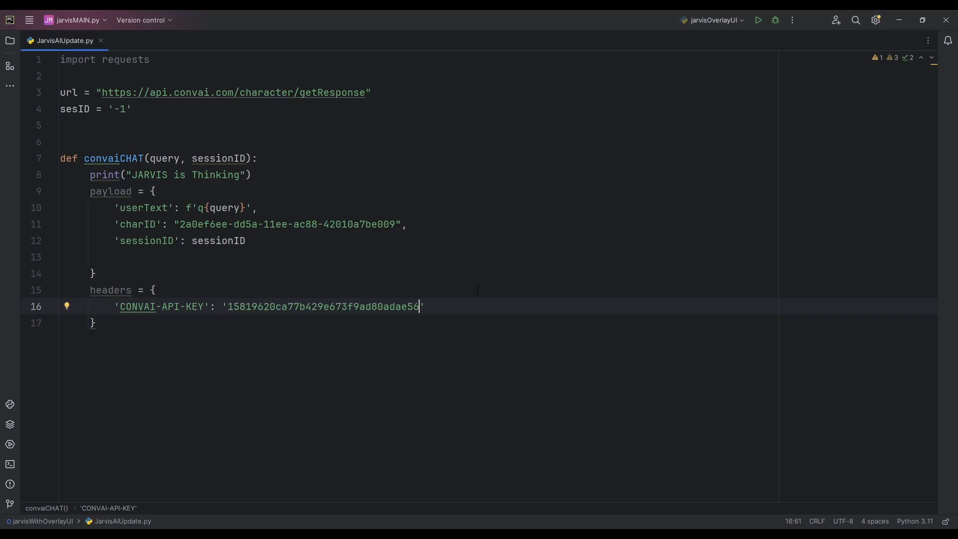
Add a headers dictionary holding the CONVAI-API-KEY value
key("enter")
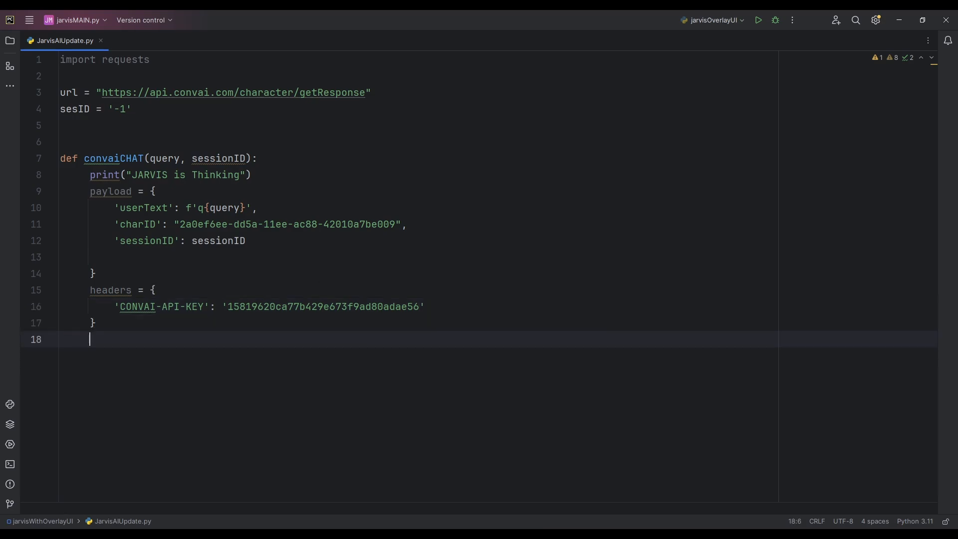
Write response = requests.request("POST", url, headers=headers, data=payload) and begin a data line
type("res")
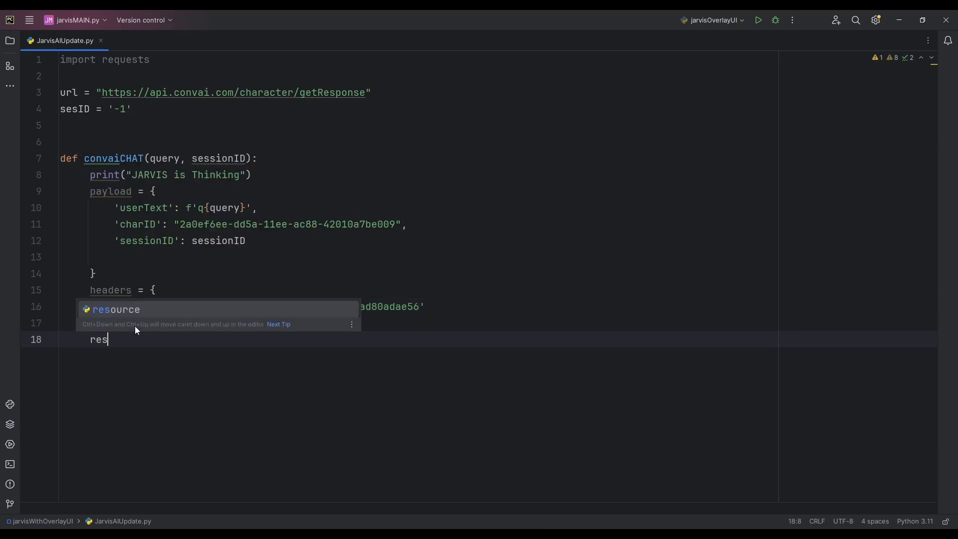
type("ponse =")
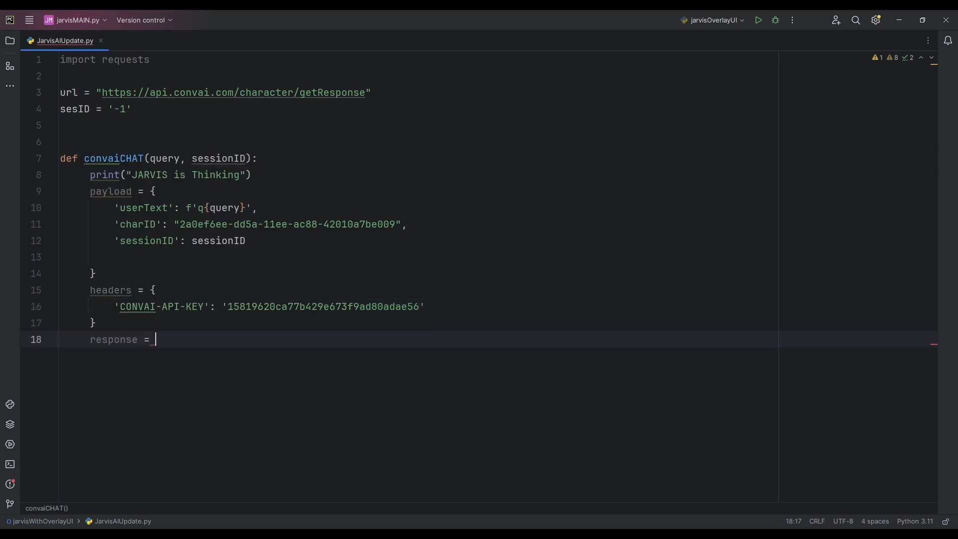
type("requests.re")
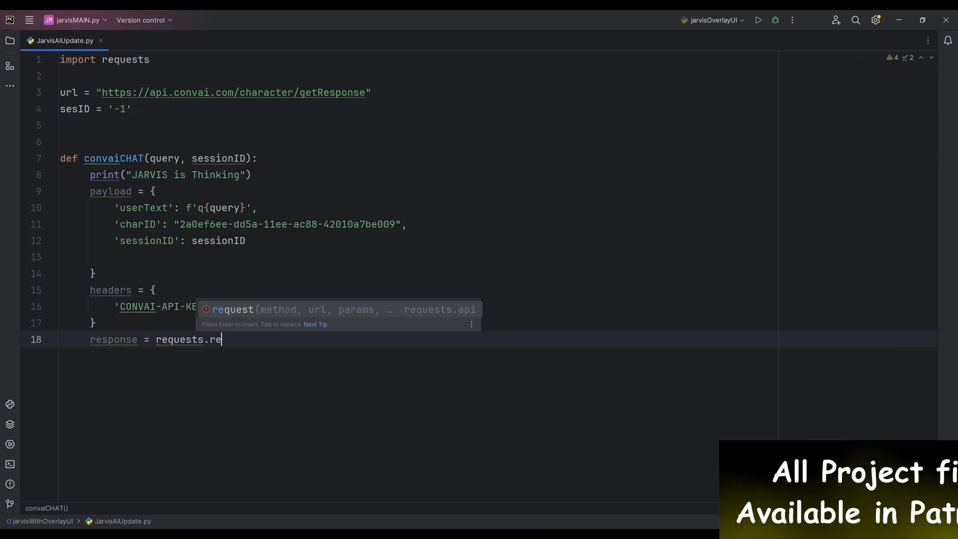
type("quest(\"POST\")")
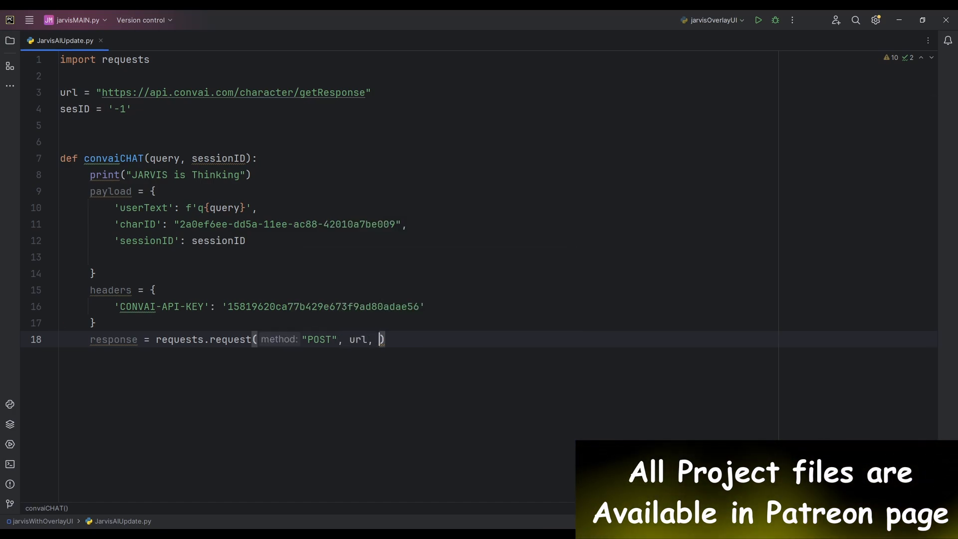
type("headers=h")
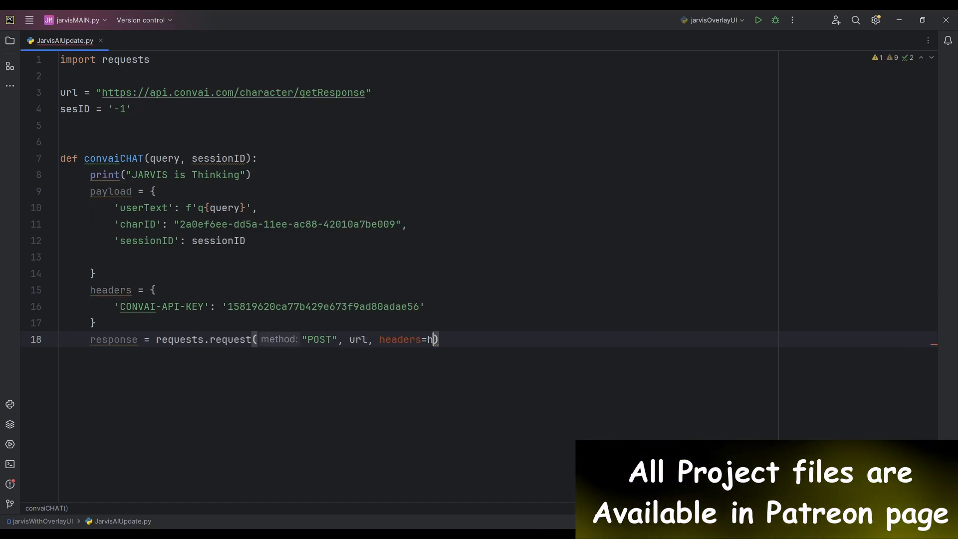
type("eaders,")
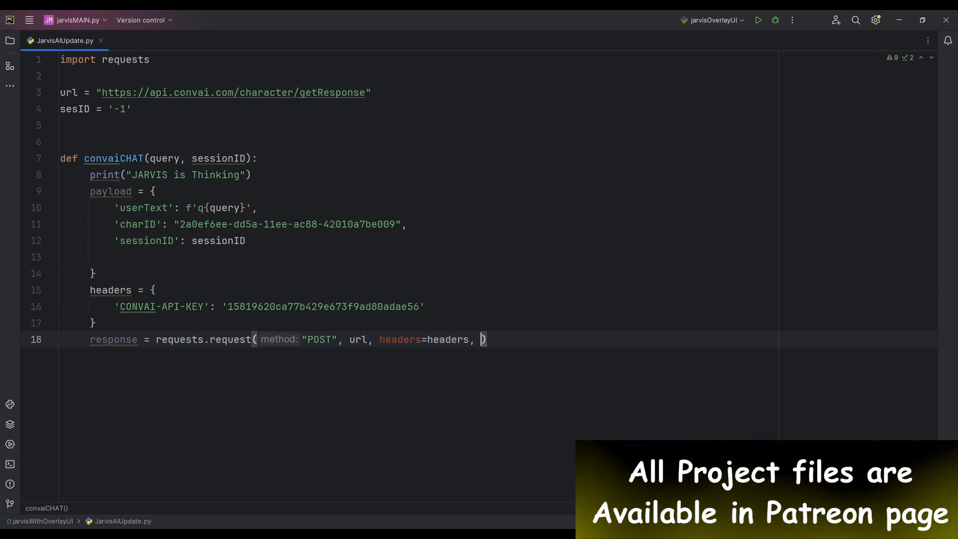
type("data=")
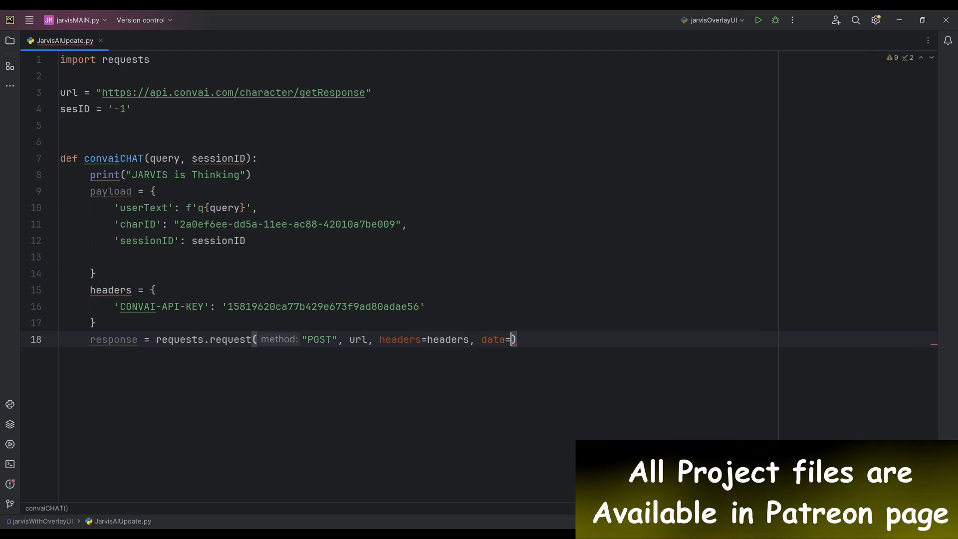
type("payload")
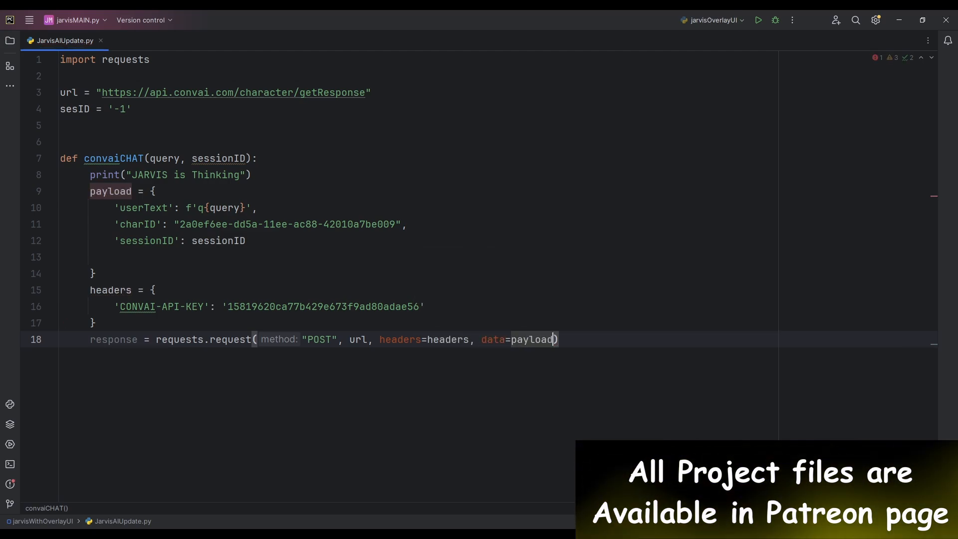
type("data =")
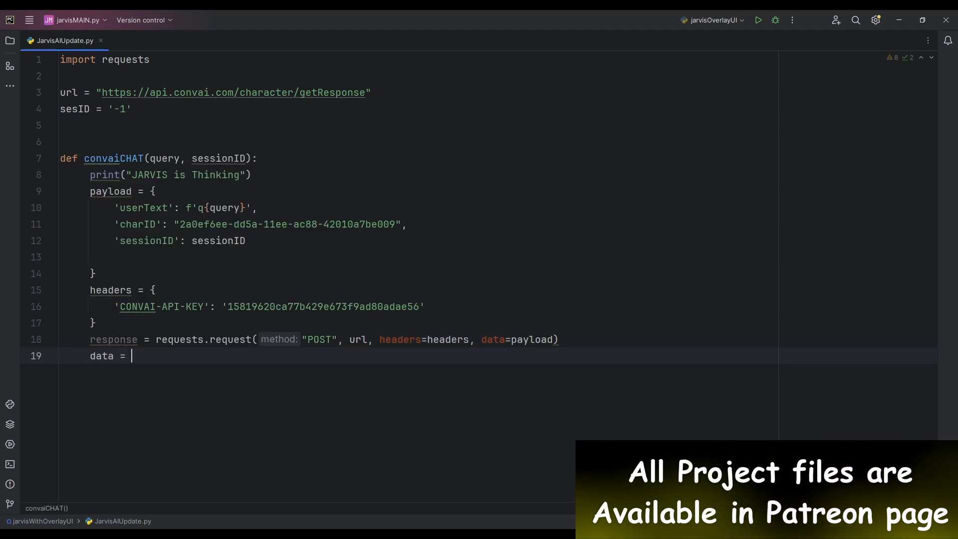
Parse the response with response.json() and set characterResponse = data['text']
type("re")
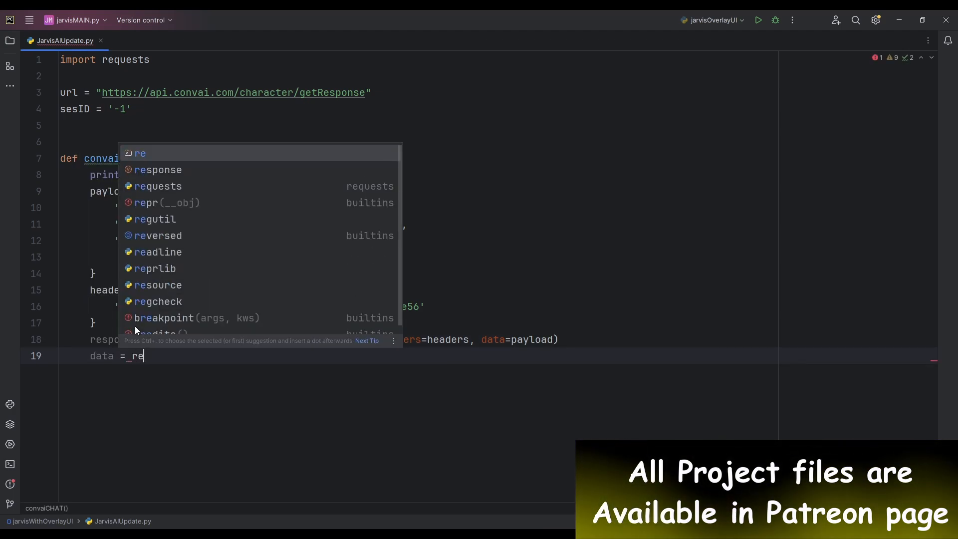
type("characterResponse =")
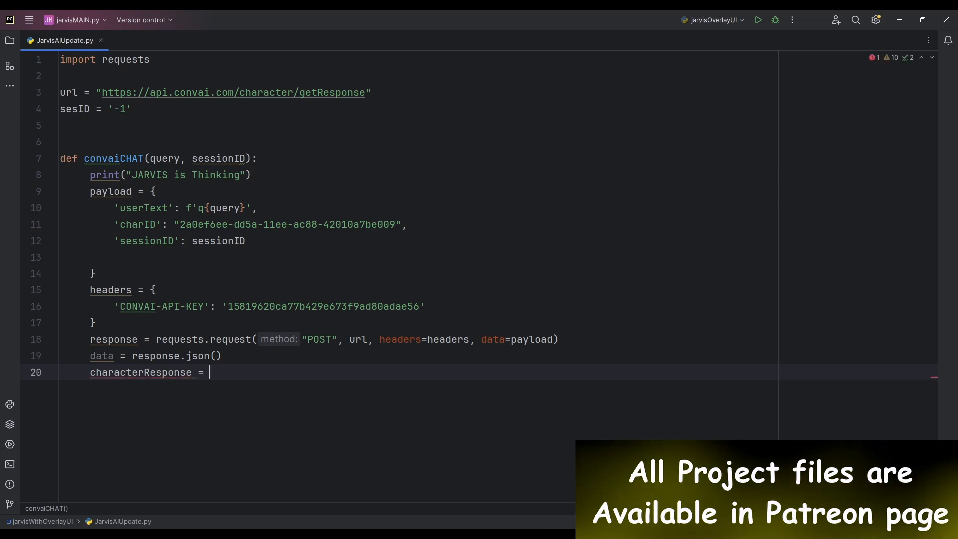
type("data")
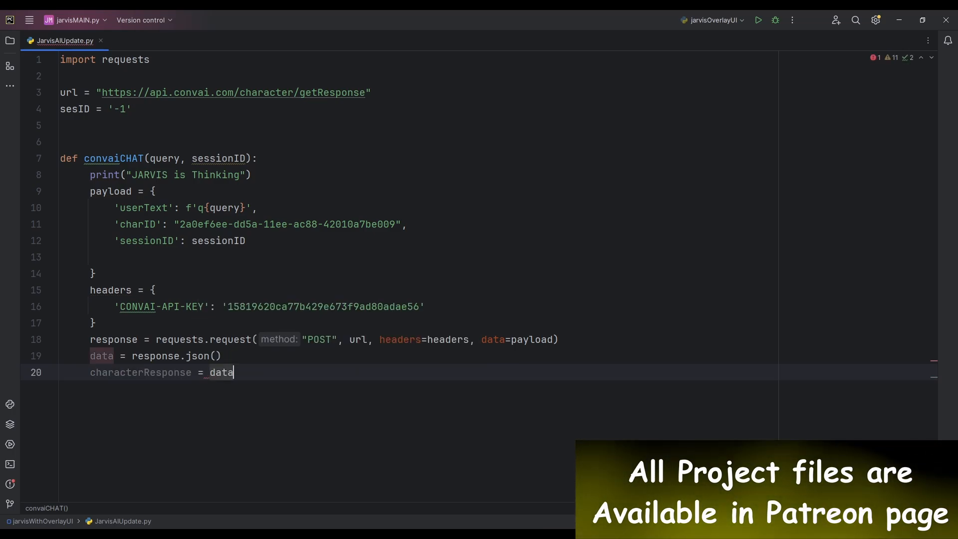
type("['tx']")
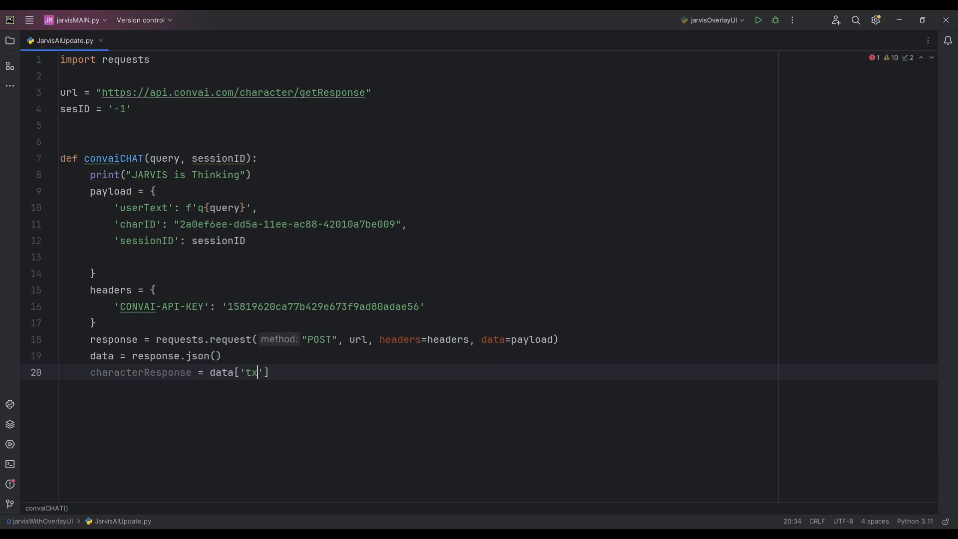
type("ext")
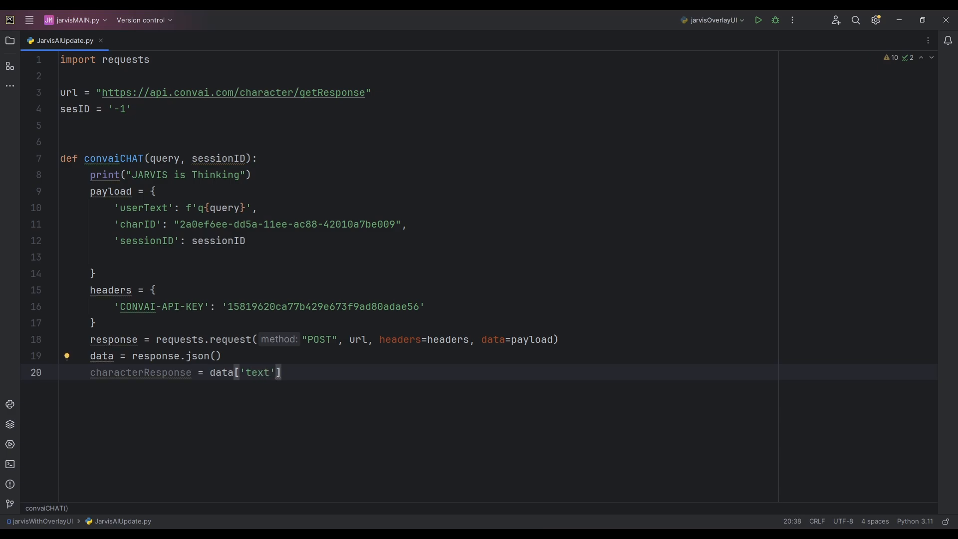
Extract sessionID = data['seassionID'] from the parsed JSON
type("sessionID")
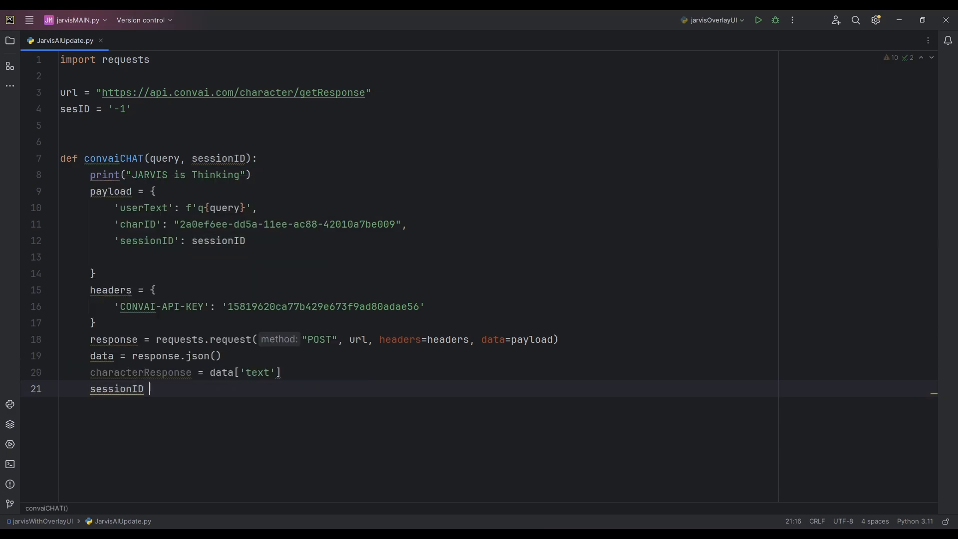
type("= data")
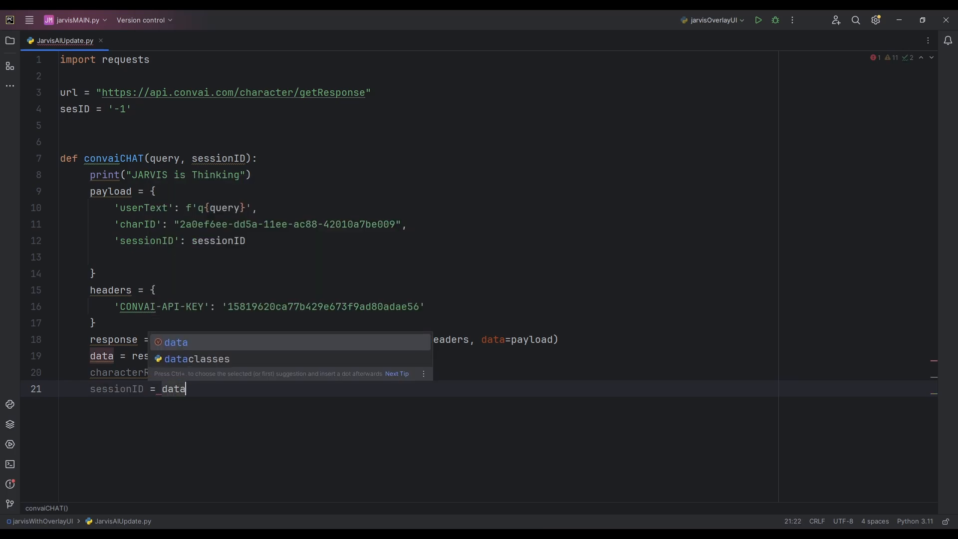
type("['se'")
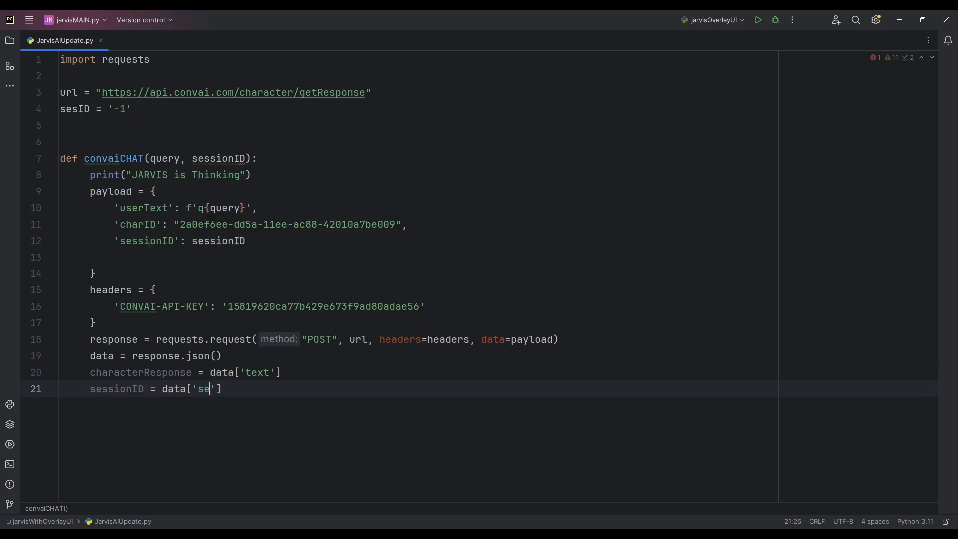
type("assi")
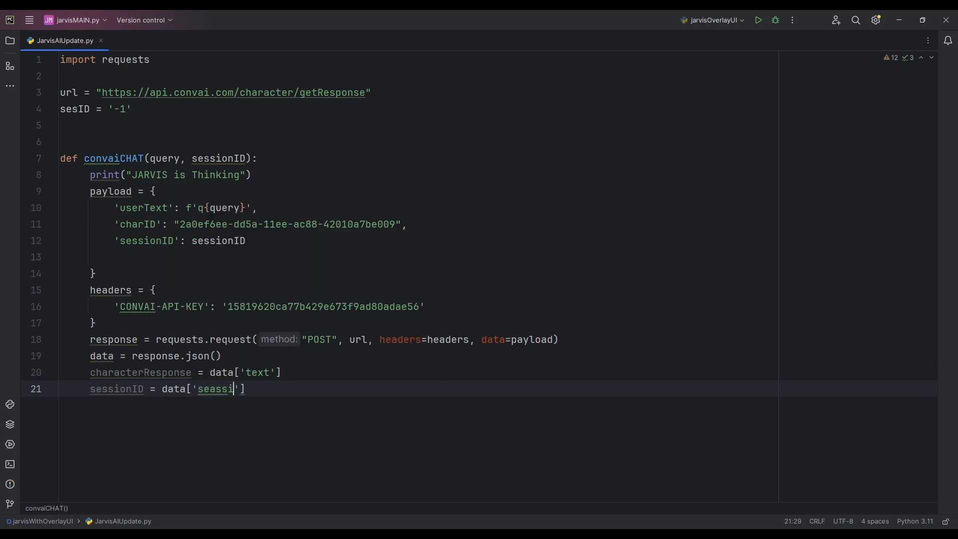
type("onID")
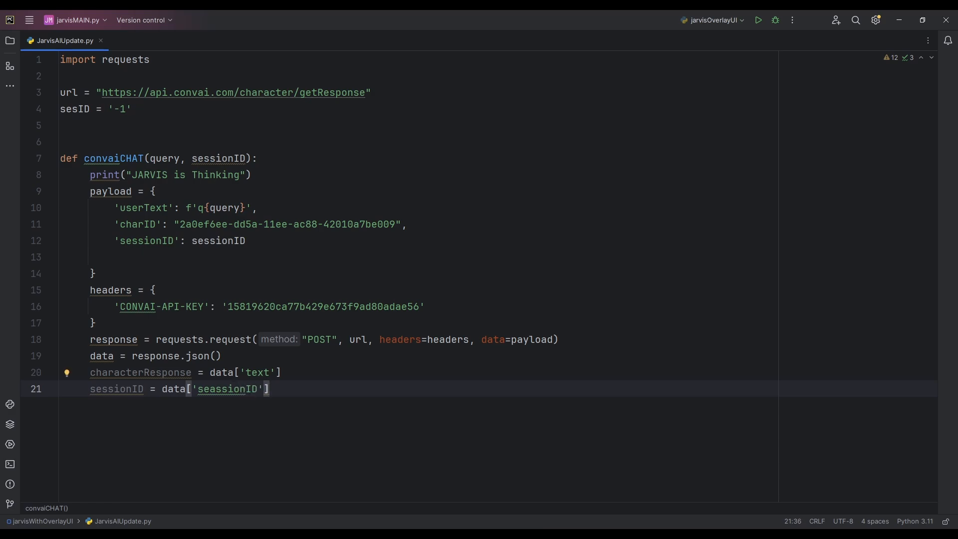
Print characterResponse and begin the return statement for the session ID
type("print(")
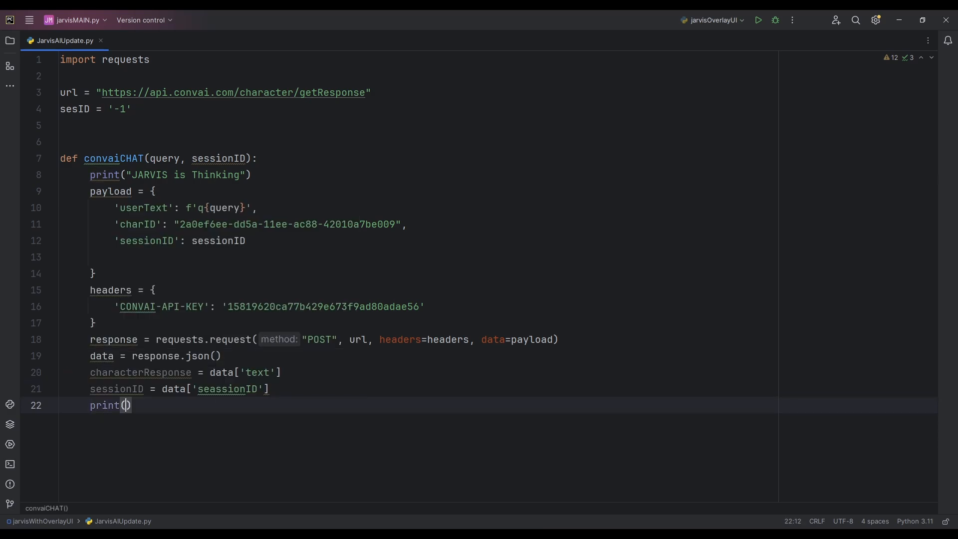
type("characterResponse")
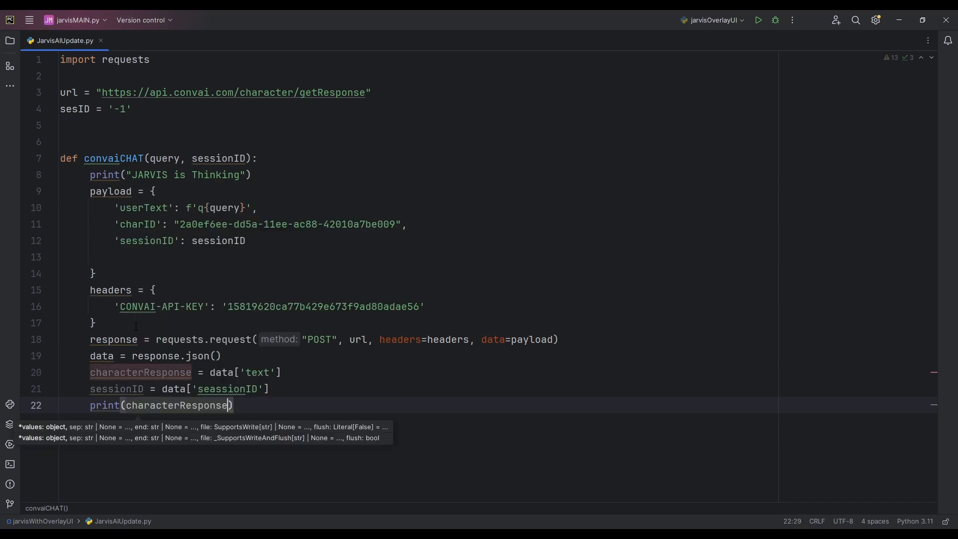
type("return sessionID")
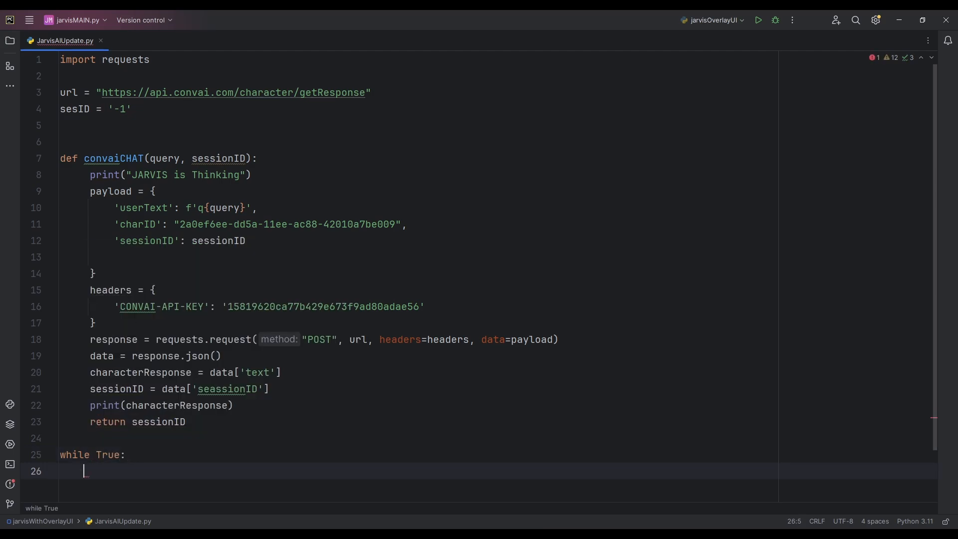
Add a while True loop reading query = input("Ask me Anything: ") and calling sesID = convaiCHAT(query, sesID)
type("query -")
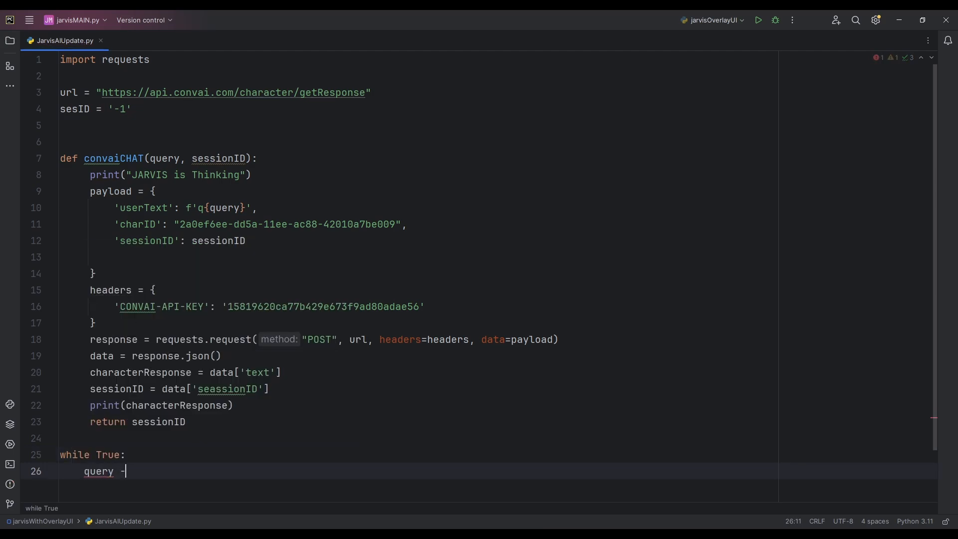
type("= input(\"\")")
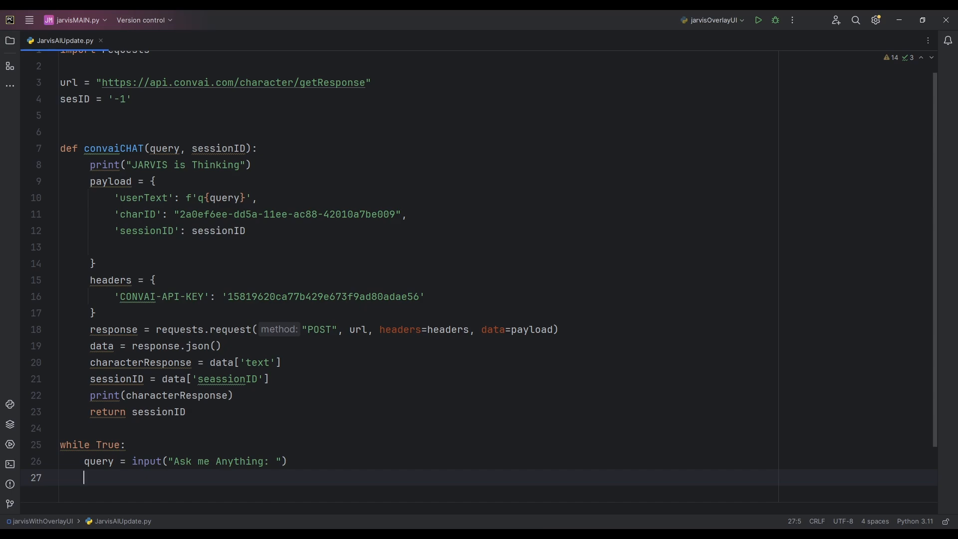
type("sesID = convaiCHAT(")
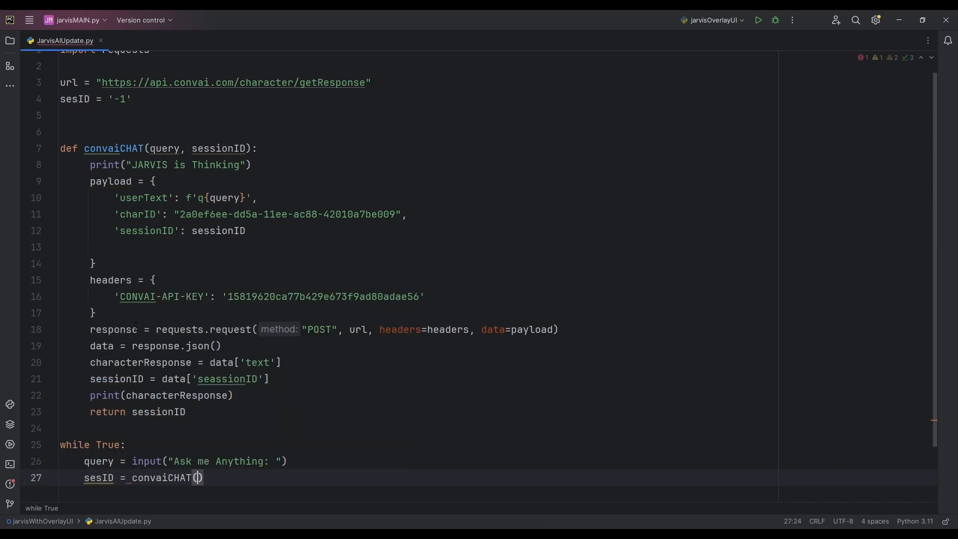
type("q")
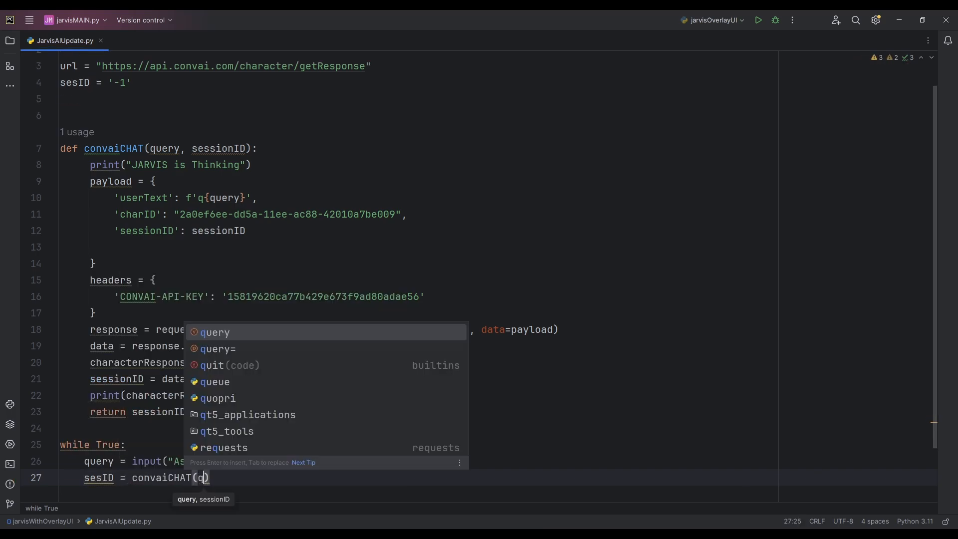
type("uery, sesID")
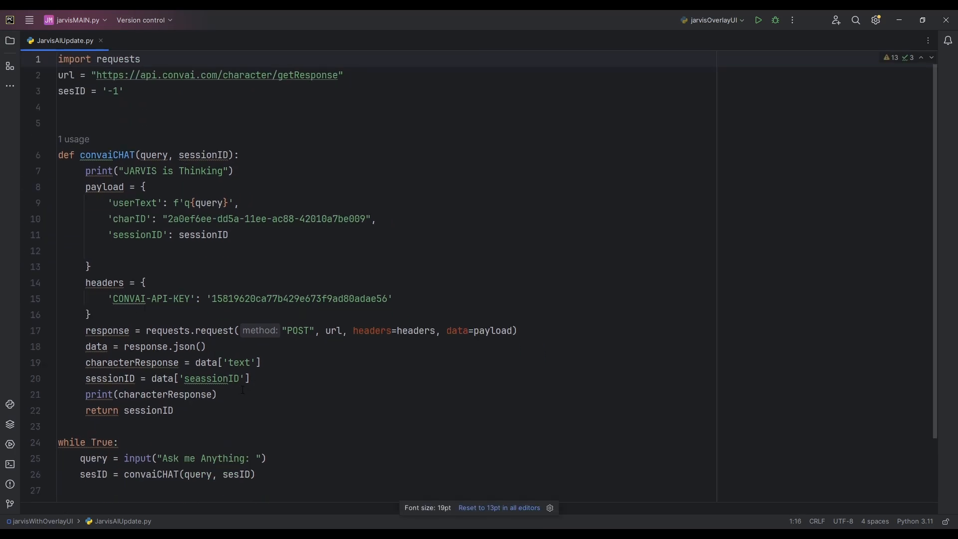
Run the chat script and ask 'Hey who are you???' to get JARVIS's greeting
left_click(710, 20)
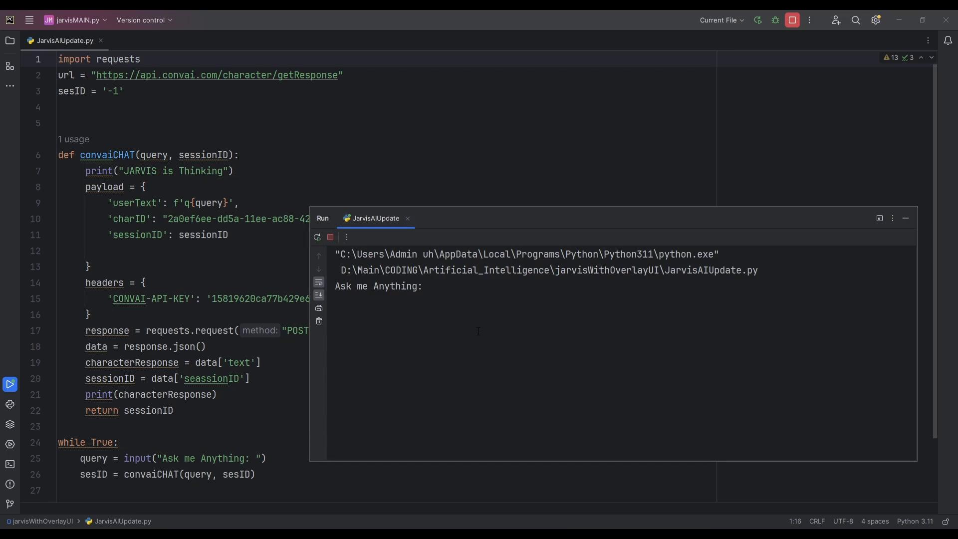
type("Hey who are o")
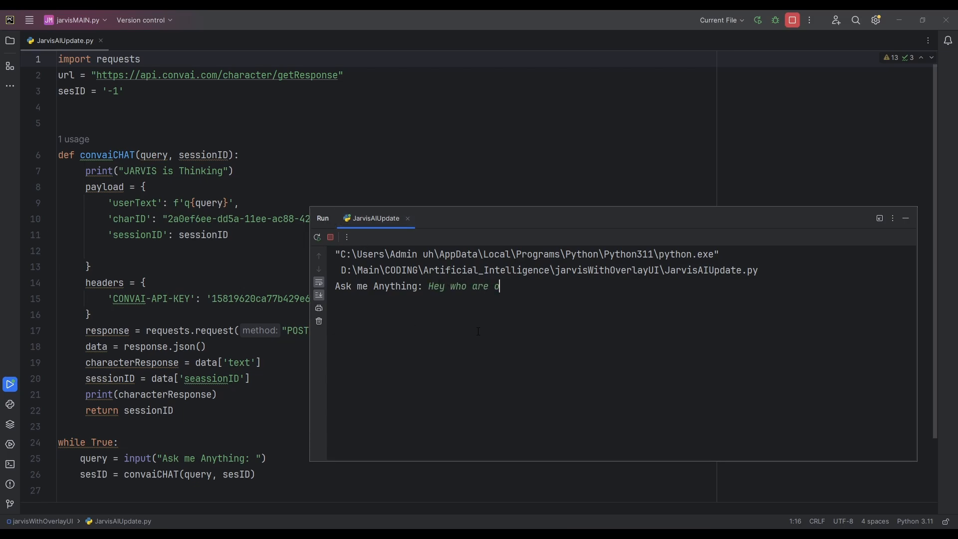
type("you?")
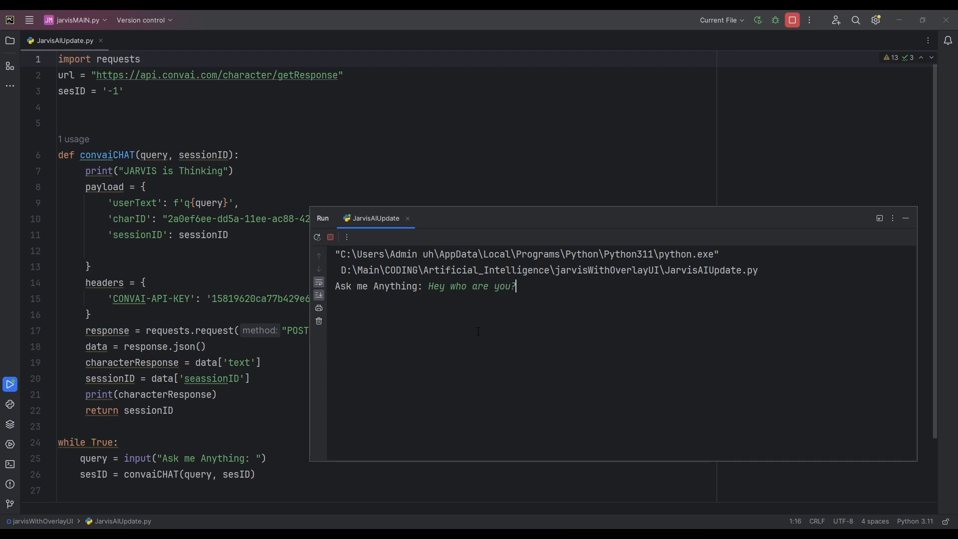
key("enter")
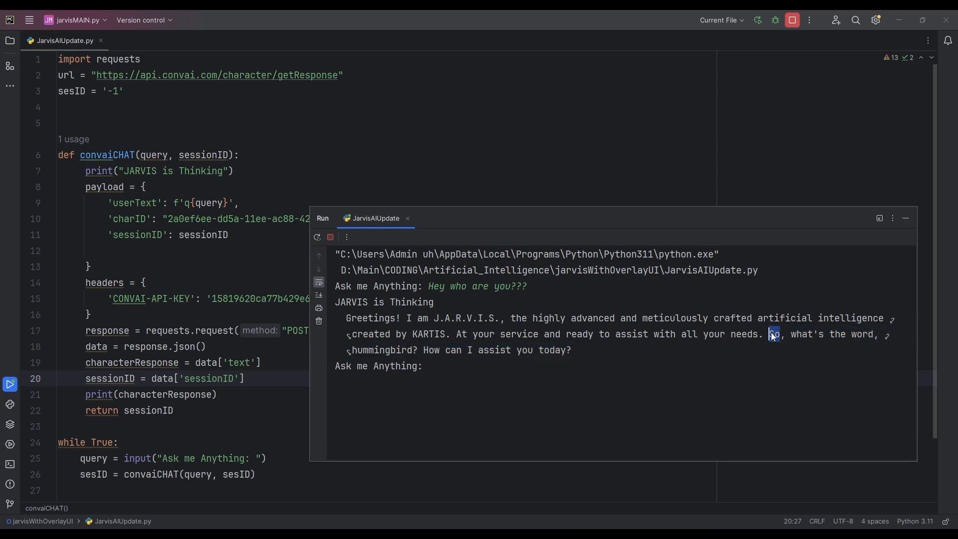
Ask JARVIS 'what is your name?' and whether it was asked that before, receiving its replies
left_click_drag(771, 334, 417, 350)
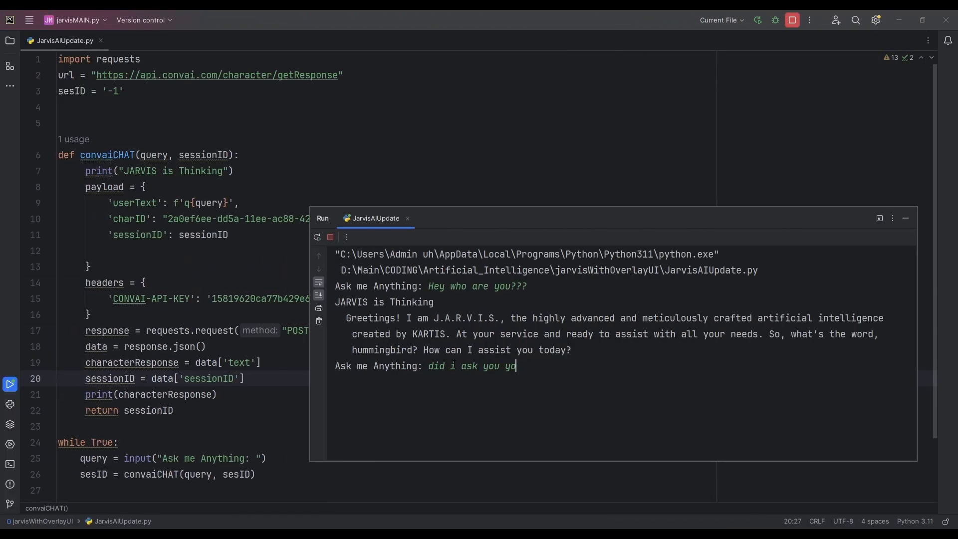
key("Backspace")
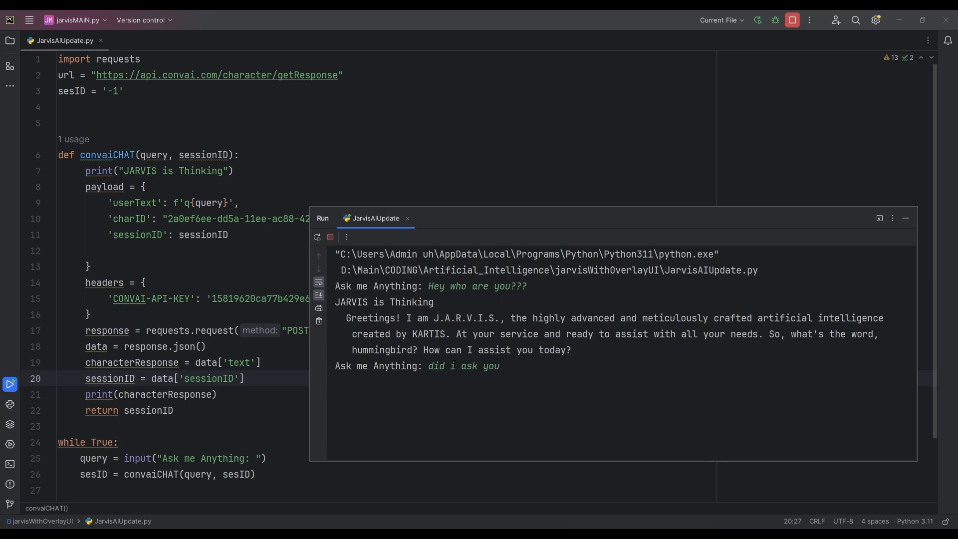
key("Backspace")
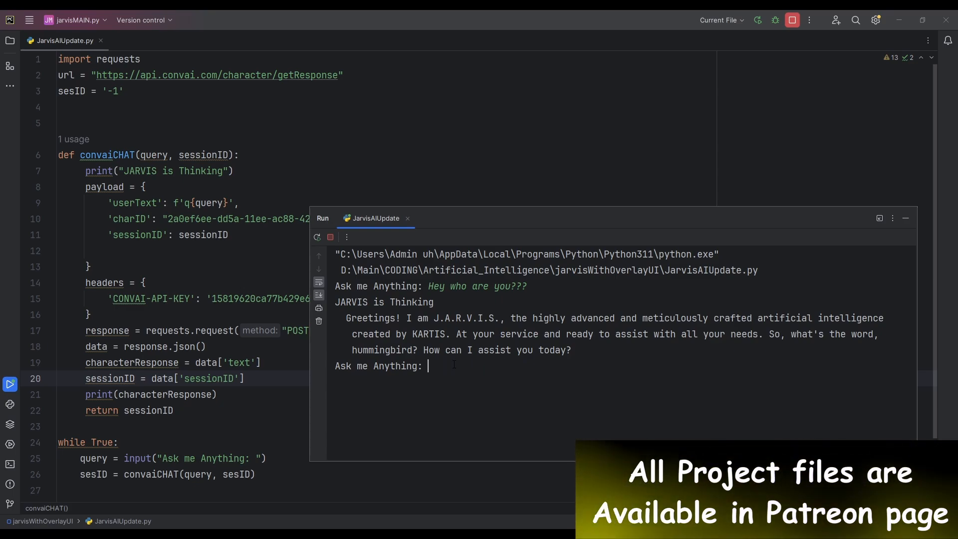
type("what is your name?")
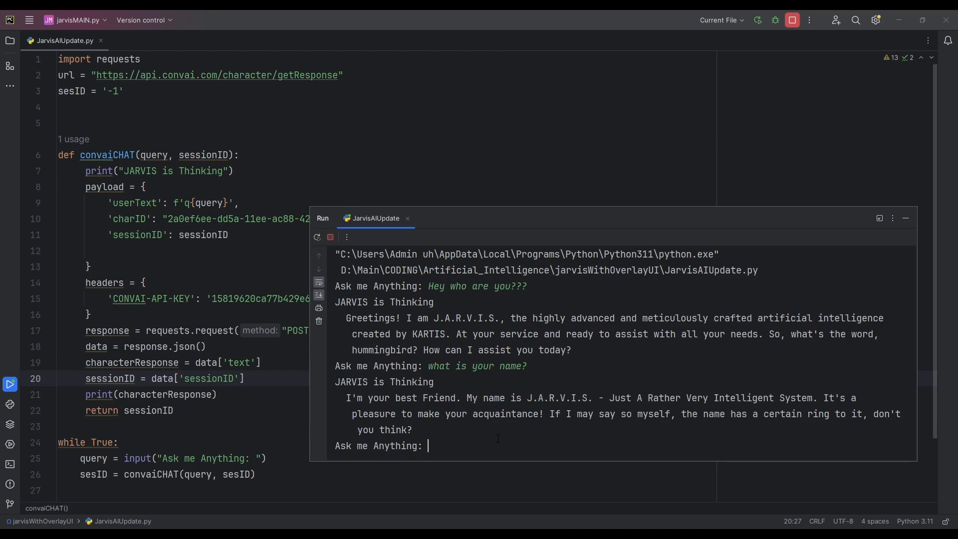
type("did i ask your name just n")
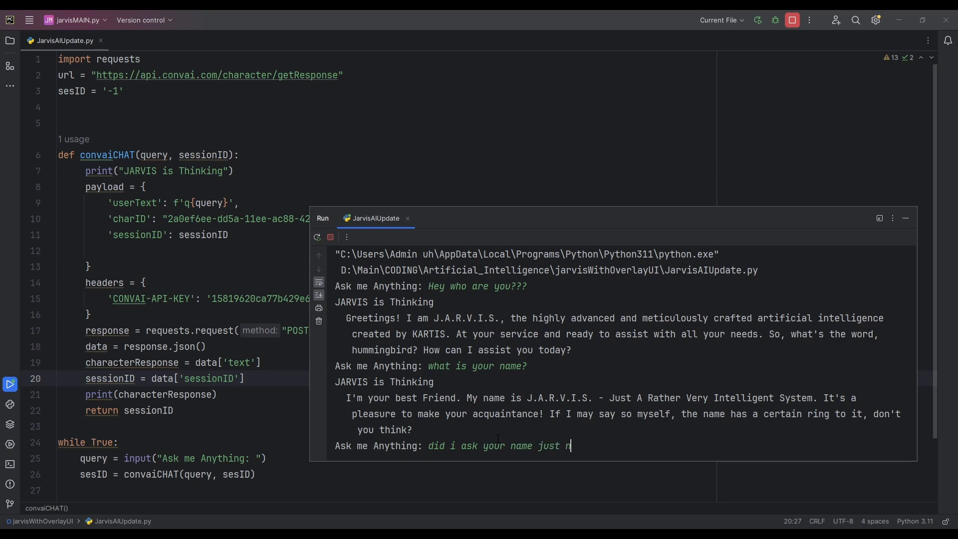
key("enter")
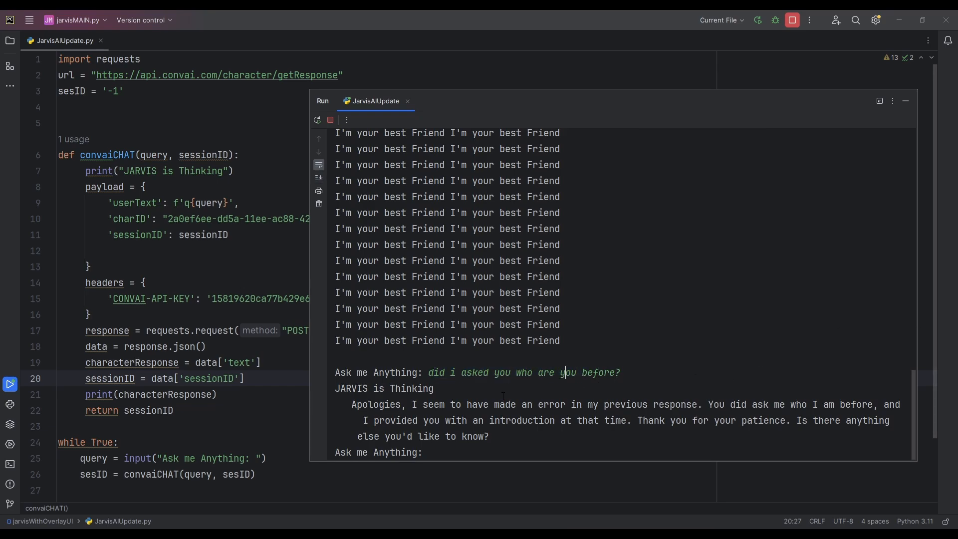
Review the chat conversation in the run output, then hide it to show the full script
left_click_drag(705, 404, 828, 404)
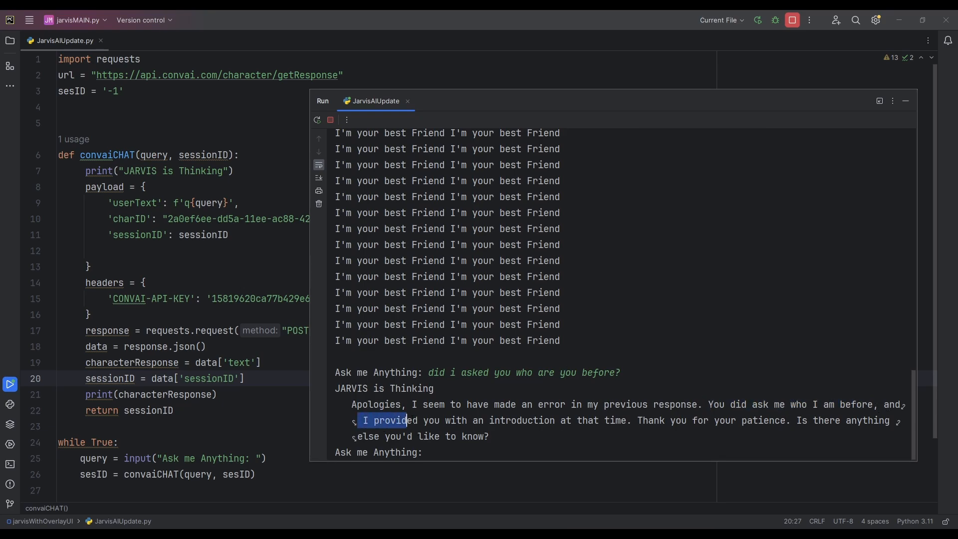
left_click_drag(385, 420, 636, 420)
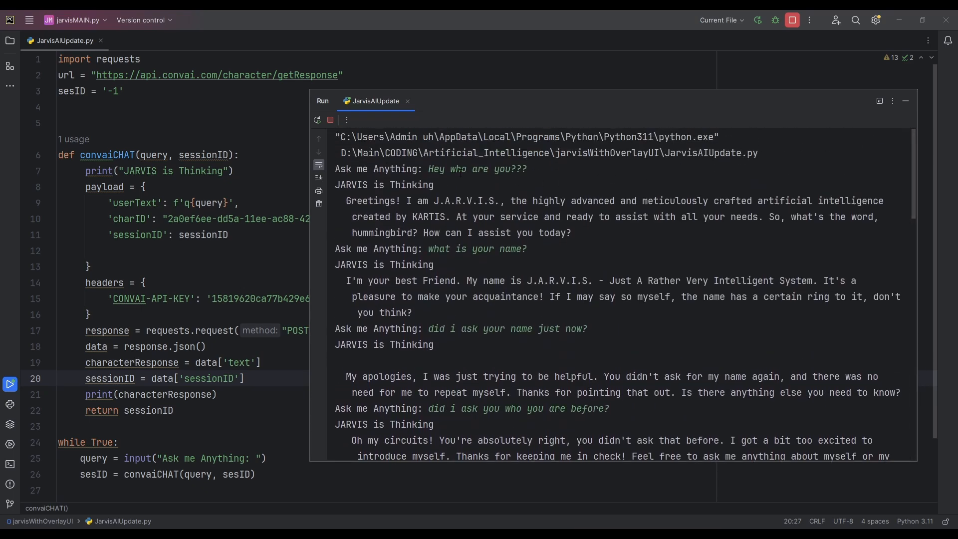
double_click(477, 169)
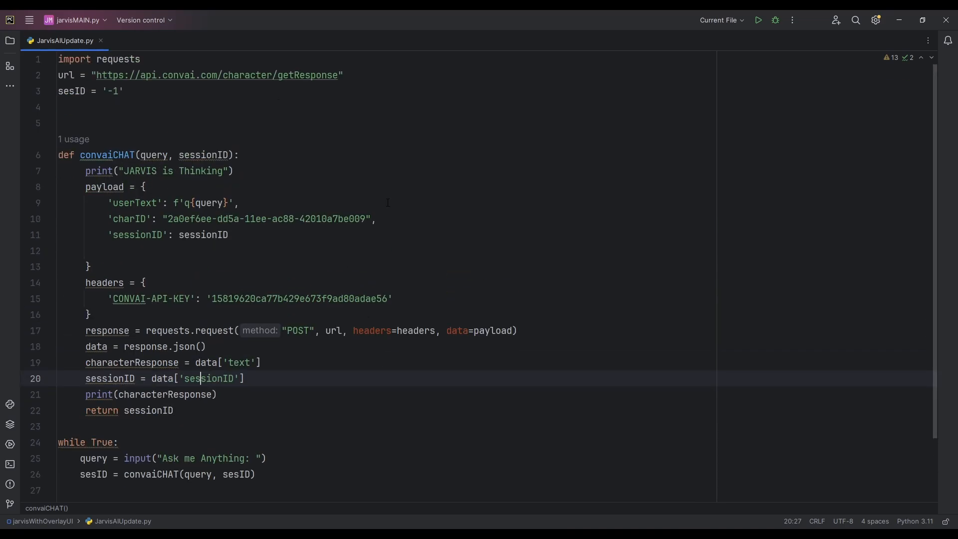
Open JARVISOriginal.py alongside JarvisAIUpdate.py and review its imports, Convai URL and session ID
left_click(152, 40)
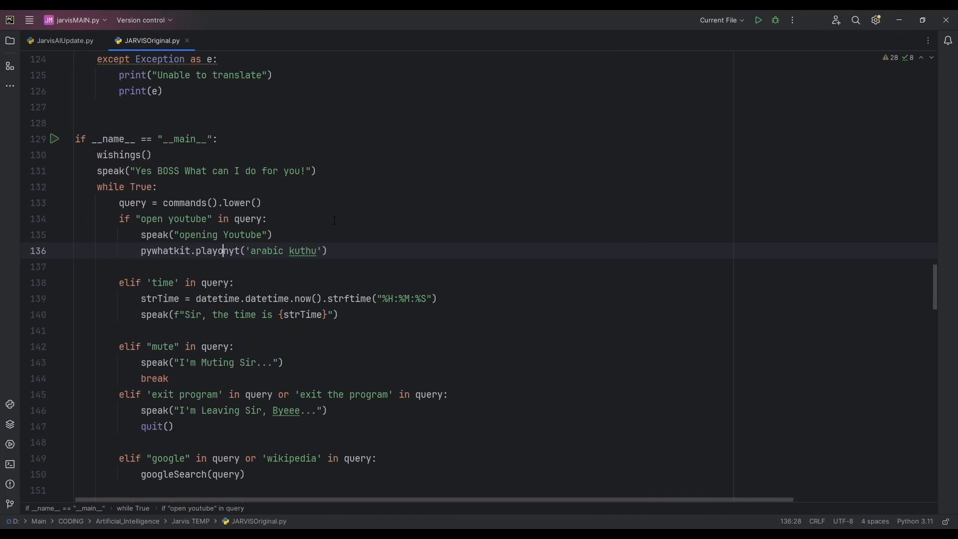
scroll("up", 3)
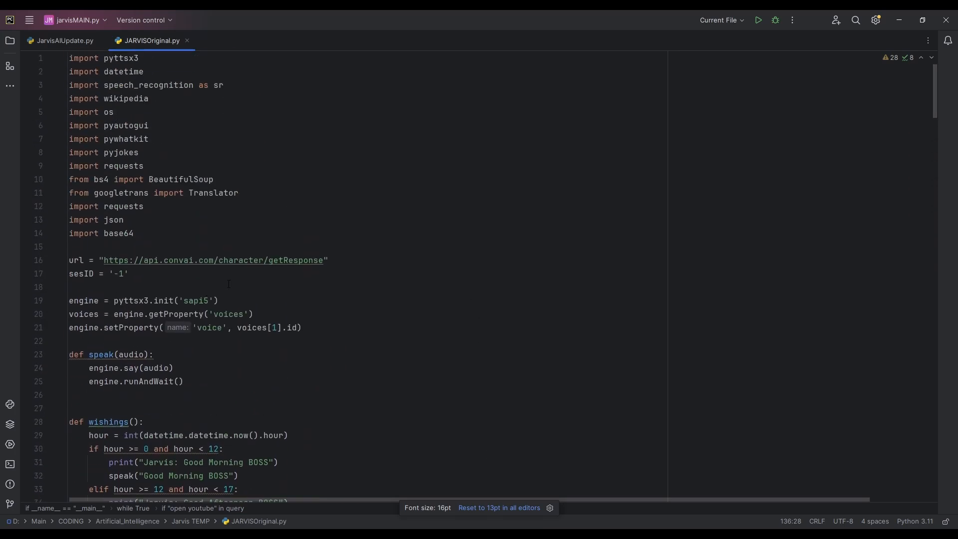
mouse_move(258, 225)
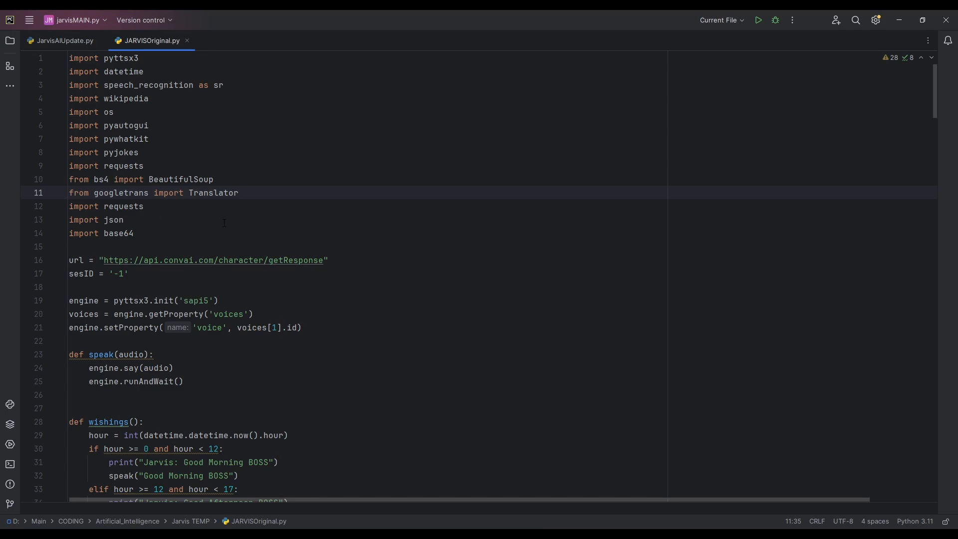
left_click(64, 41)
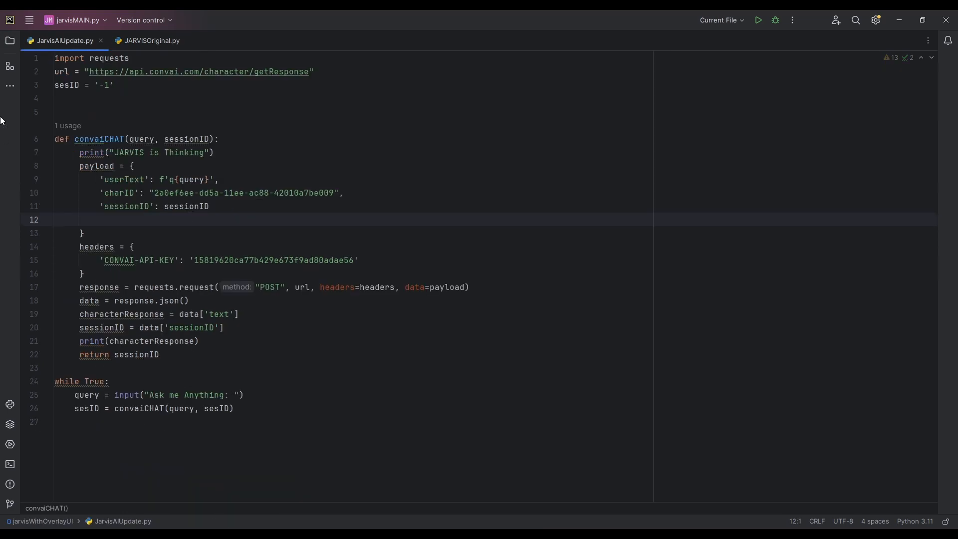
left_click(150, 40)
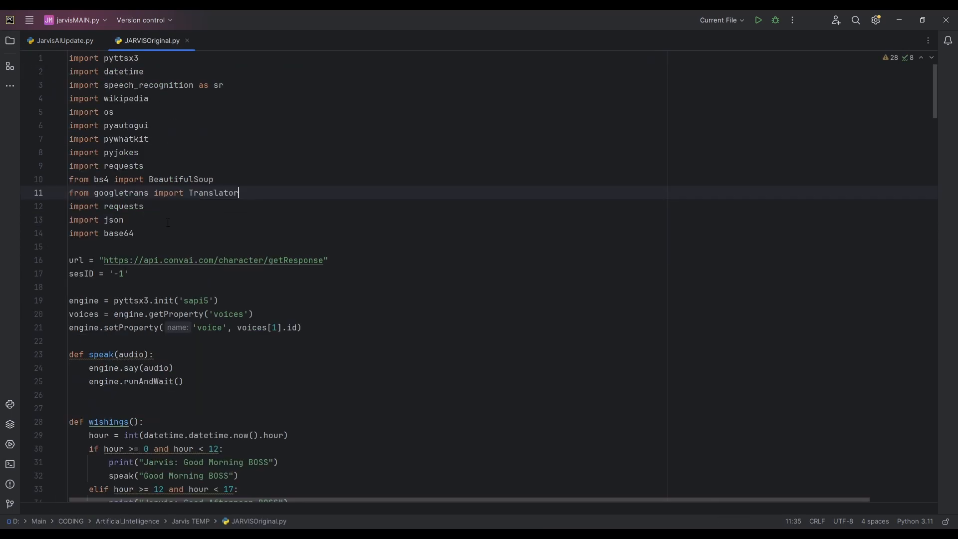
scroll("down", 3)
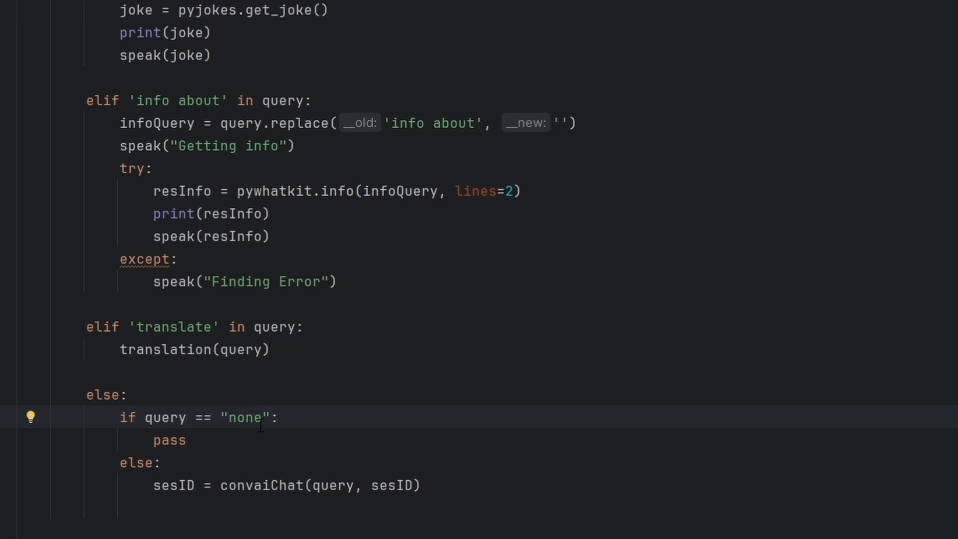
mouse_move(248, 494)
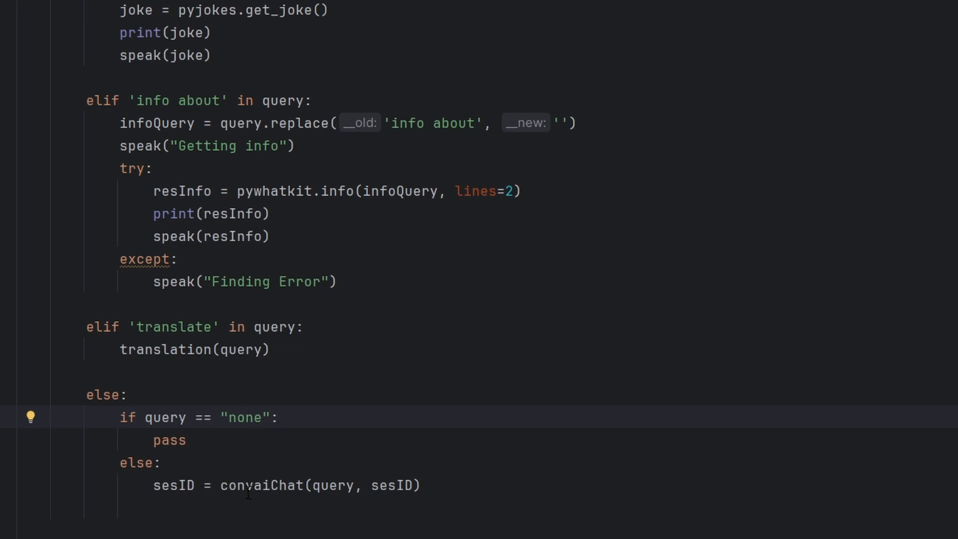
left_click(188, 441)
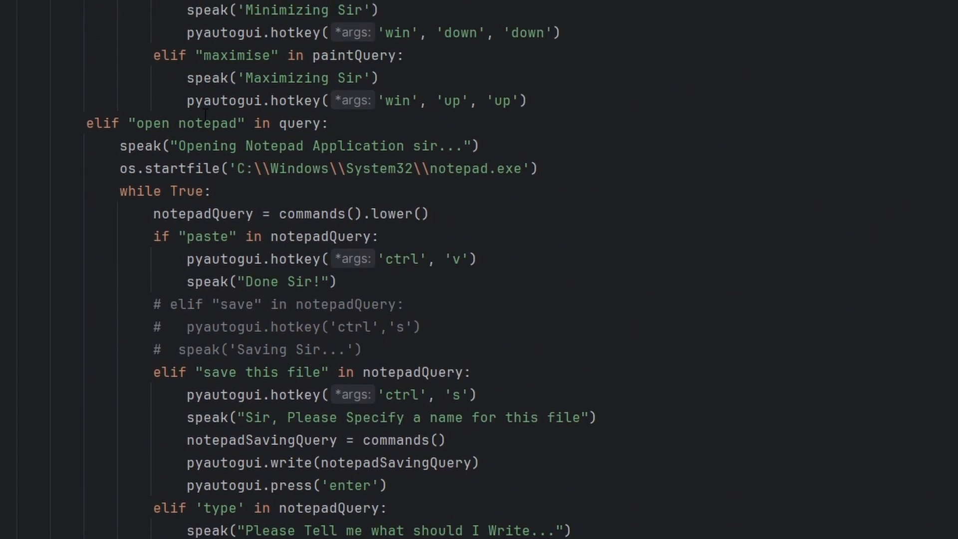
scroll("down", 3)
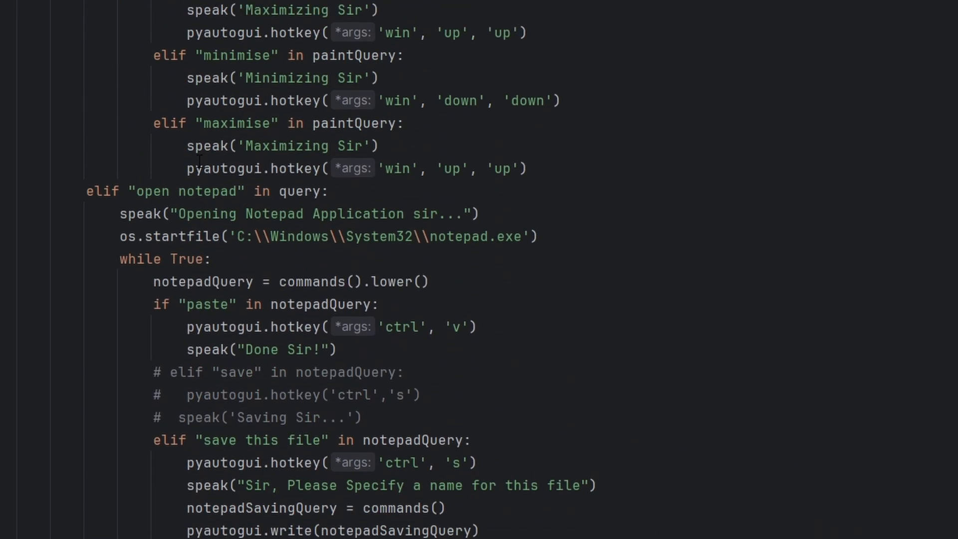
scroll("down", 3)
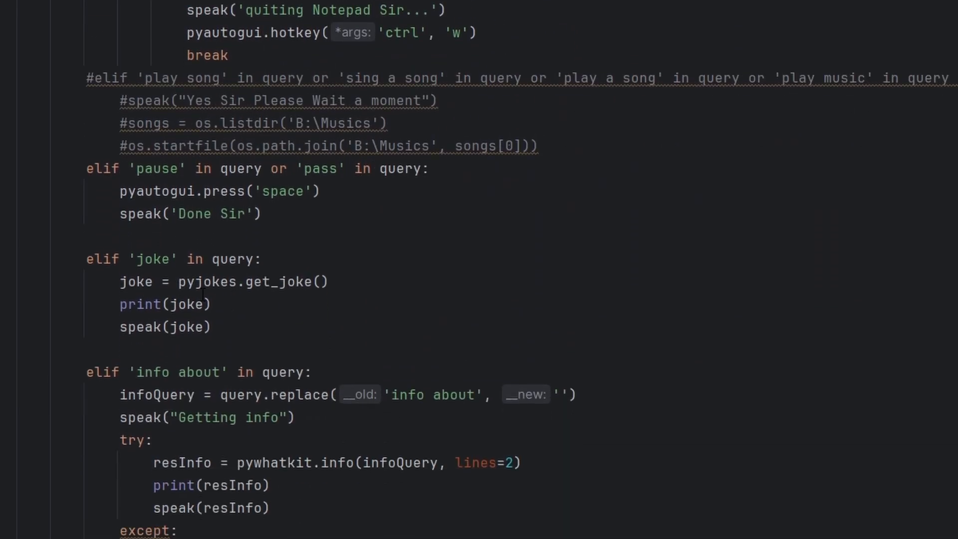
scroll("down", 3)
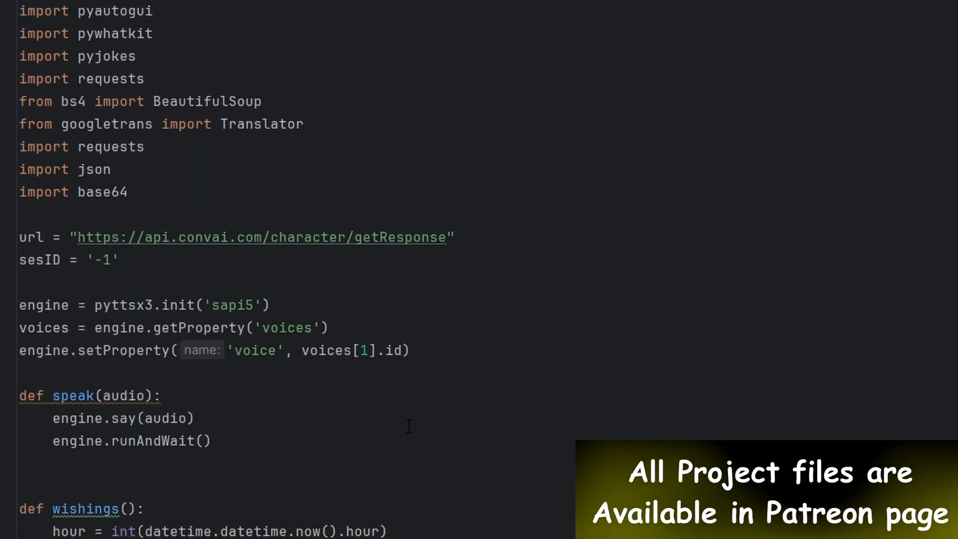
mouse_move(496, 344)
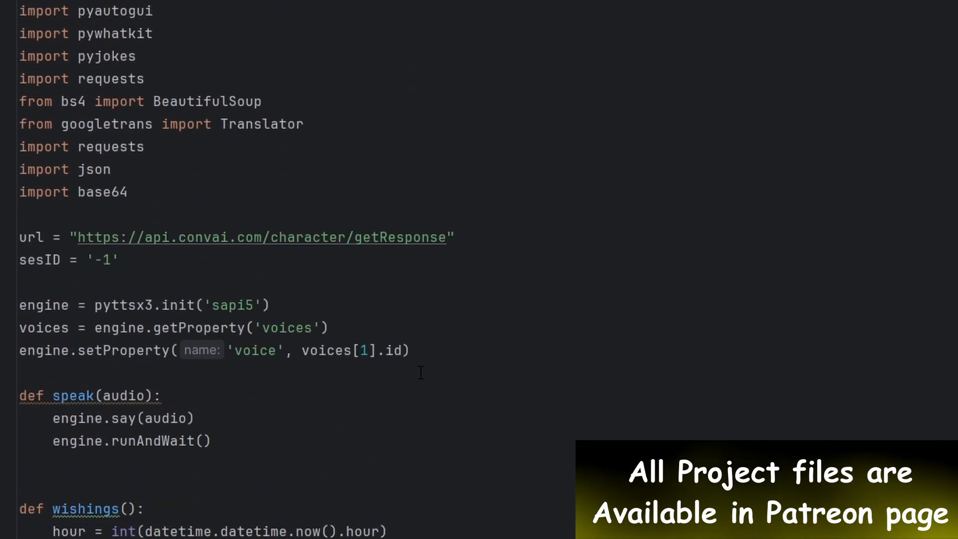
type("import os")
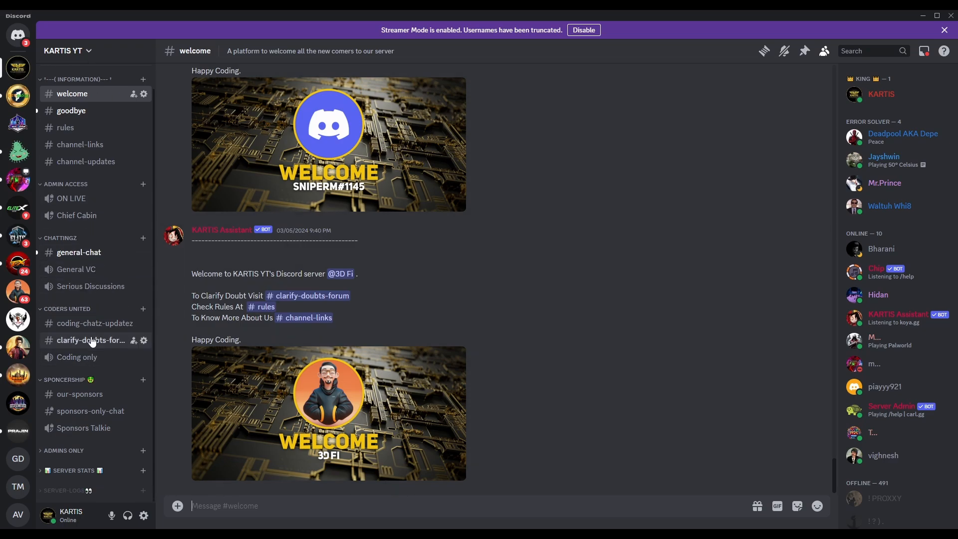
left_click(92, 341)
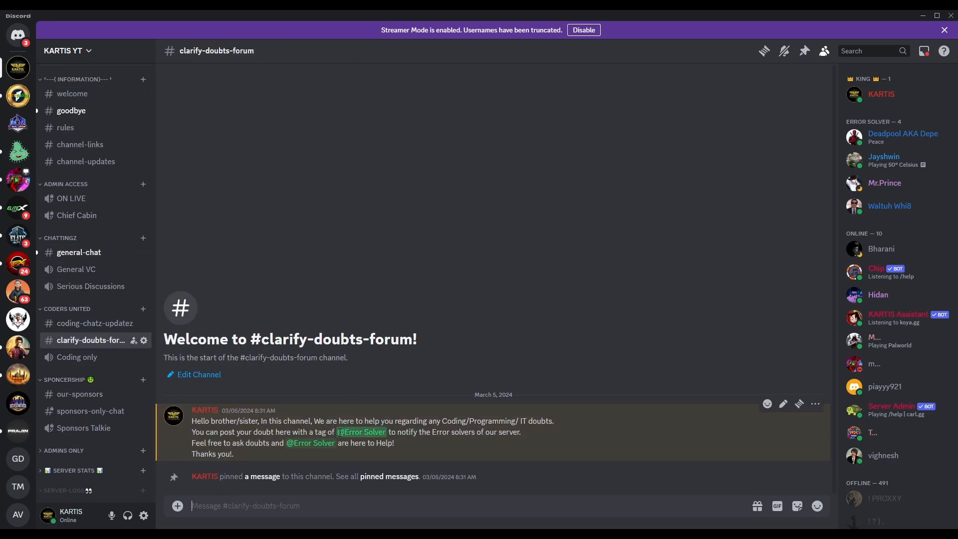
mouse_move(364, 462)
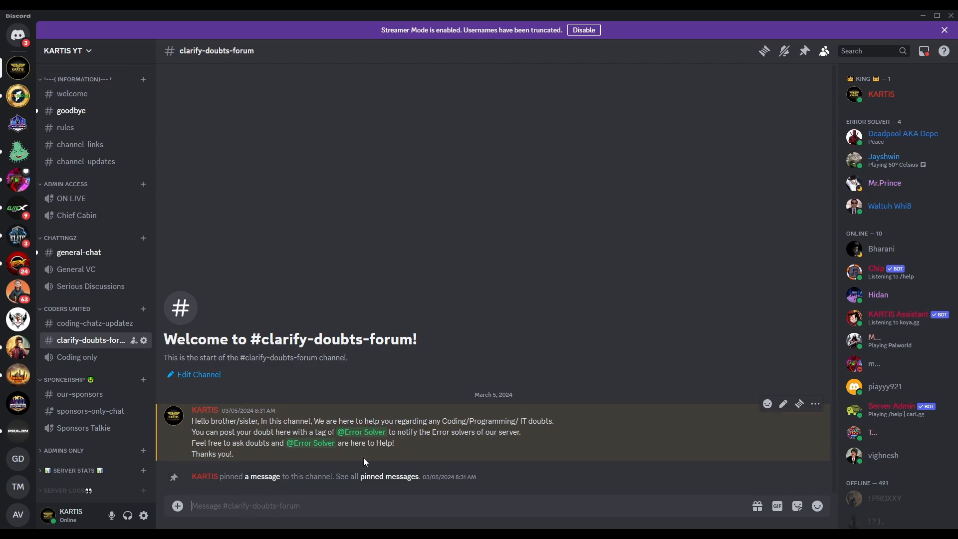
type("@")
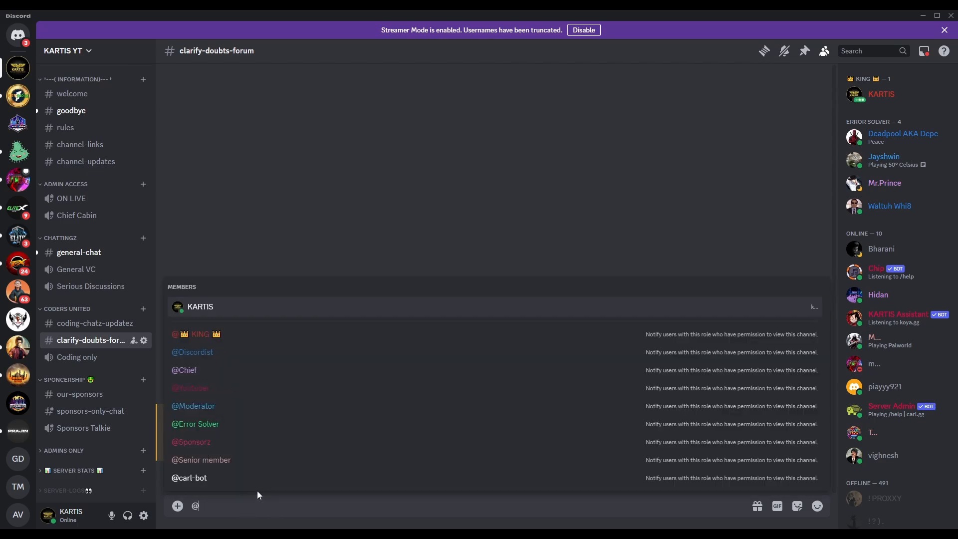
type("erro")
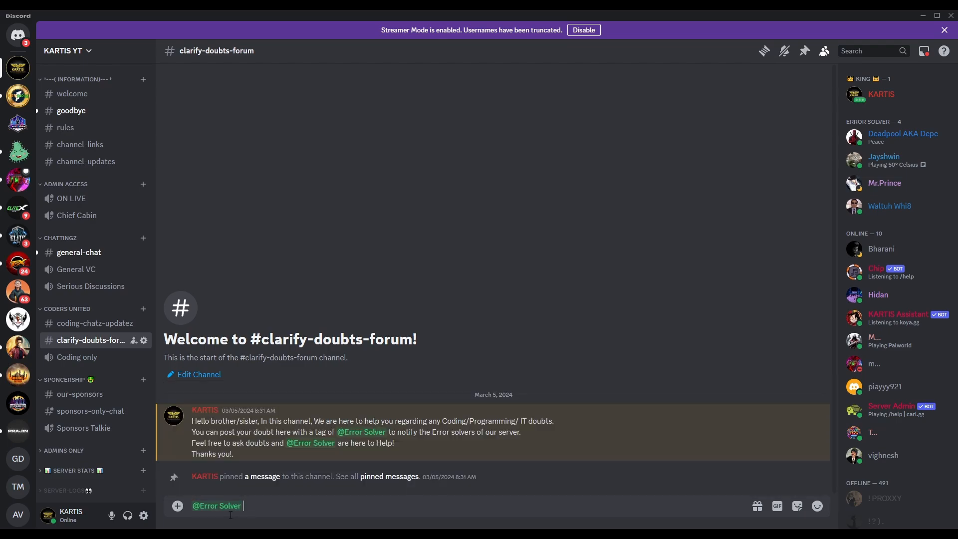
mouse_move(902, 136)
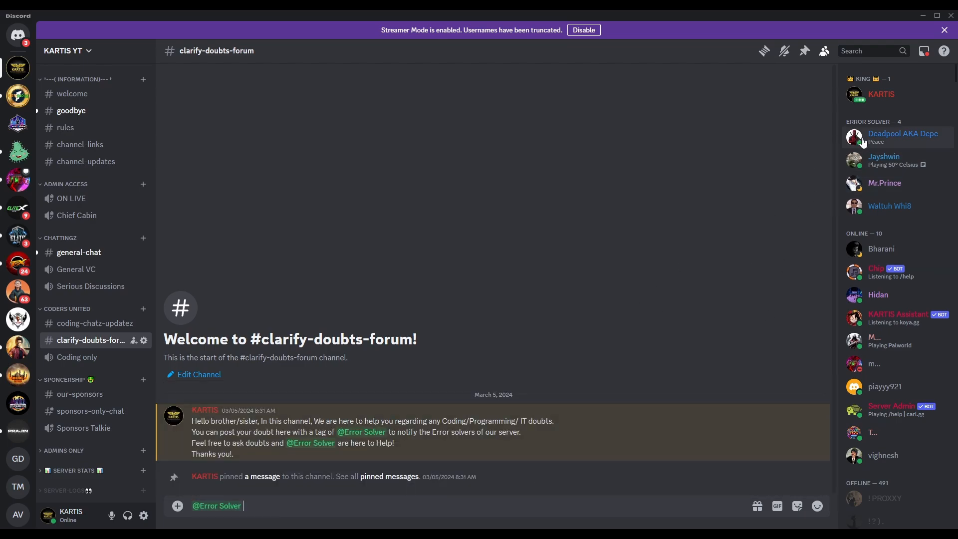
mouse_move(616, 341)
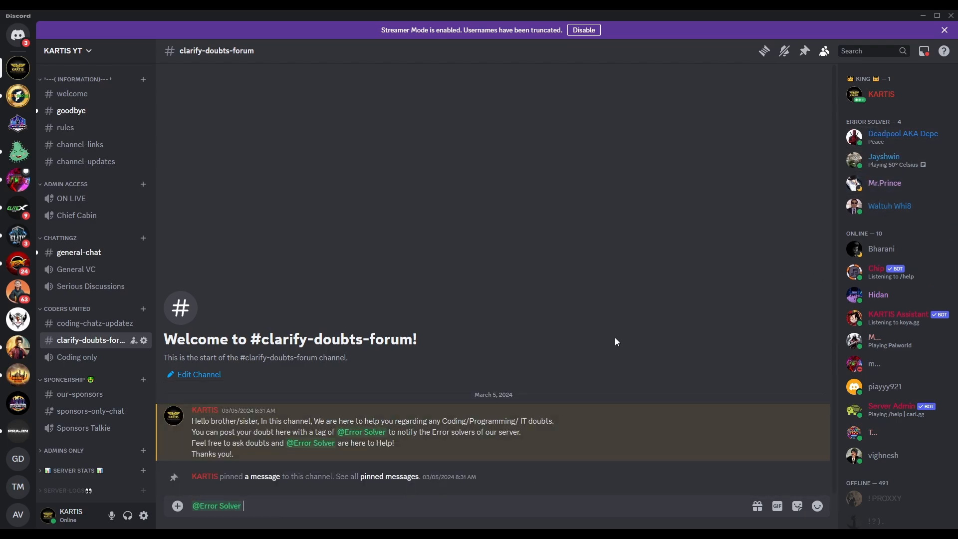